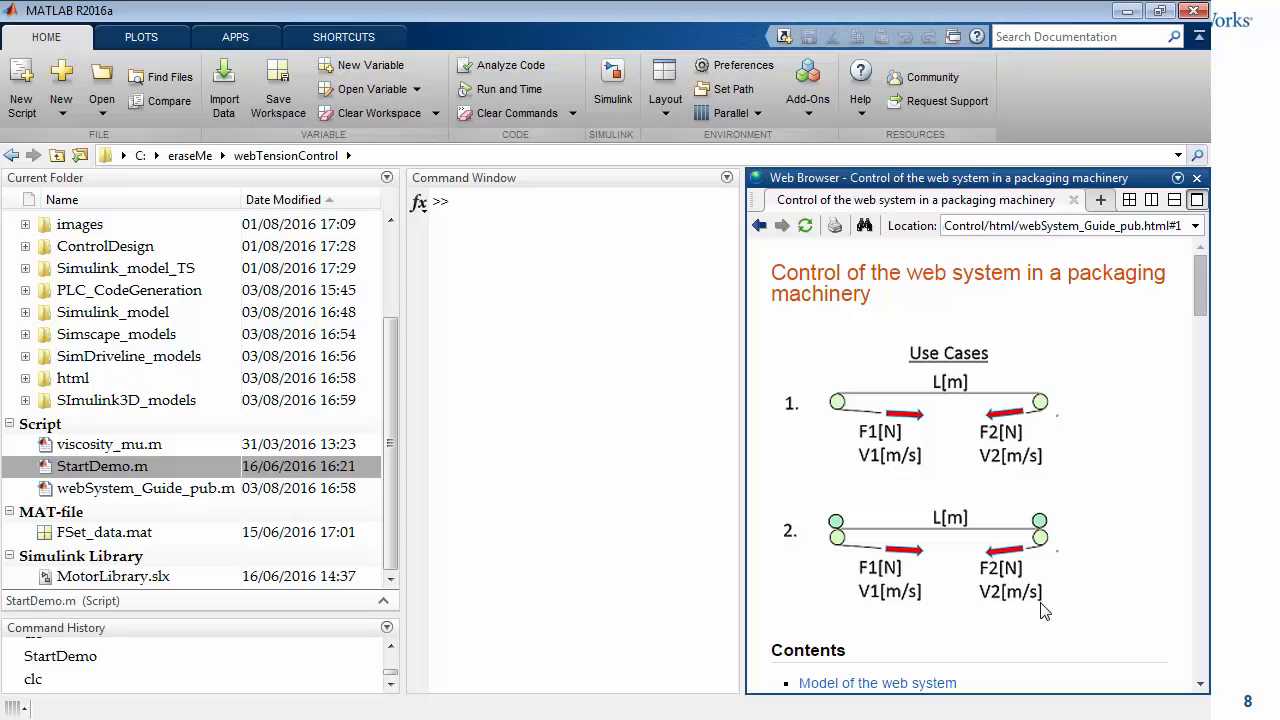
{"action": "mouse_move", "coordinate": [896, 324]}
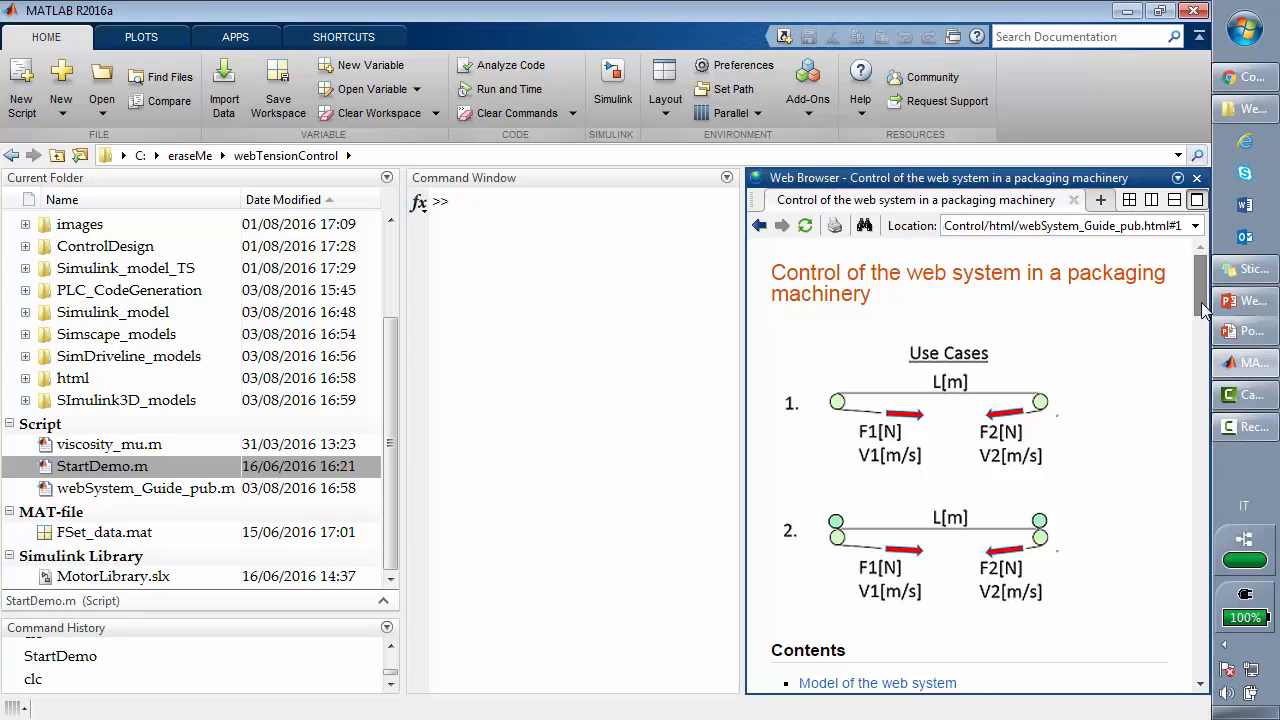
Scroll the web system guide down to its Contents and Model of the web system section.
{"action": "scroll", "scroll_direction": "down", "scroll_amount": 3}
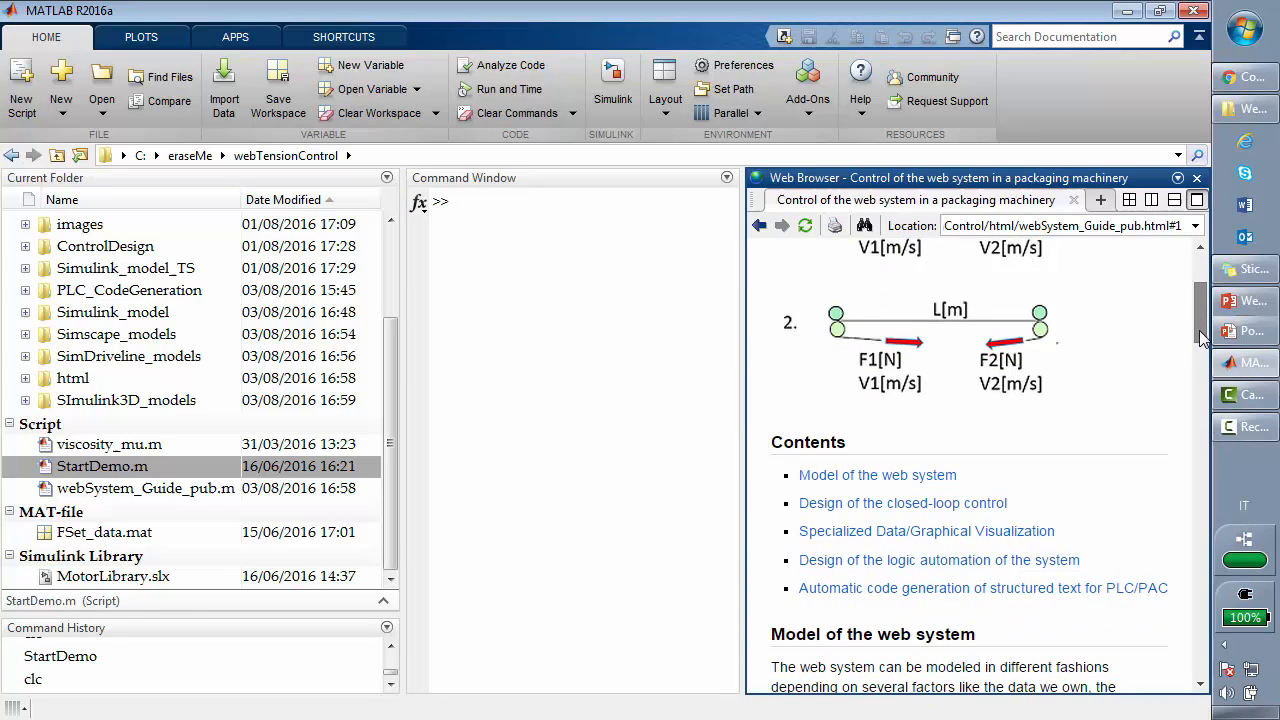
{"action": "scroll", "scroll_direction": "down", "scroll_amount": 3}
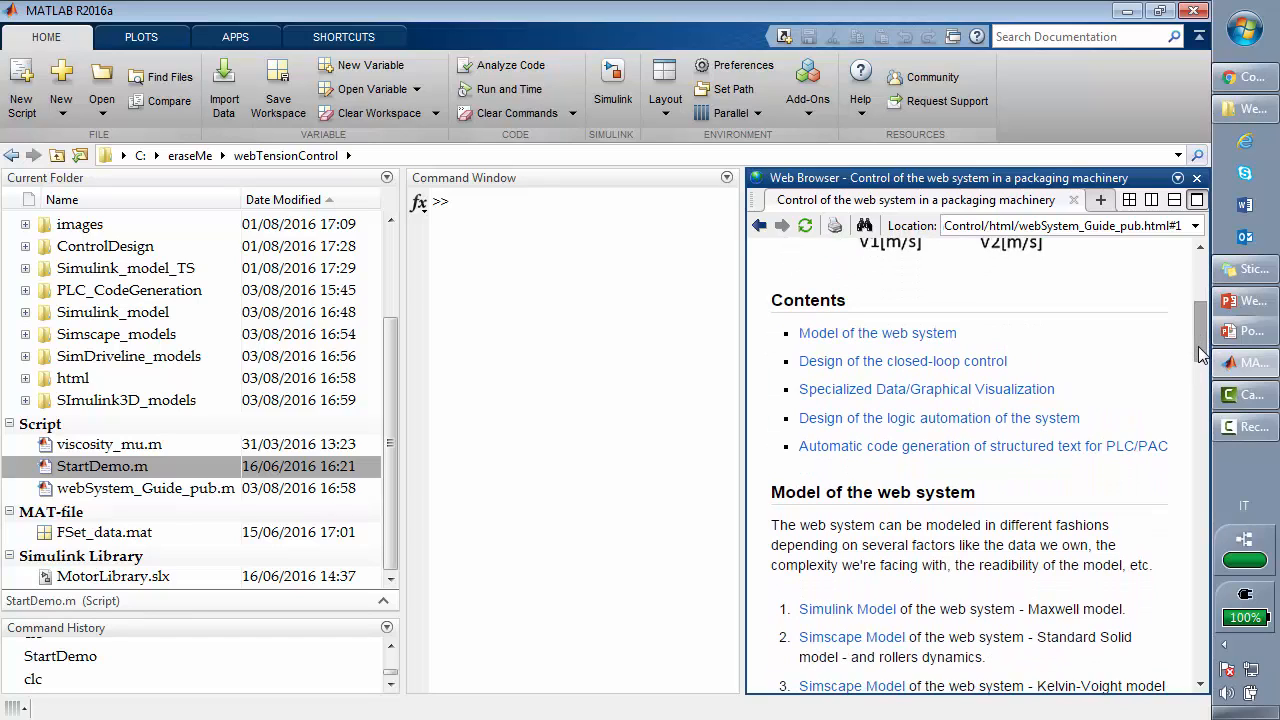
{"action": "scroll", "scroll_direction": "down", "scroll_amount": 3}
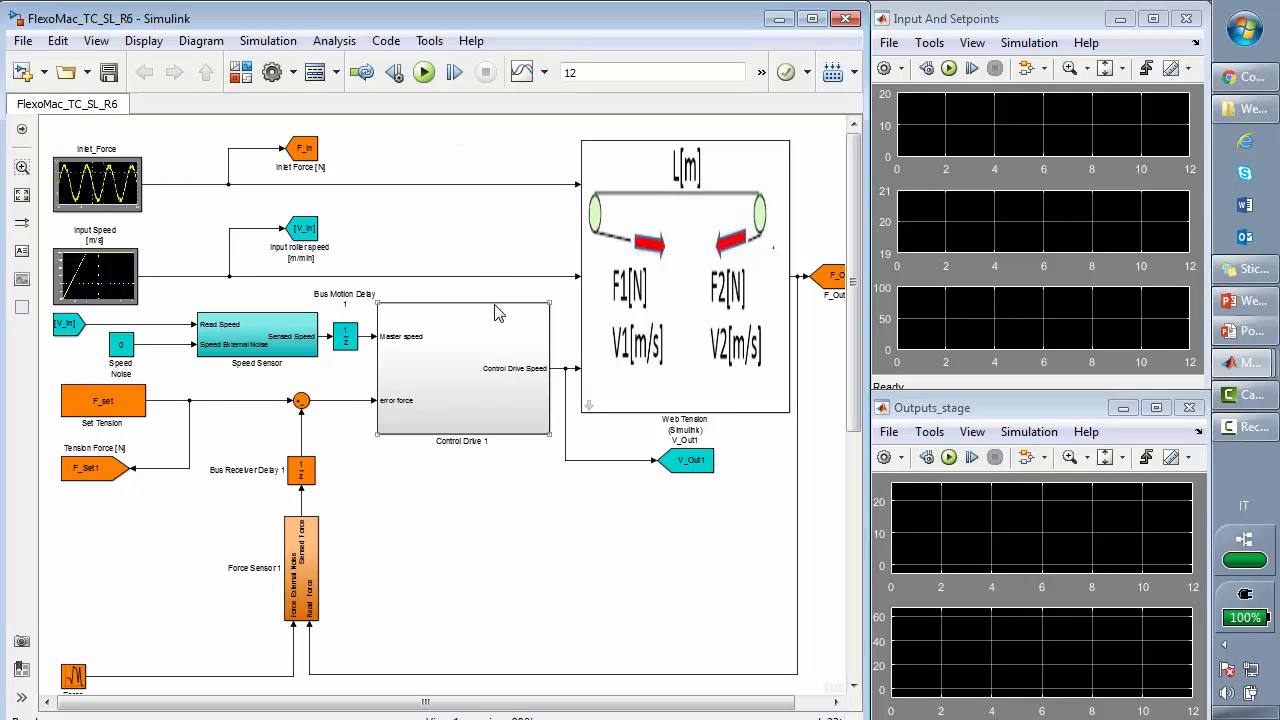
Run the FlexoMac_TC_SL_R6 simulation so both scopes plot the force and speed traces.
{"action": "left_click", "coordinate": [424, 72]}
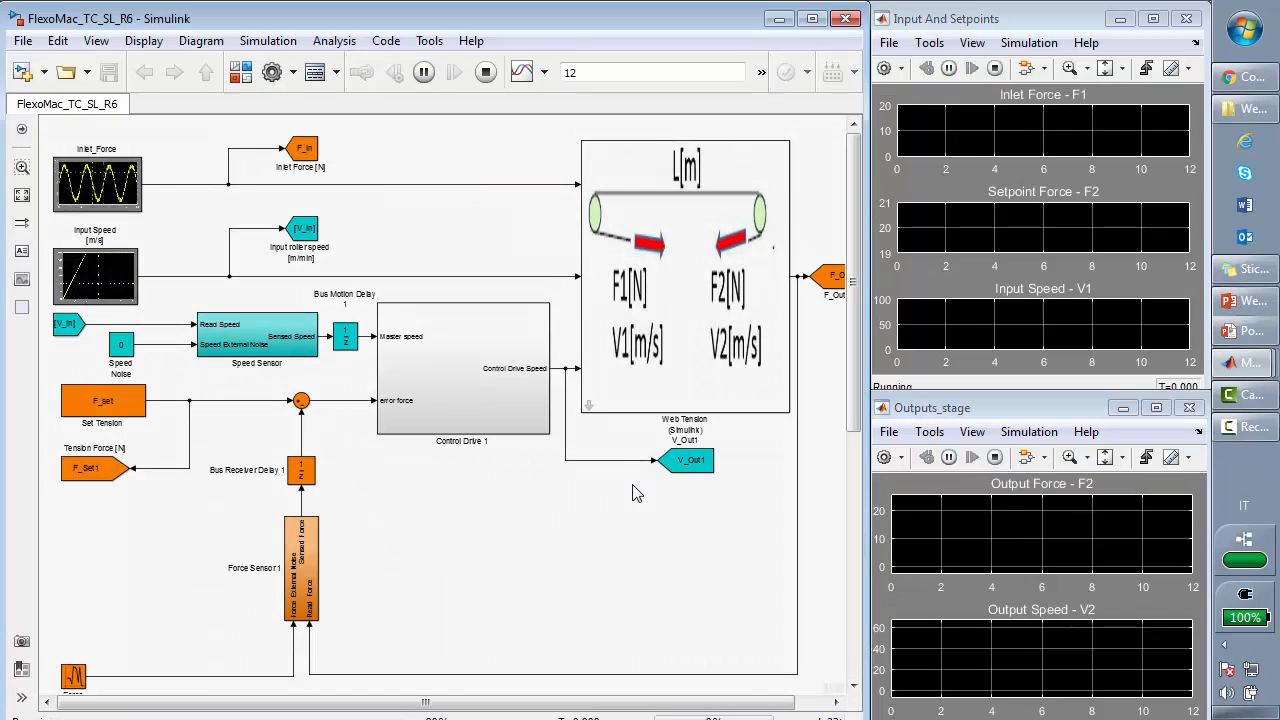
{"action": "left_click", "coordinate": [422, 72]}
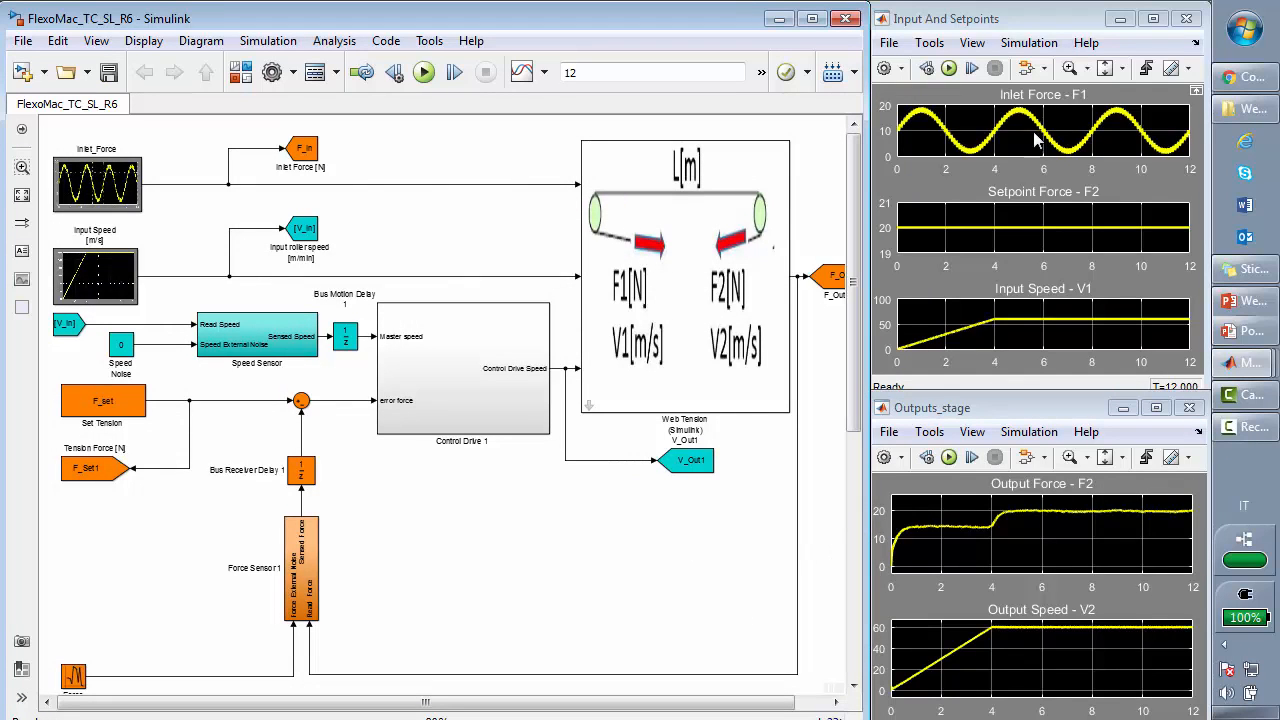
{"action": "mouse_move", "coordinate": [944, 48]}
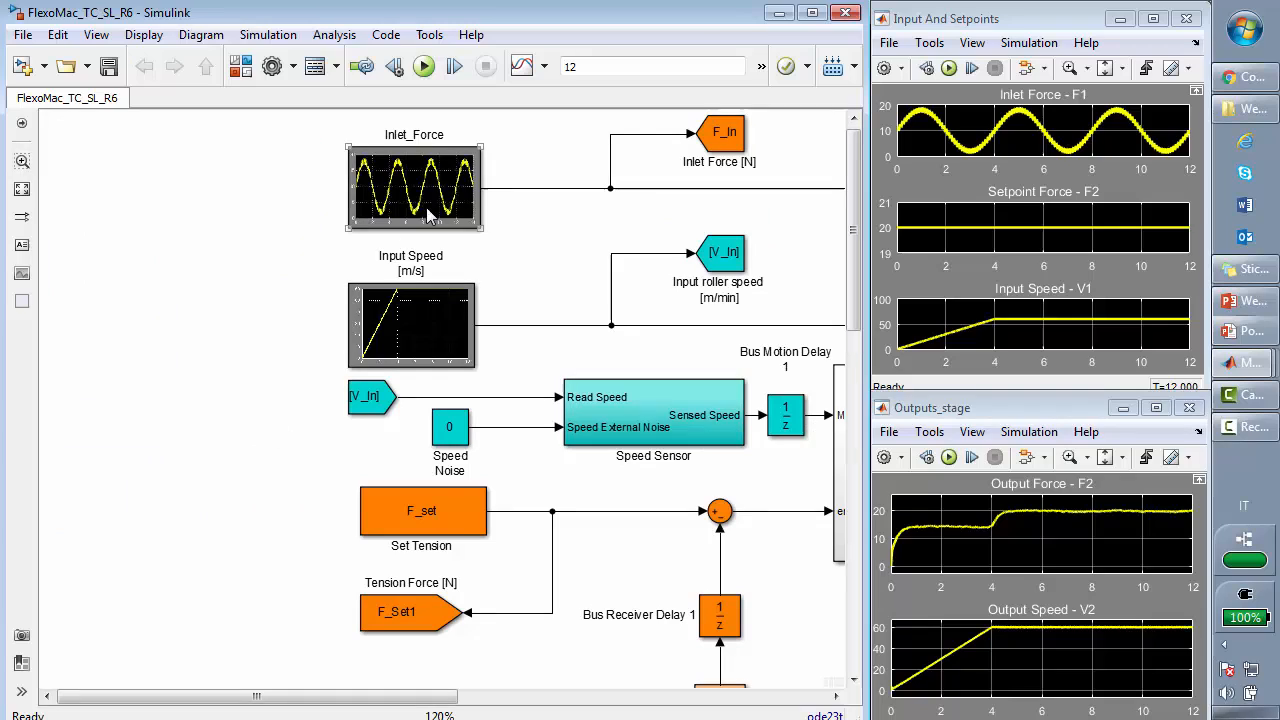
{"action": "mouse_move", "coordinate": [376, 176]}
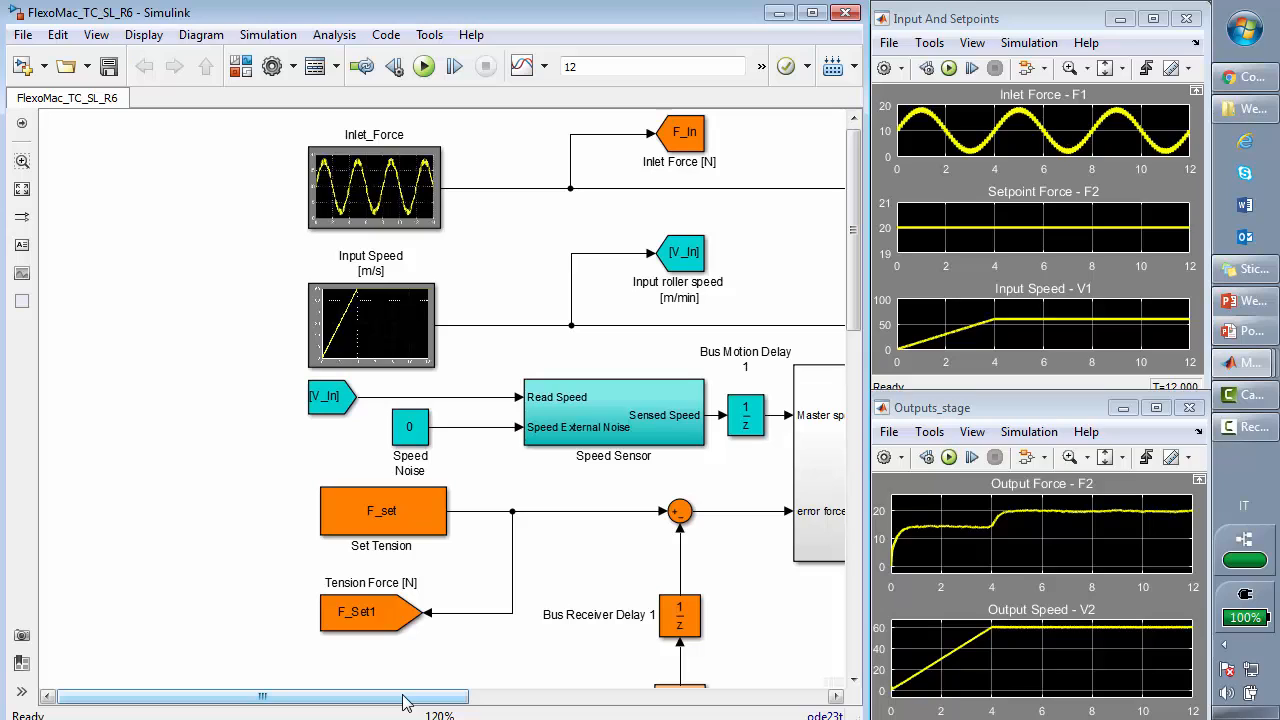
{"action": "mouse_move", "coordinate": [388, 704]}
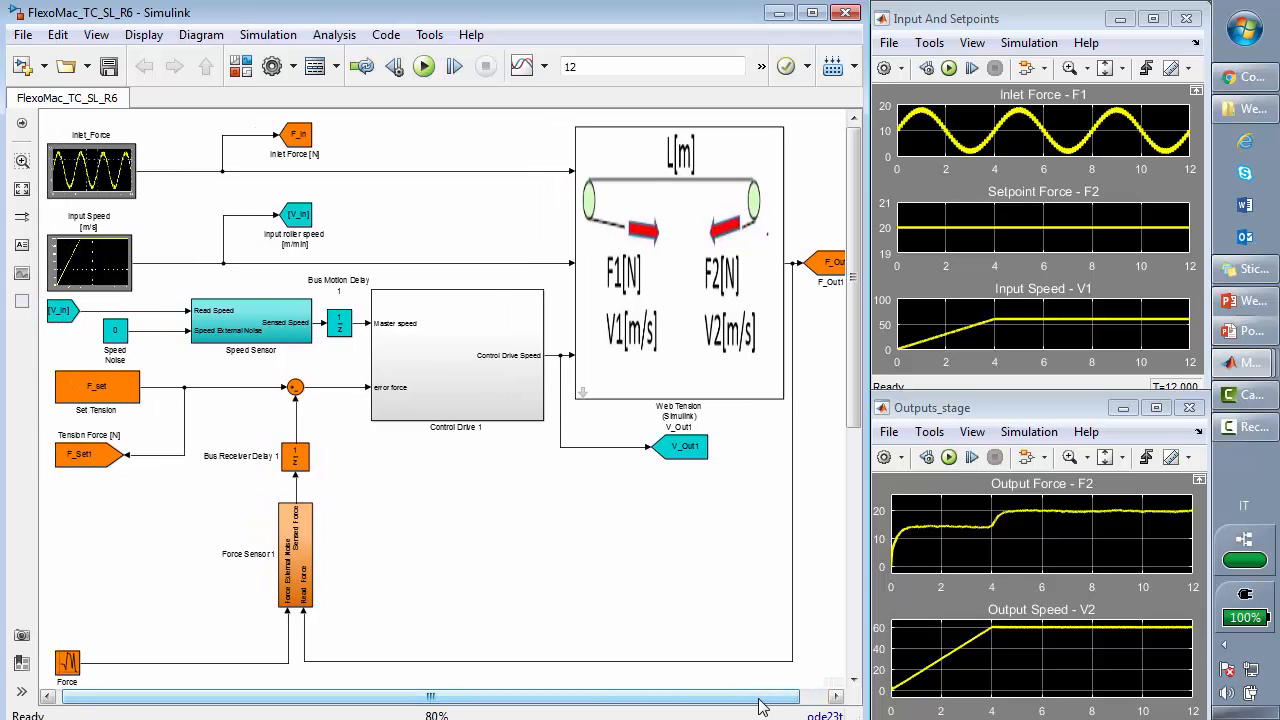
{"action": "mouse_move", "coordinate": [796, 442]}
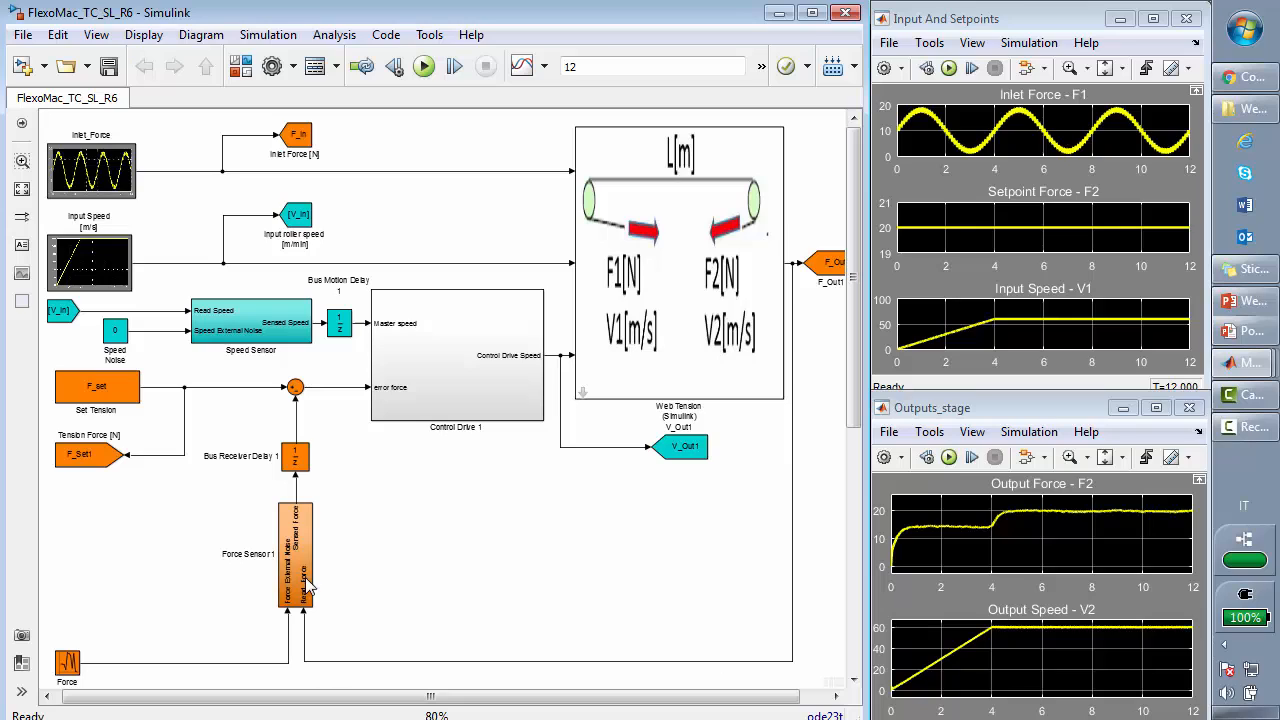
{"action": "mouse_move", "coordinate": [236, 410]}
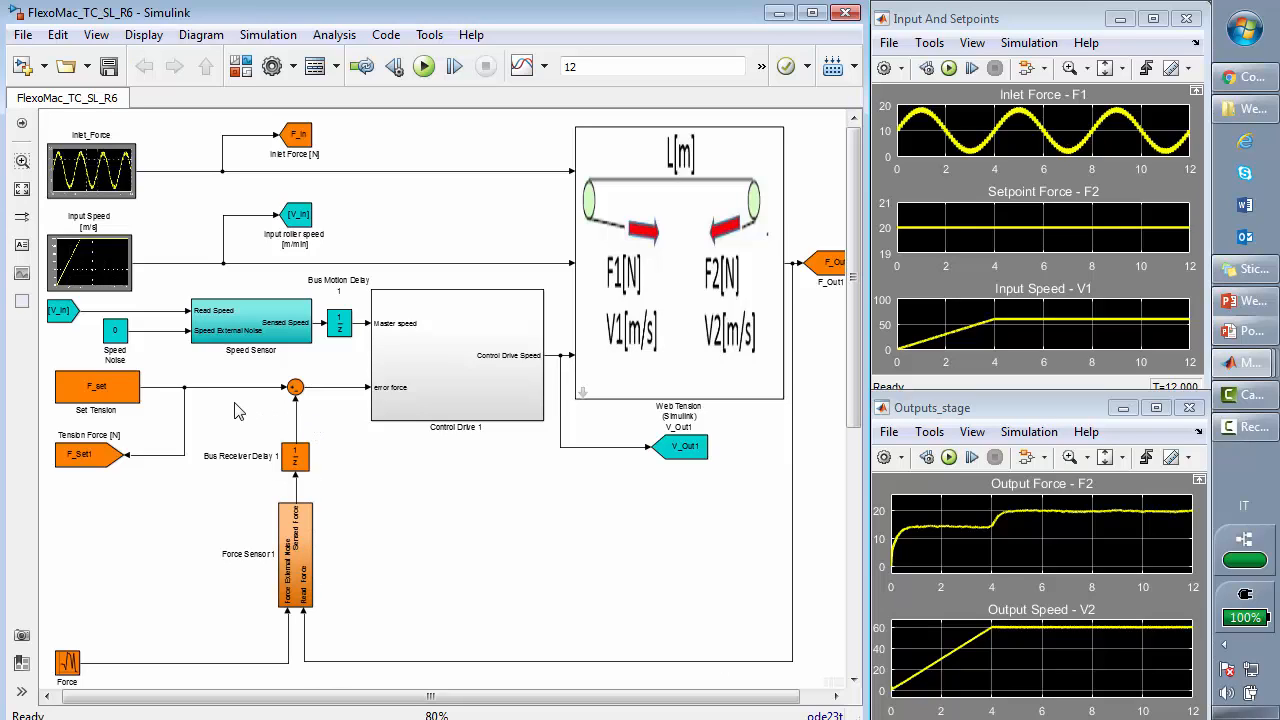
{"action": "mouse_move", "coordinate": [268, 404]}
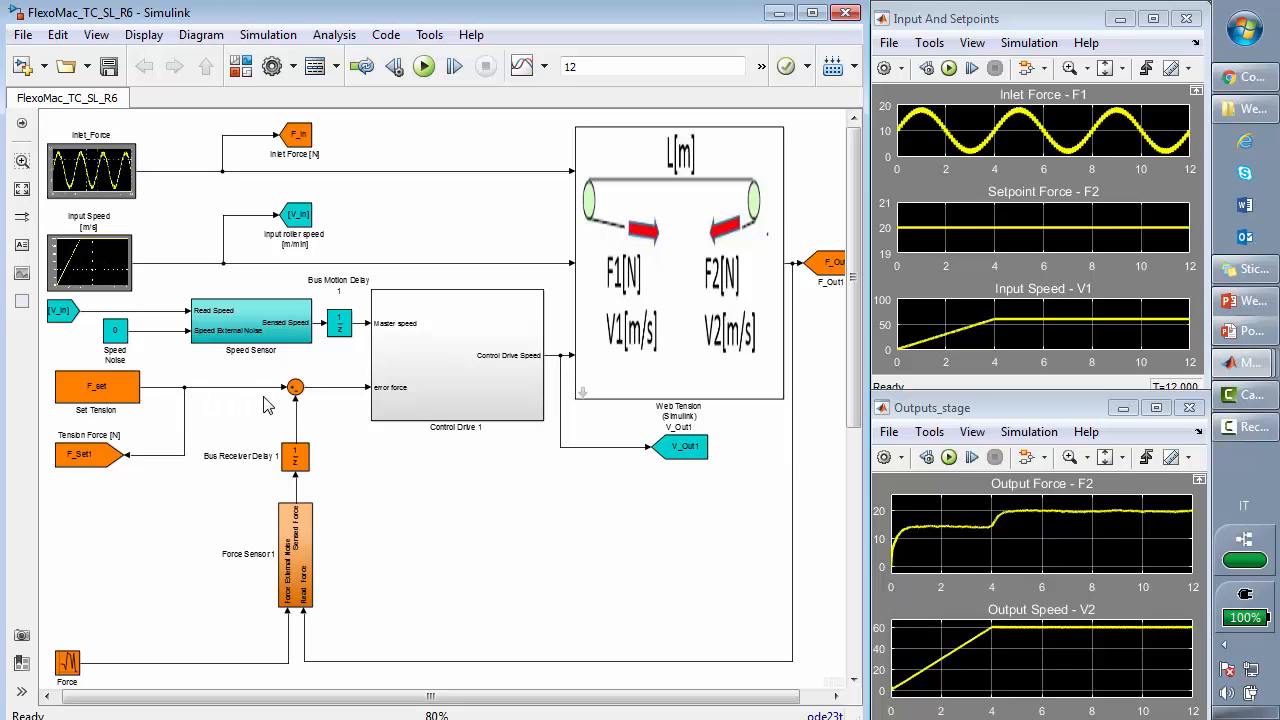
{"action": "mouse_move", "coordinate": [272, 404]}
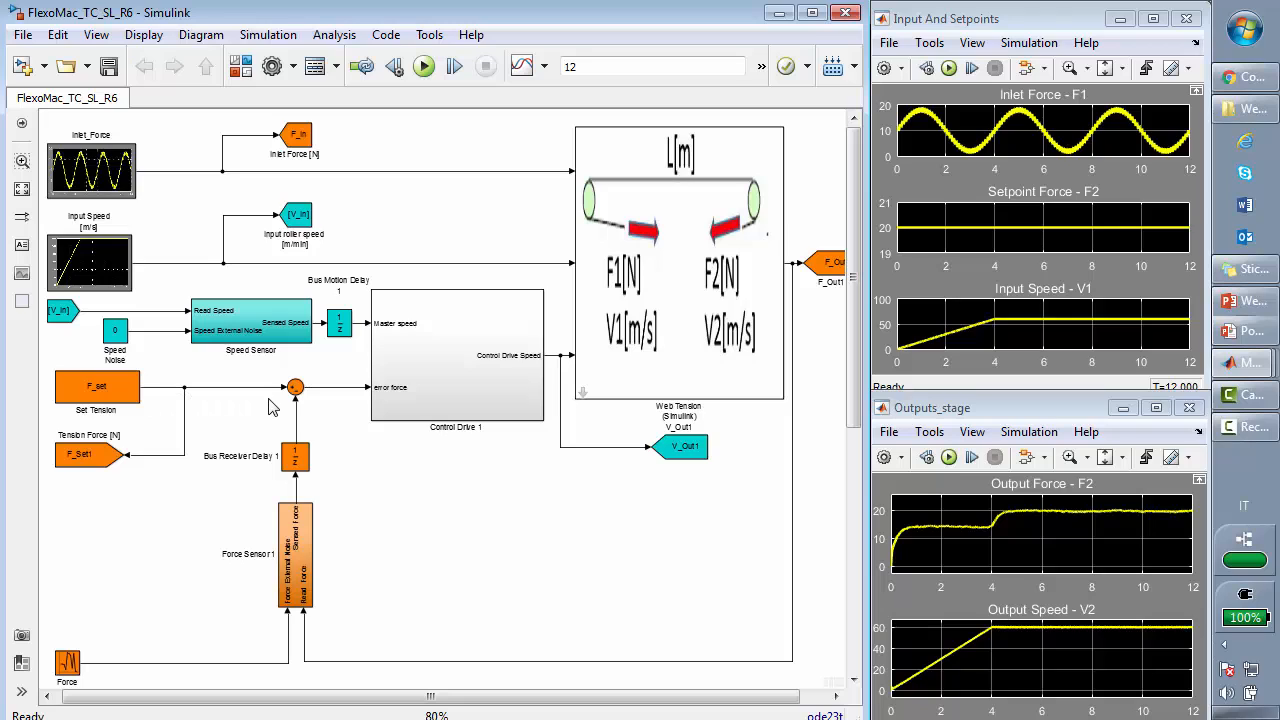
{"action": "mouse_move", "coordinate": [444, 528]}
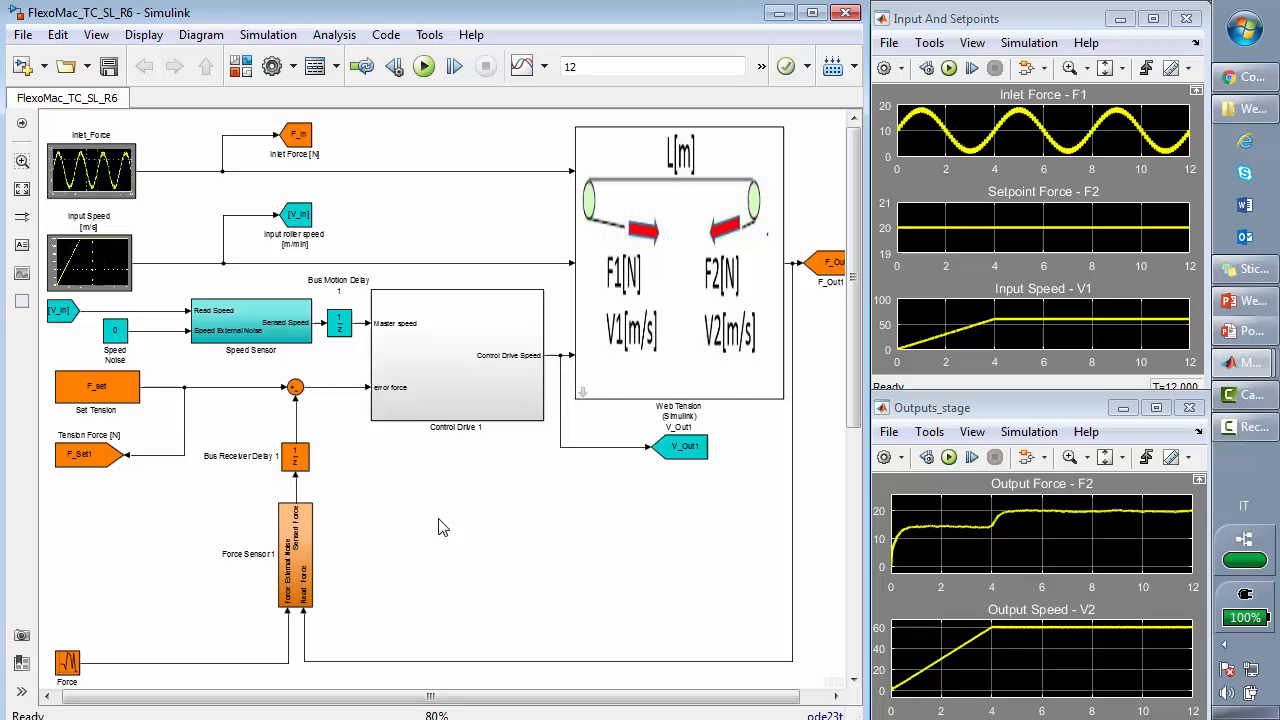
{"action": "left_click", "coordinate": [668, 270]}
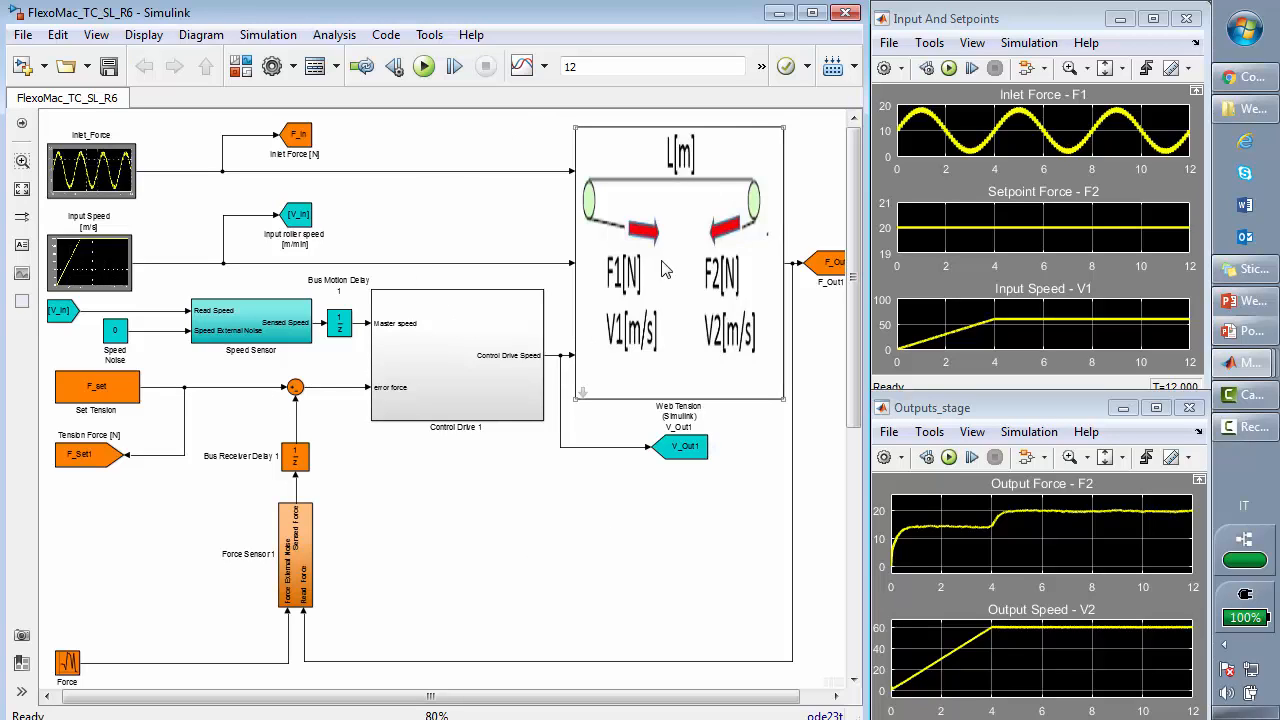
{"action": "mouse_move", "coordinate": [584, 396]}
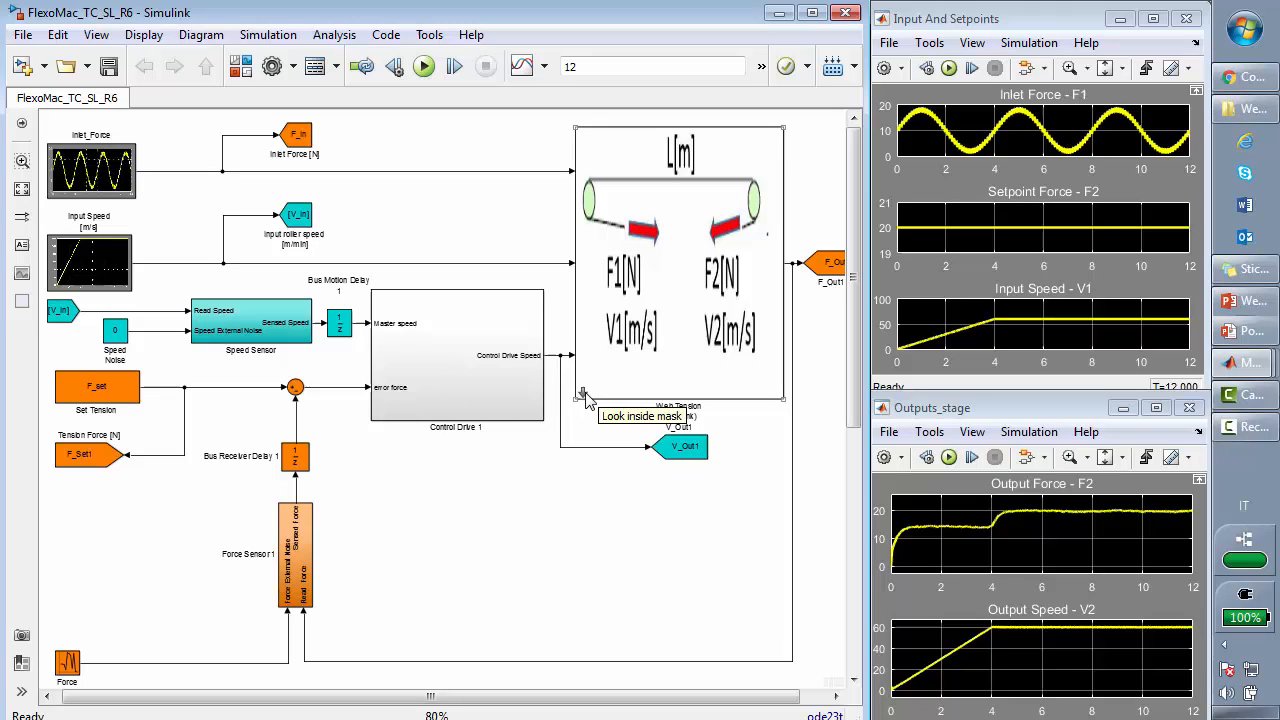
{"action": "mouse_move", "coordinate": [716, 220]}
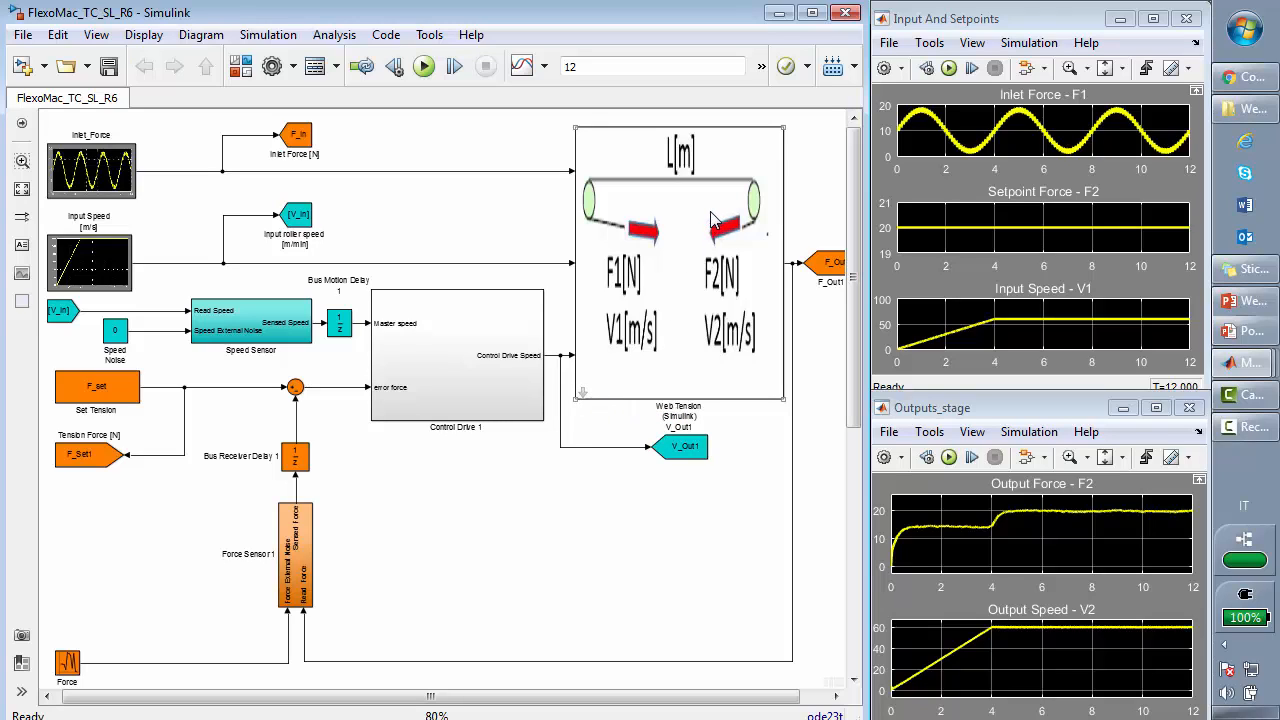
{"action": "mouse_move", "coordinate": [580, 396]}
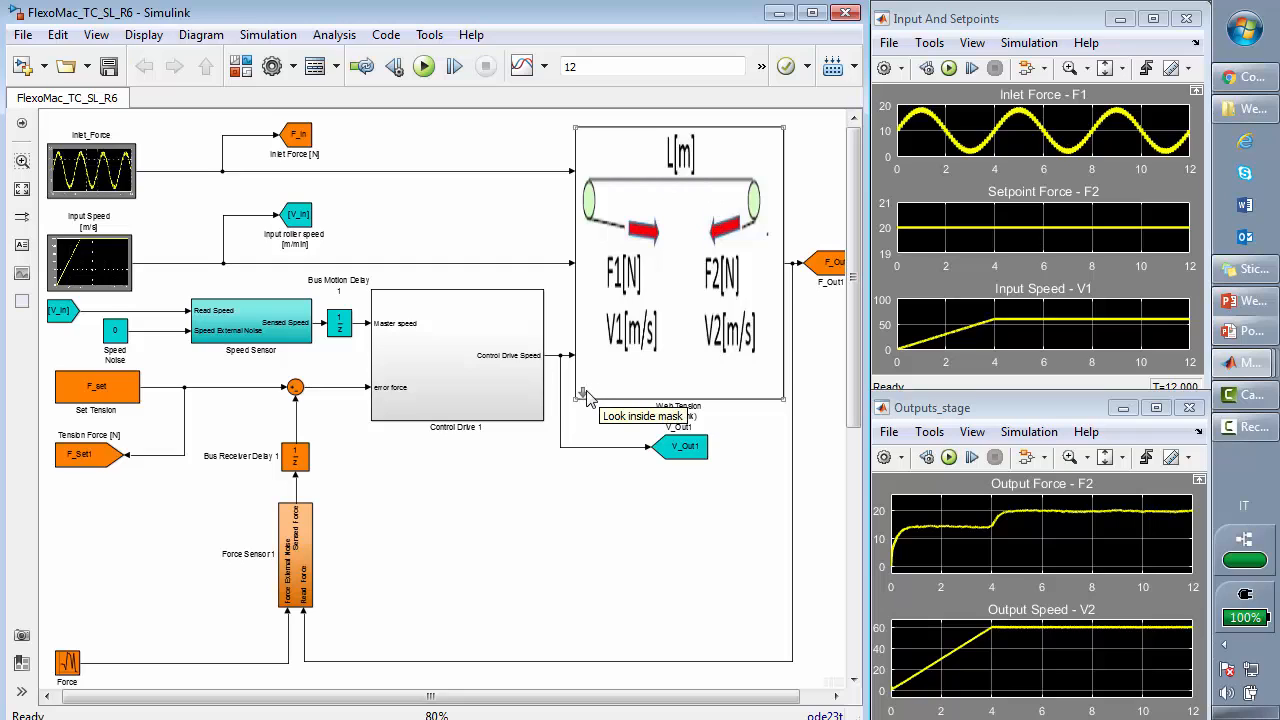
{"action": "left_click", "coordinate": [640, 414]}
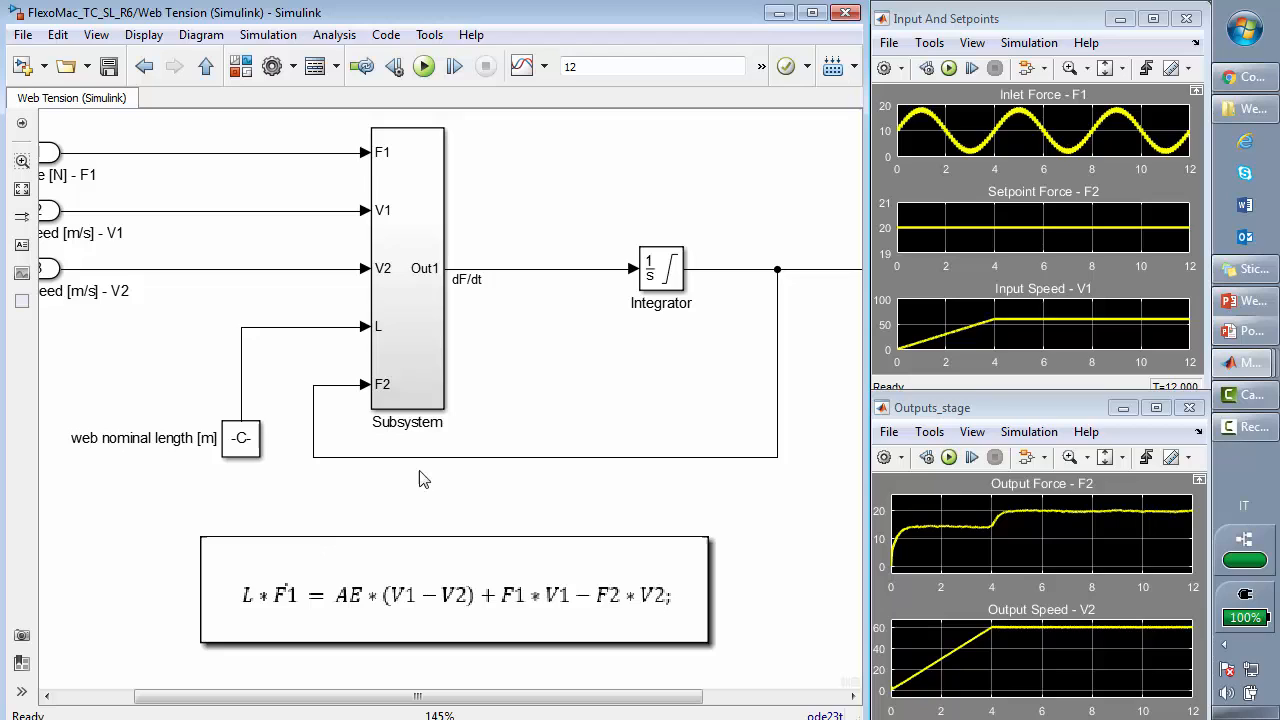
{"action": "left_click", "coordinate": [408, 264]}
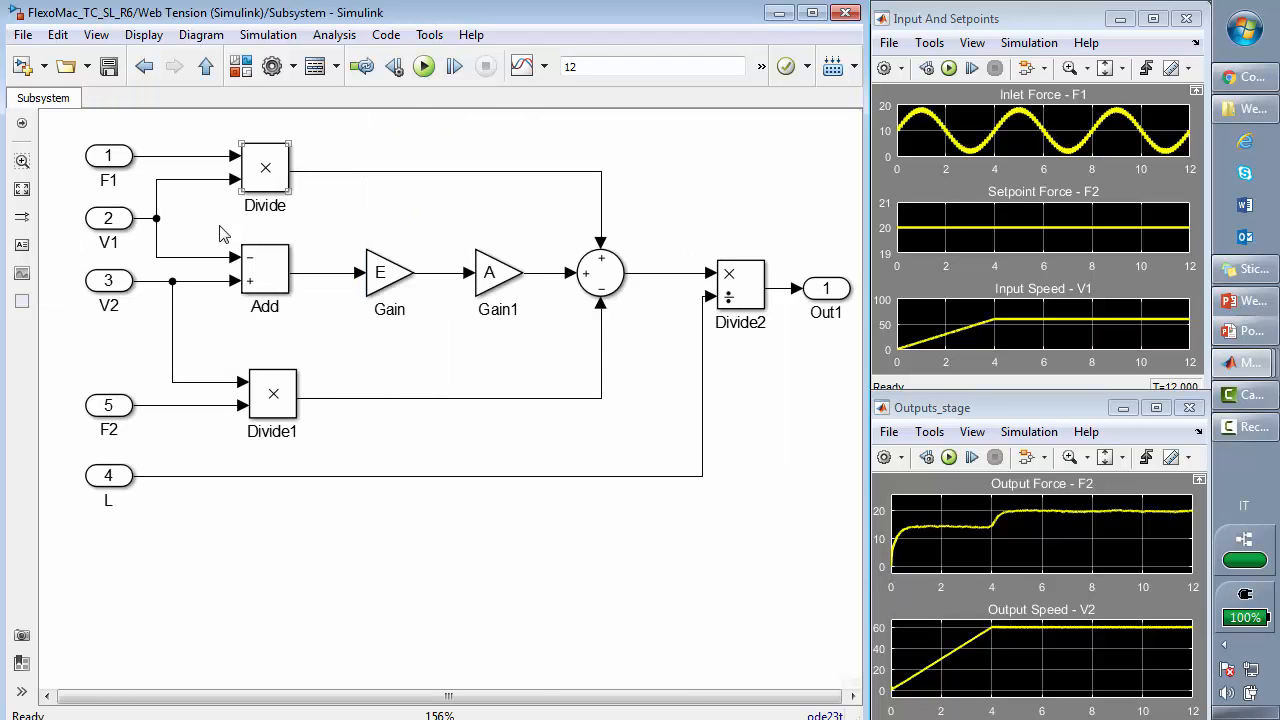
{"action": "left_click", "coordinate": [344, 574]}
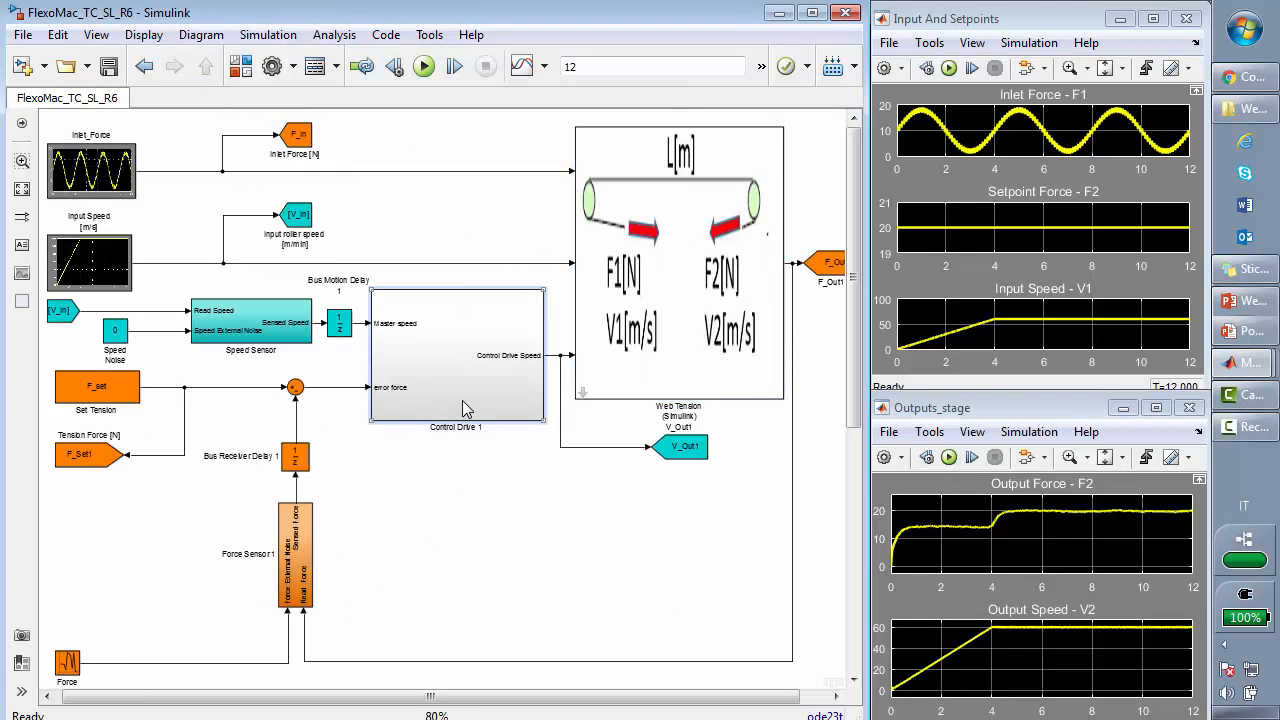
Inspect the Drive and Motor subsystem inside Control Drive 1 and return to its diagram.
{"action": "double_click", "coordinate": [456, 356]}
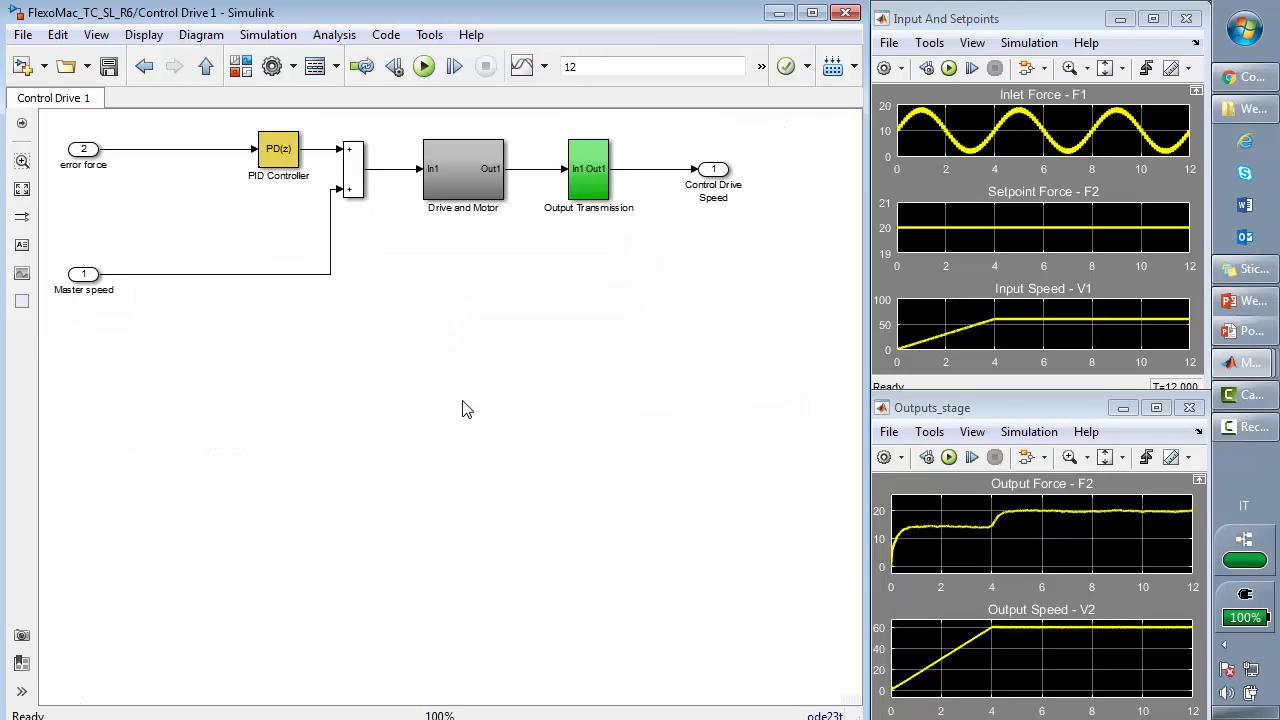
{"action": "mouse_move", "coordinate": [518, 218]}
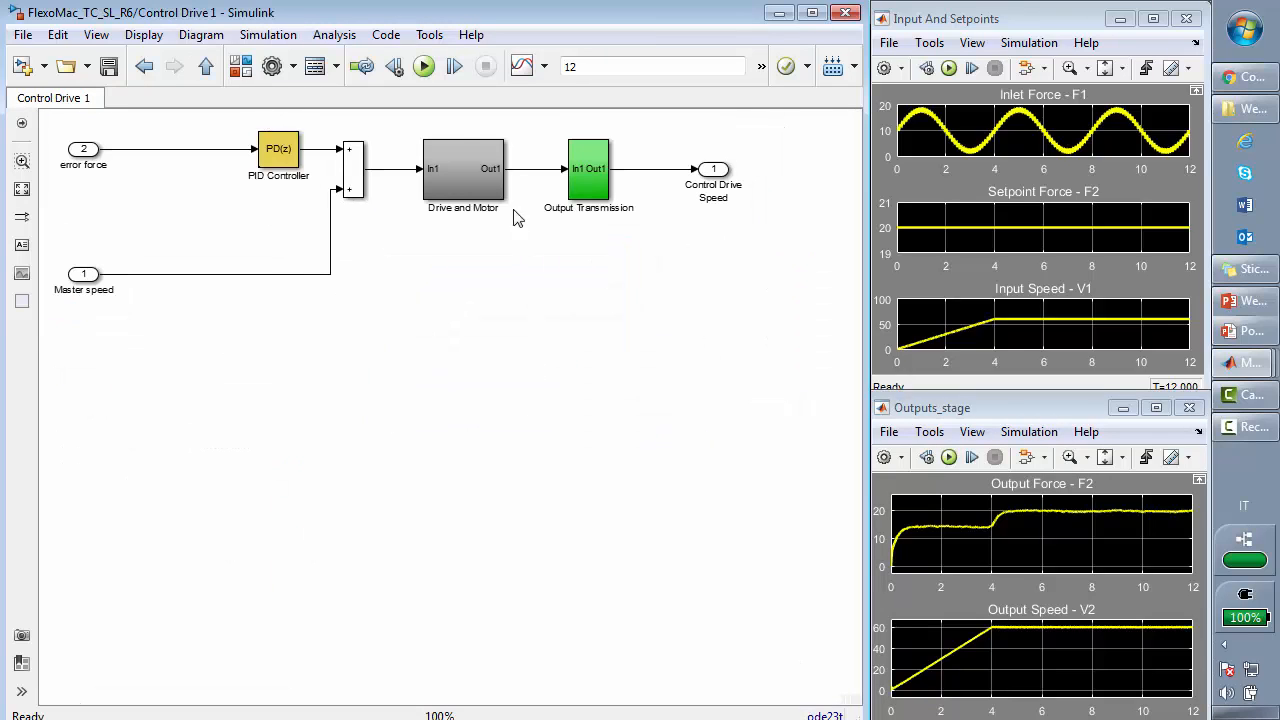
{"action": "left_click", "coordinate": [588, 168]}
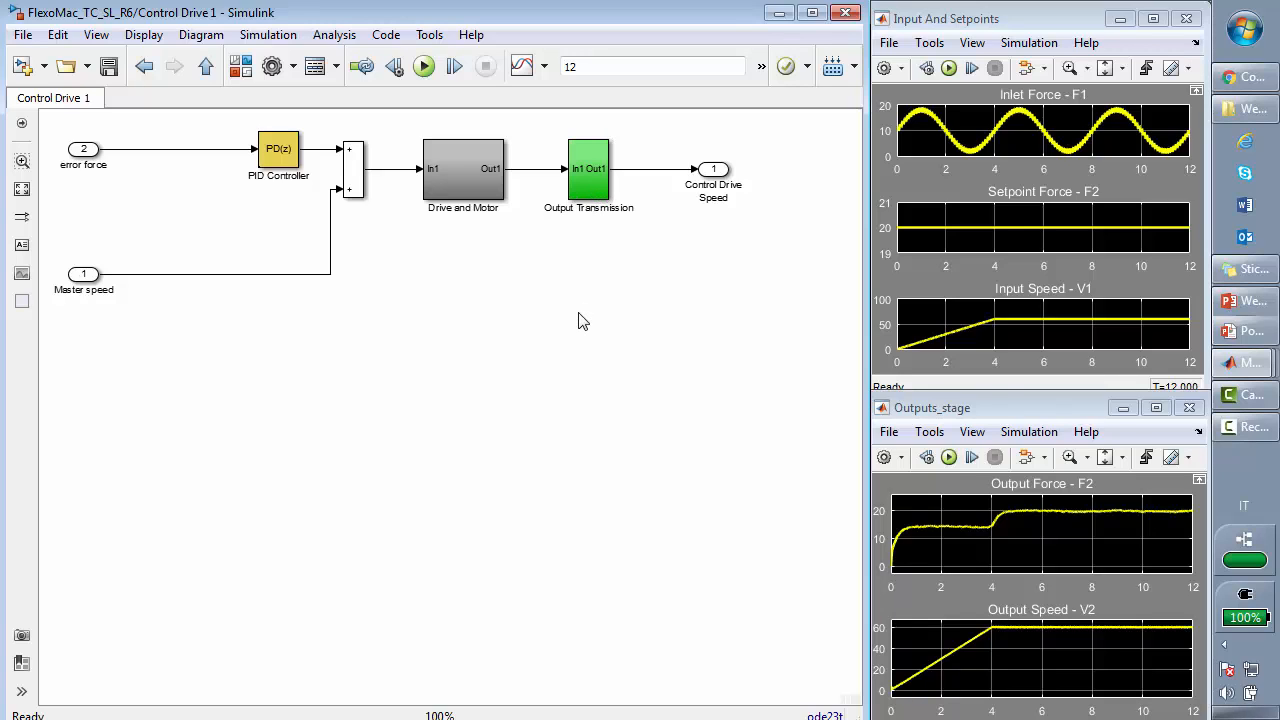
{"action": "left_click", "coordinate": [464, 178]}
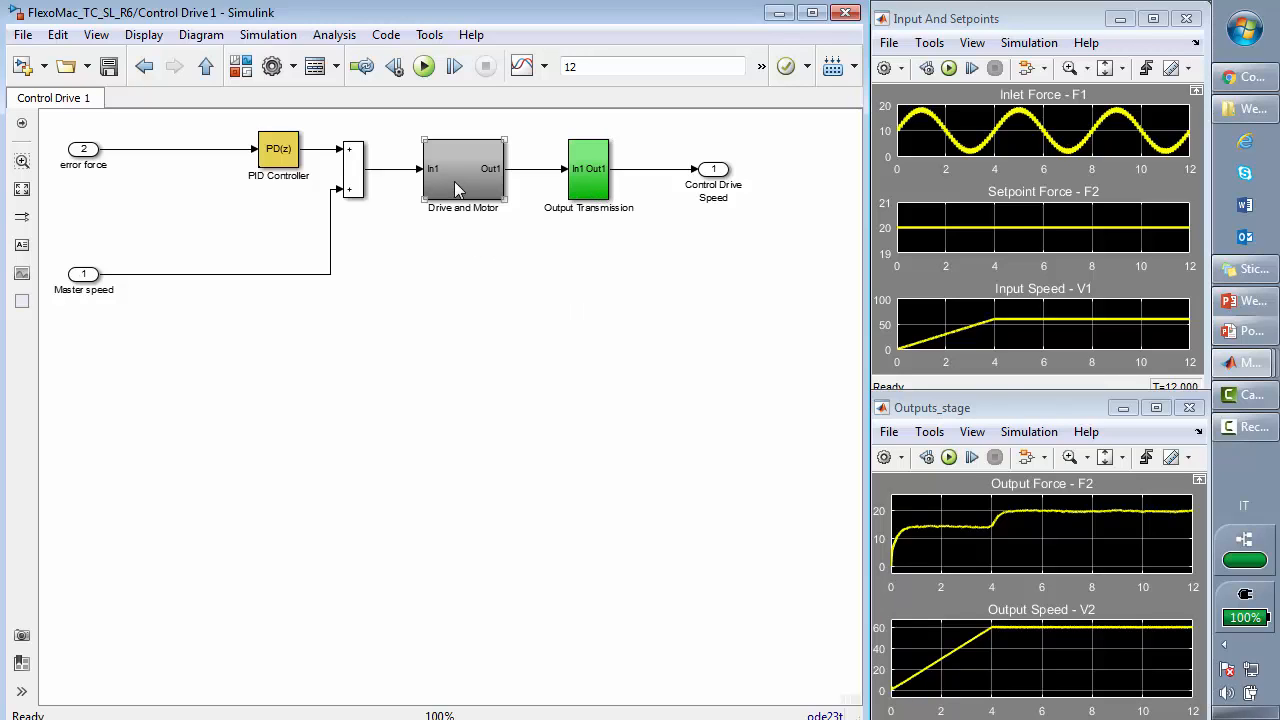
{"action": "double_click", "coordinate": [464, 172]}
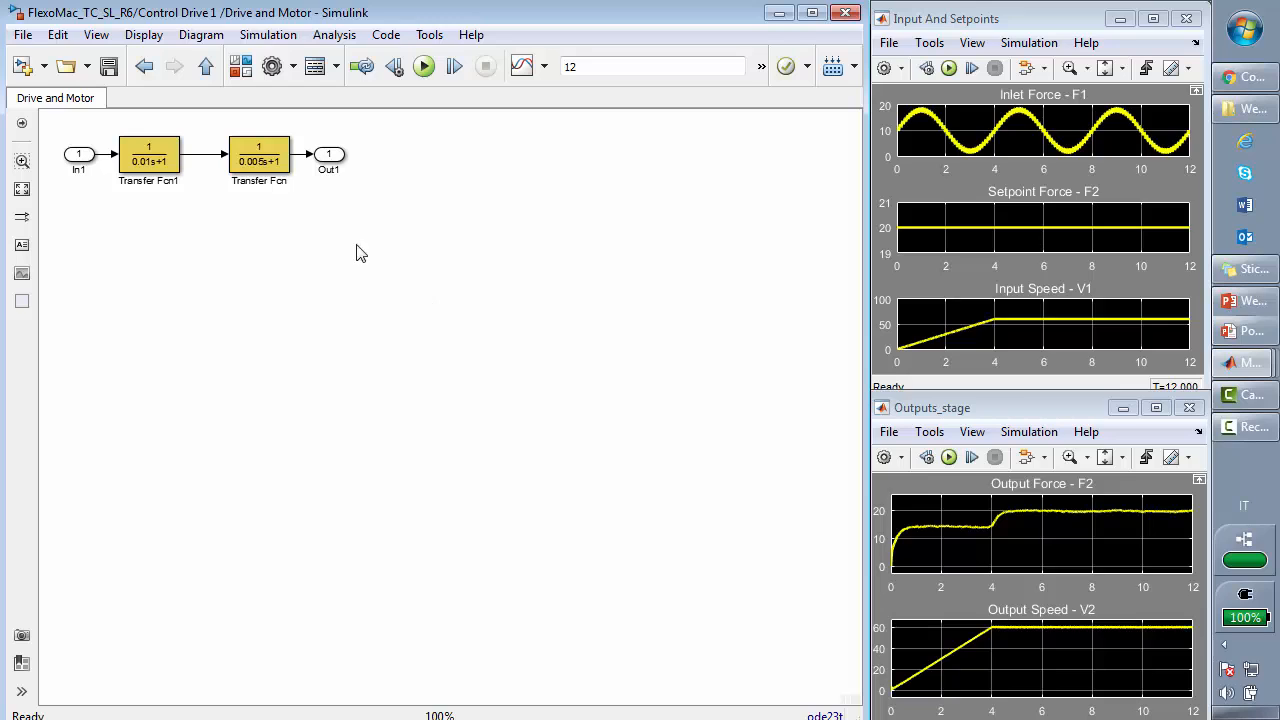
{"action": "left_click", "coordinate": [258, 156]}
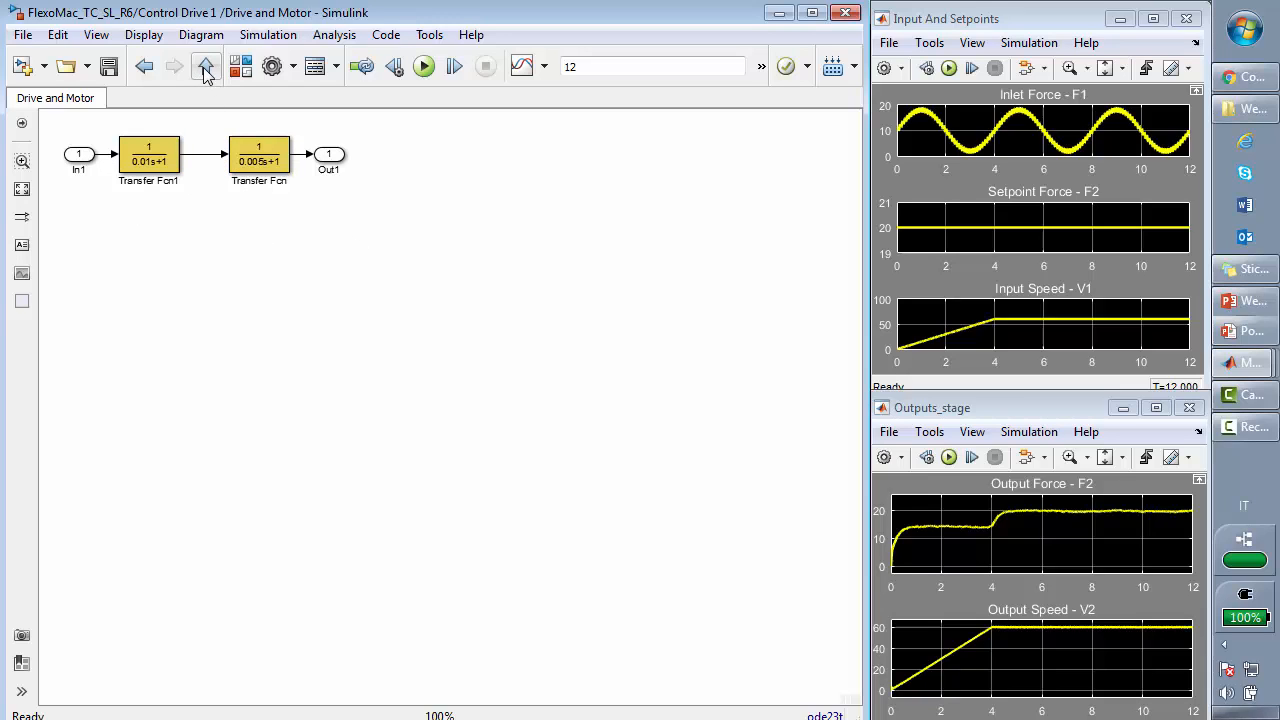
{"action": "mouse_move", "coordinate": [204, 68]}
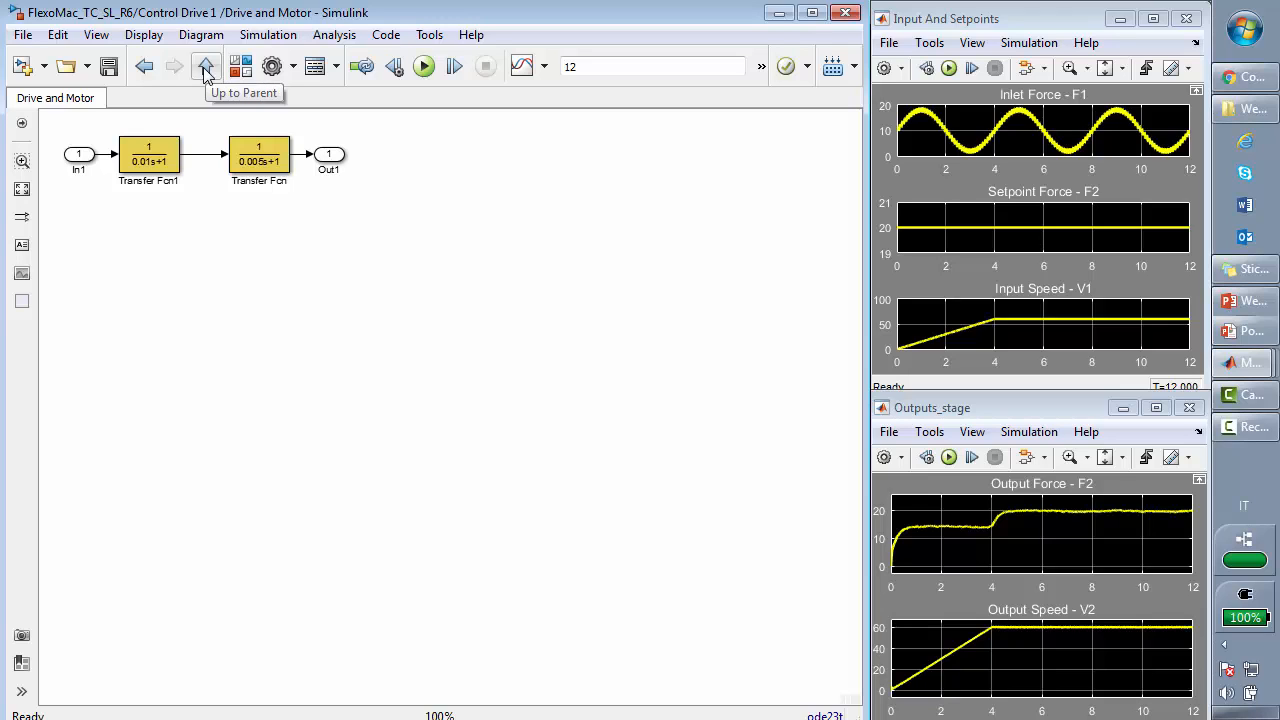
{"action": "left_click", "coordinate": [206, 66]}
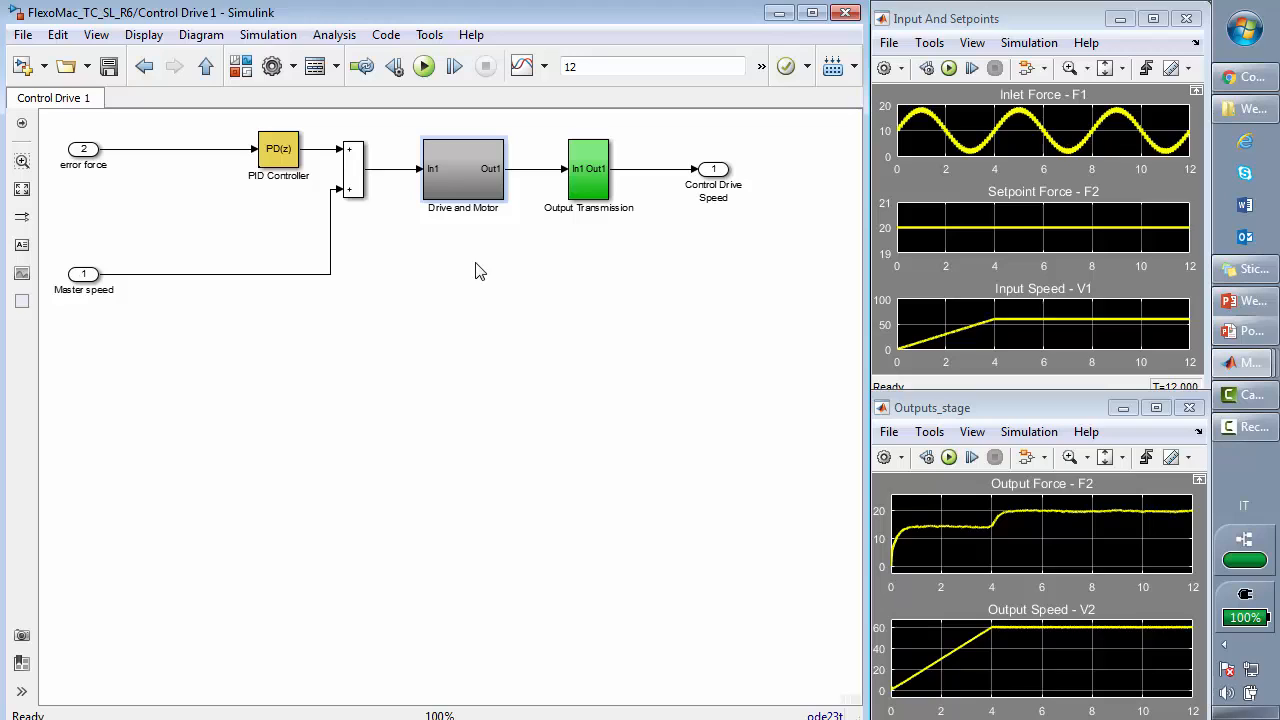
{"action": "mouse_move", "coordinate": [502, 292]}
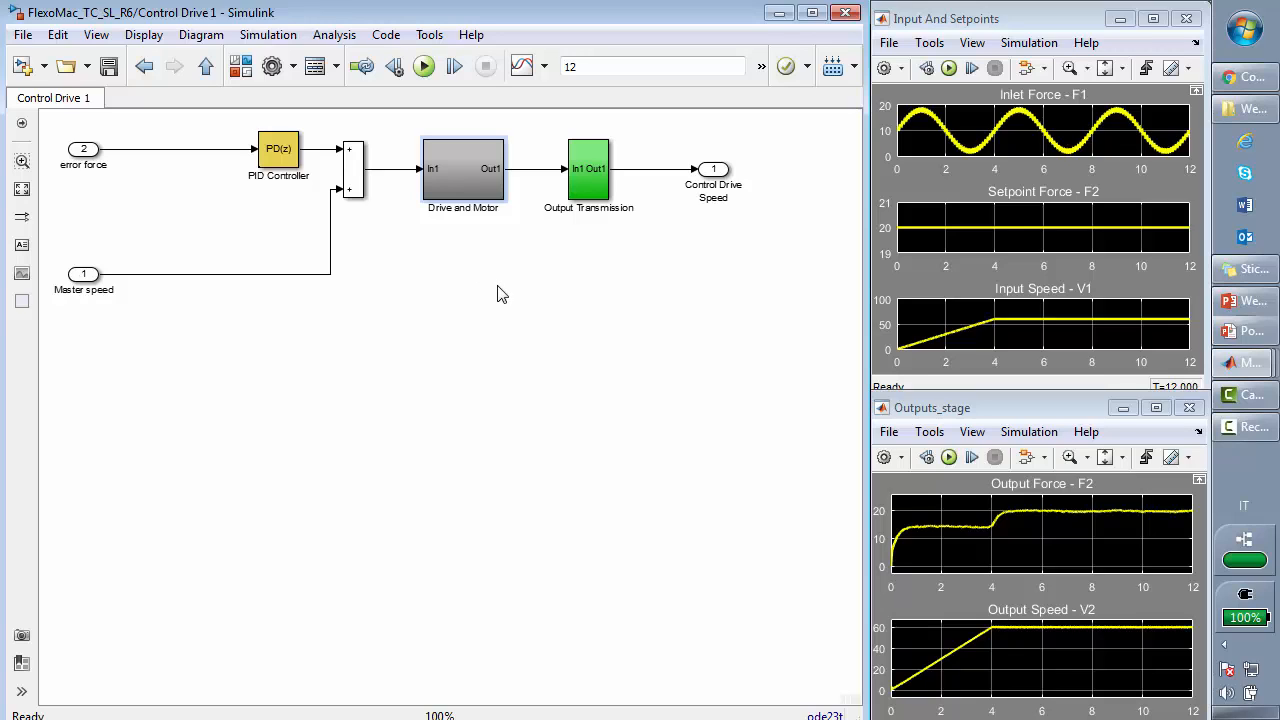
{"action": "mouse_move", "coordinate": [552, 372]}
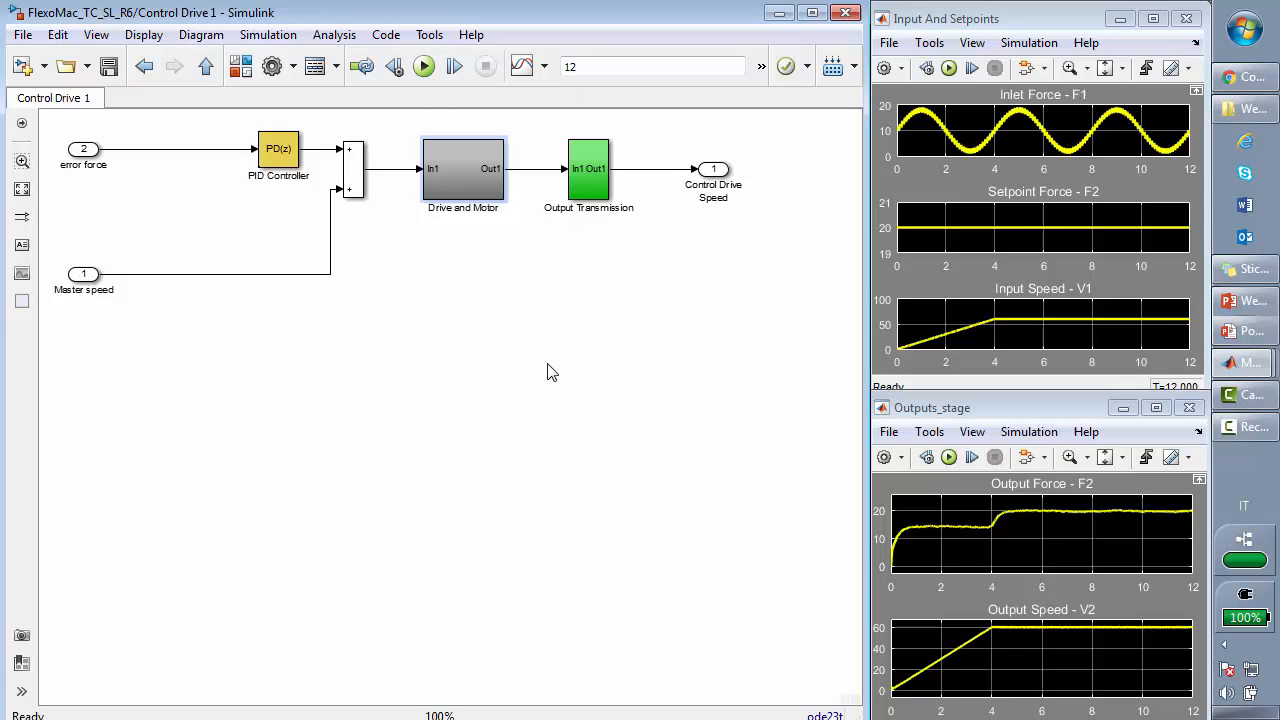
Inspect the Output Transmission quantization stage and return toward the top-level model.
{"action": "left_click", "coordinate": [588, 168]}
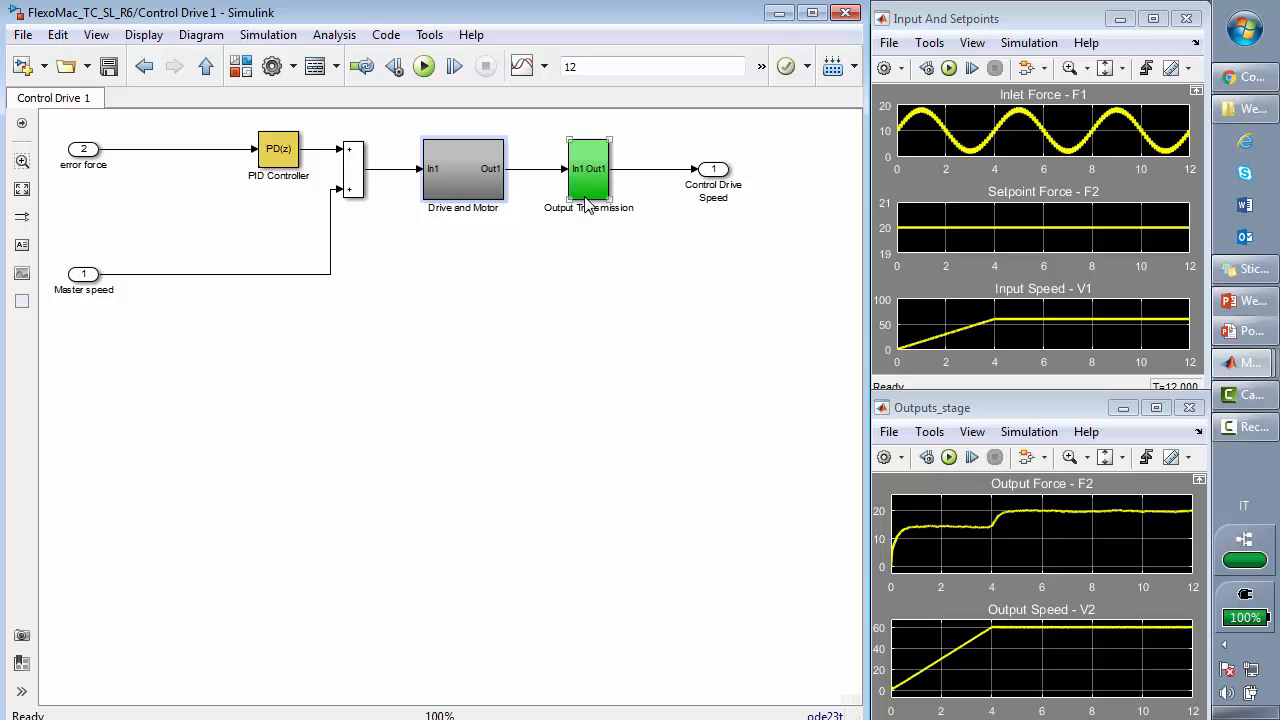
{"action": "double_click", "coordinate": [588, 168]}
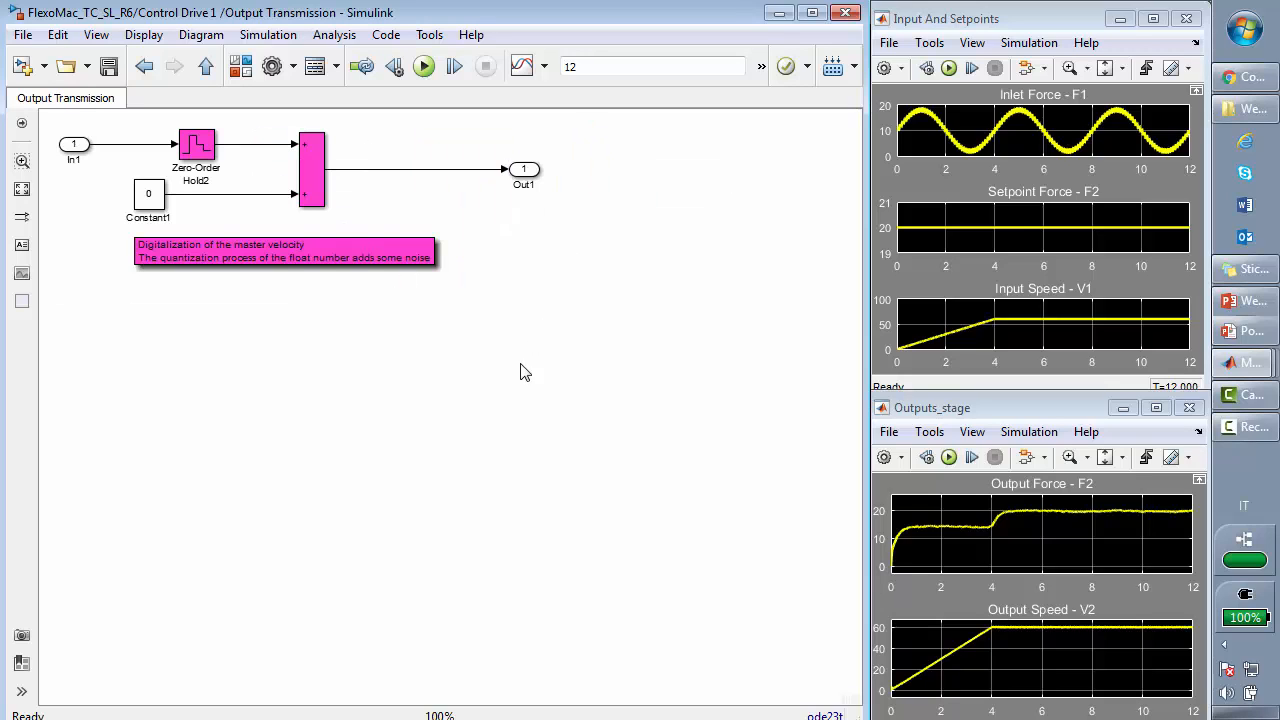
{"action": "mouse_move", "coordinate": [220, 376]}
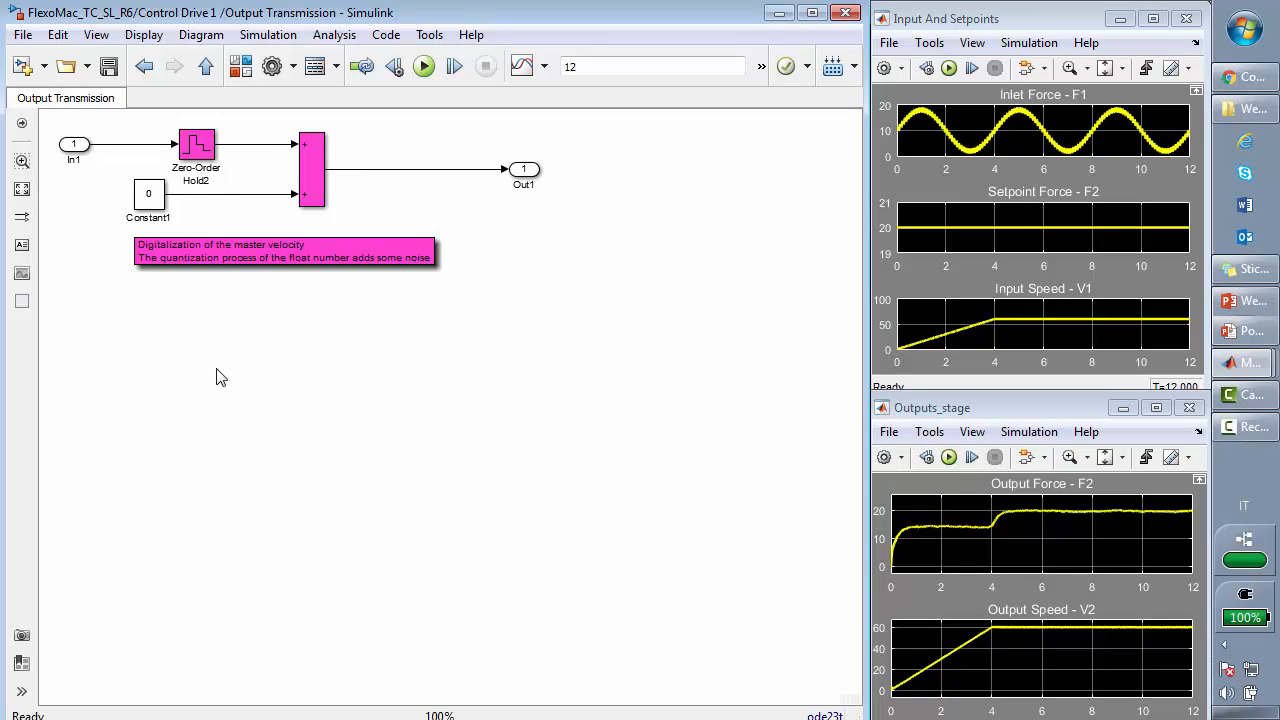
{"action": "mouse_move", "coordinate": [232, 396]}
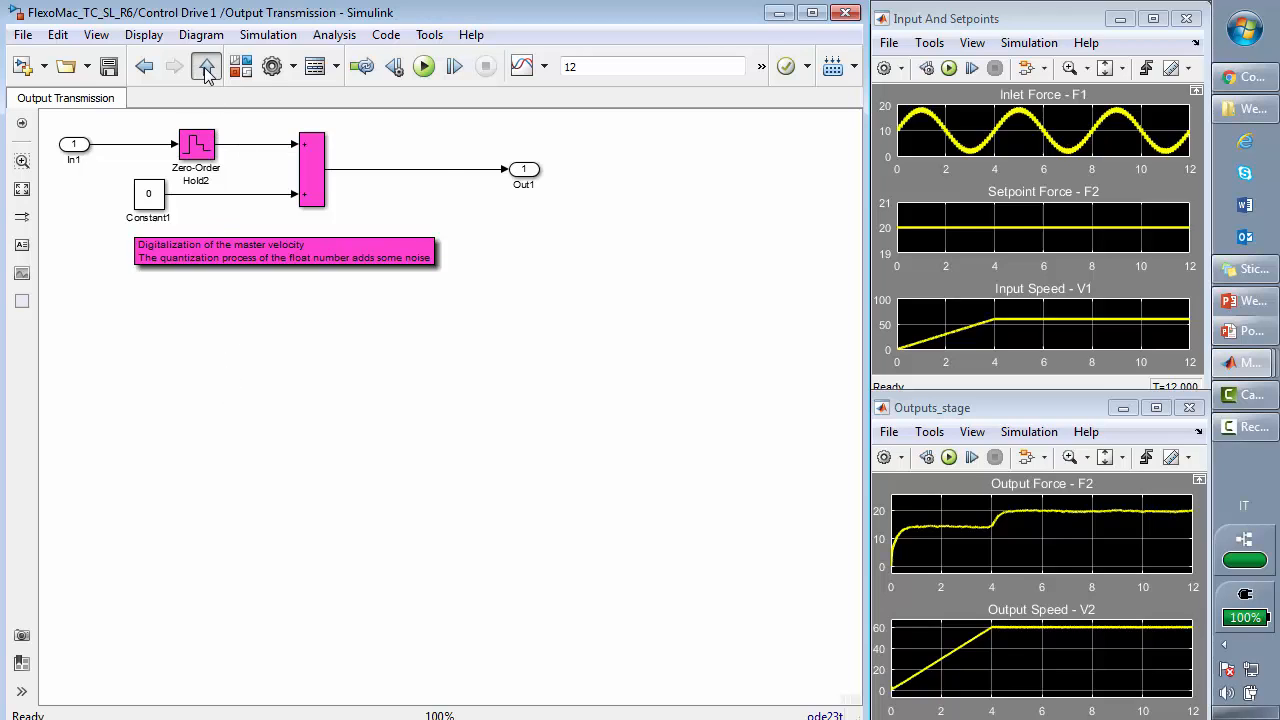
{"action": "left_click", "coordinate": [208, 66]}
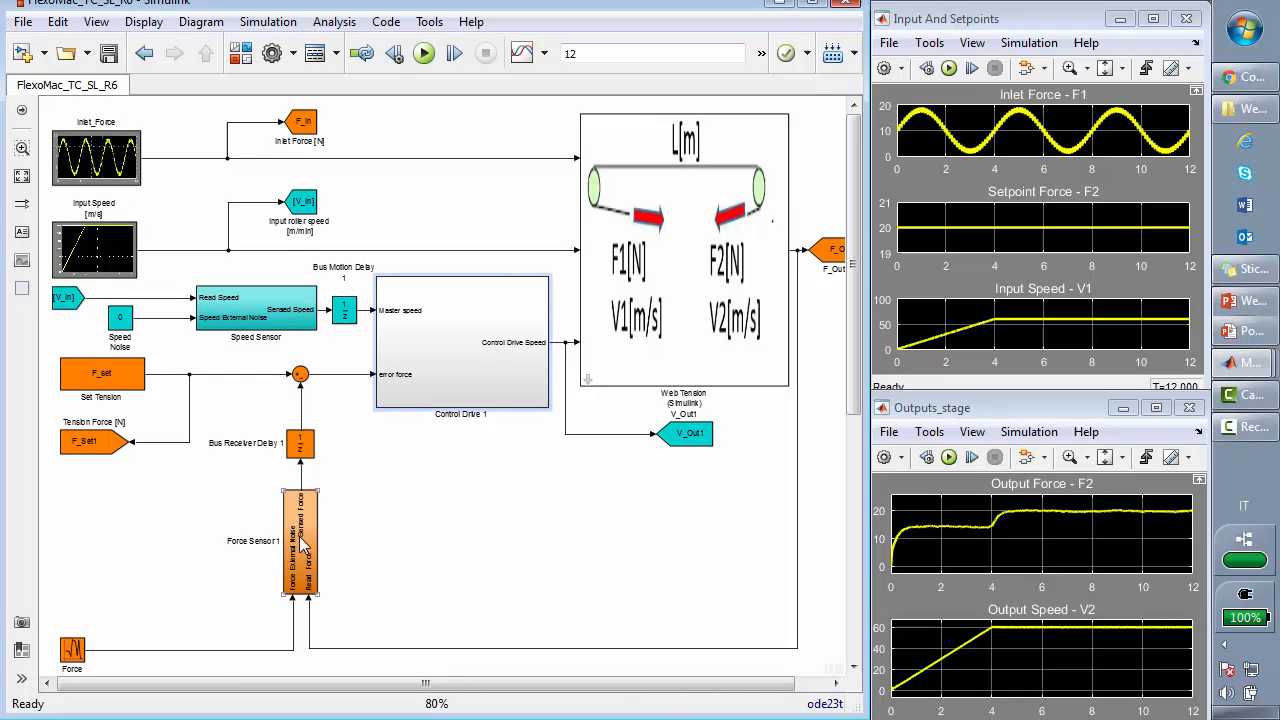
{"action": "double_click", "coordinate": [300, 540]}
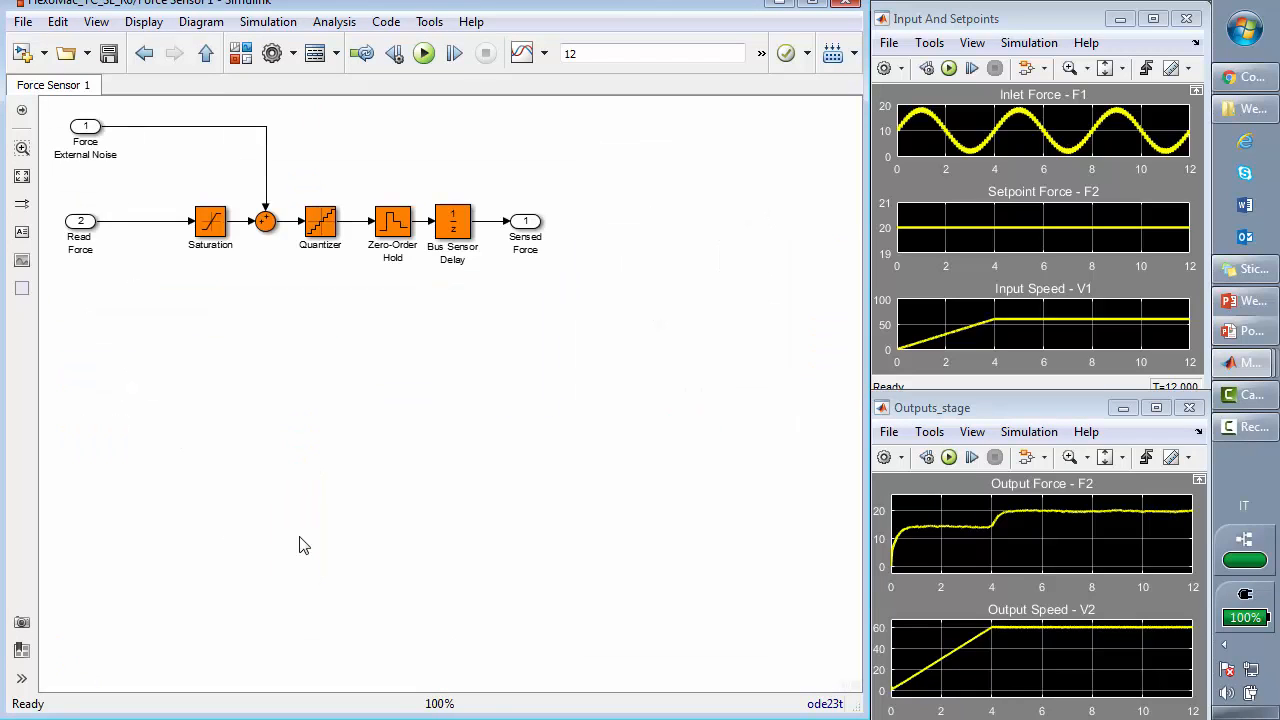
{"action": "mouse_move", "coordinate": [276, 416]}
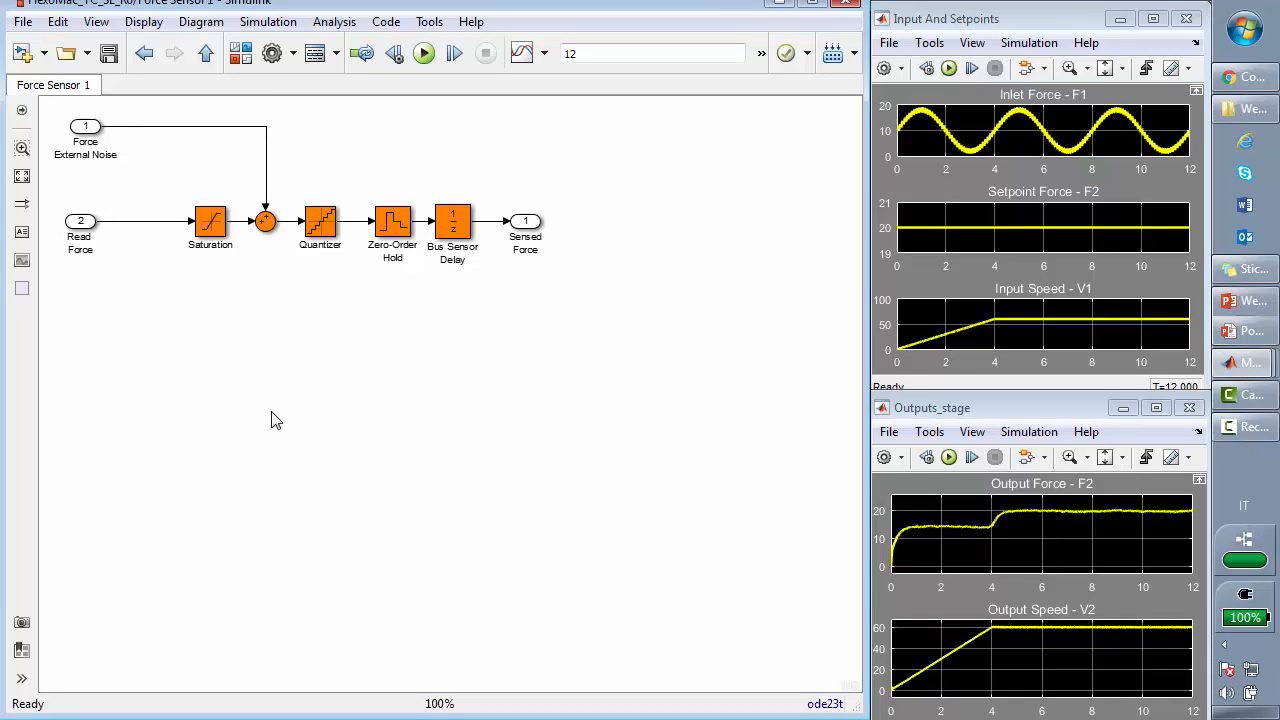
{"action": "mouse_move", "coordinate": [32, 236]}
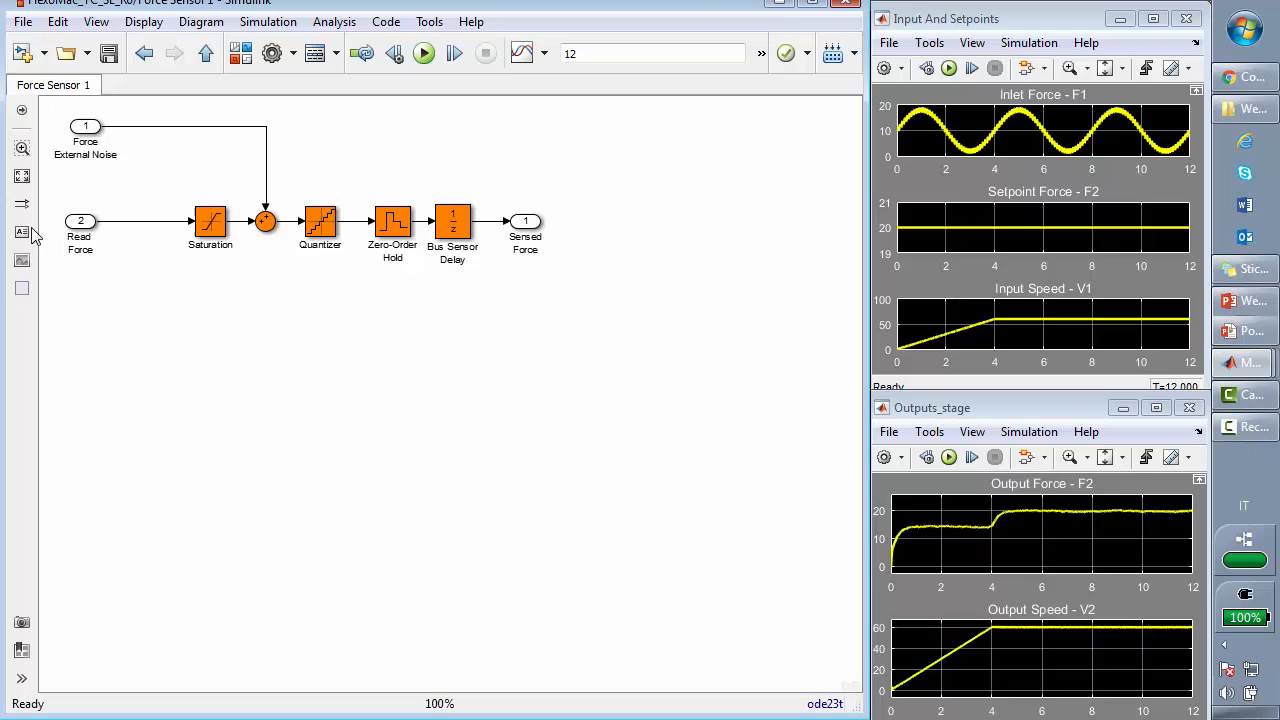
{"action": "left_click", "coordinate": [84, 128]}
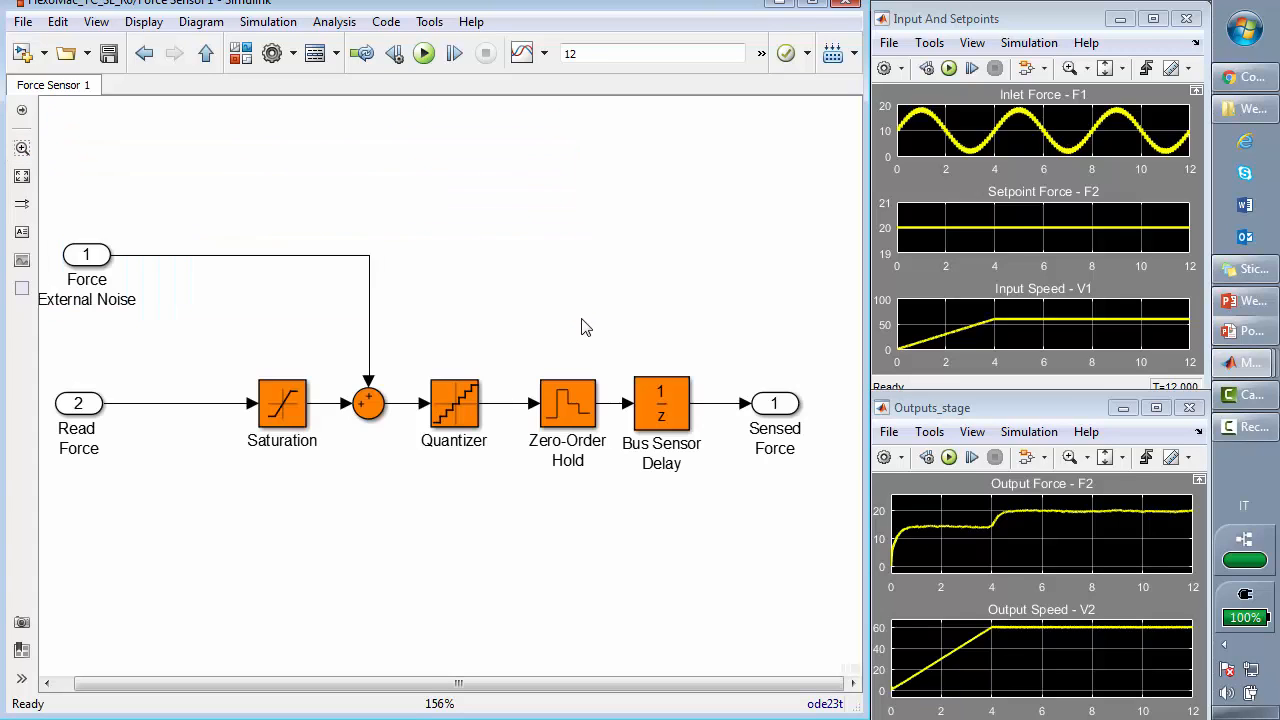
{"action": "mouse_move", "coordinate": [492, 552]}
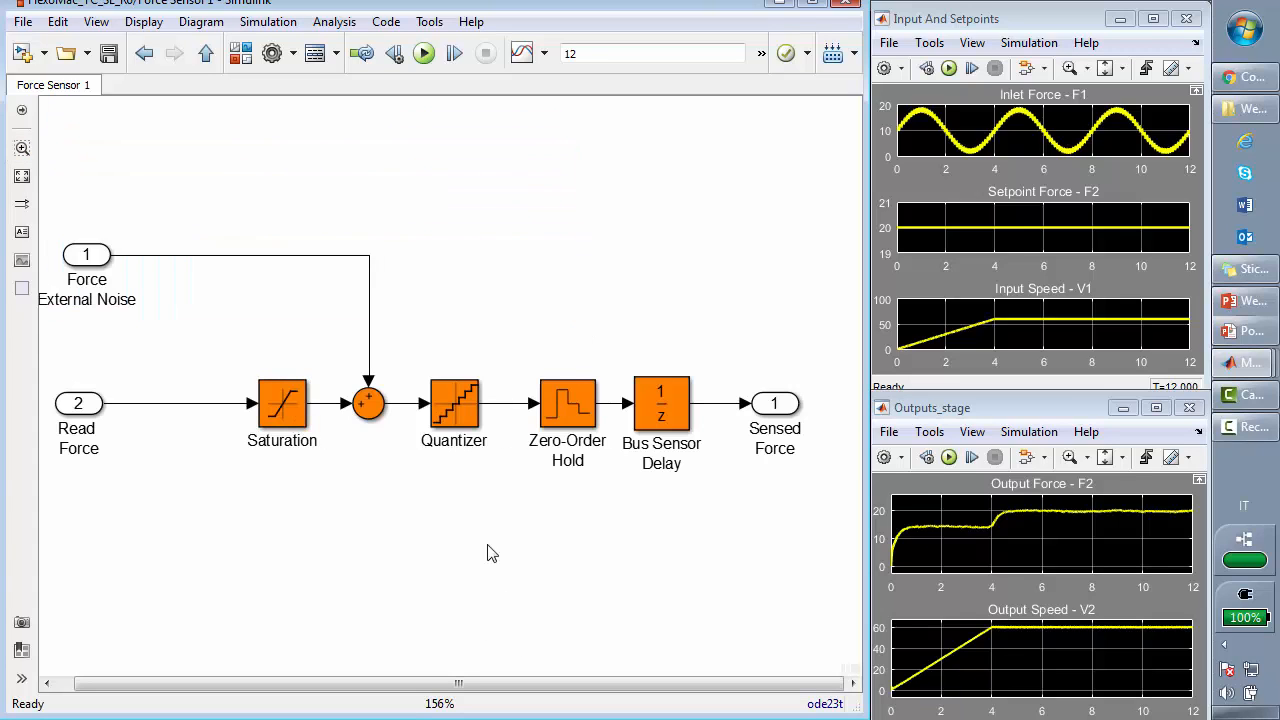
{"action": "mouse_move", "coordinate": [688, 502]}
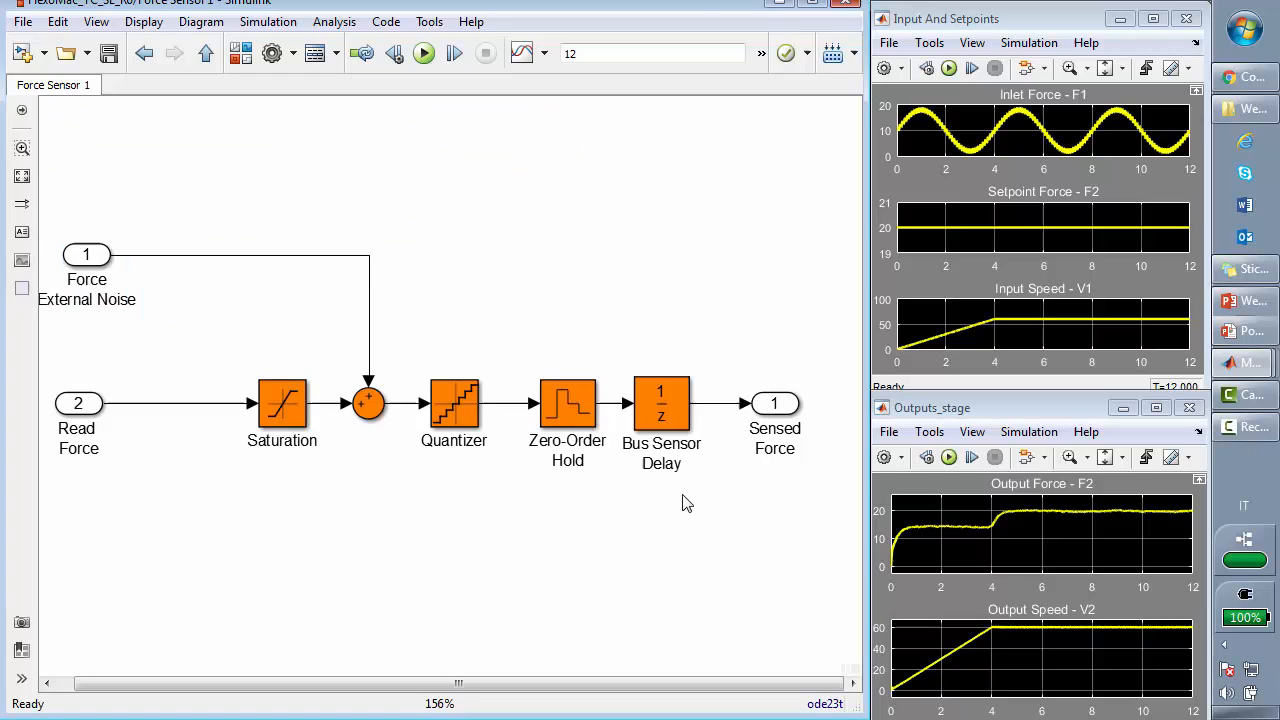
{"action": "mouse_move", "coordinate": [690, 552]}
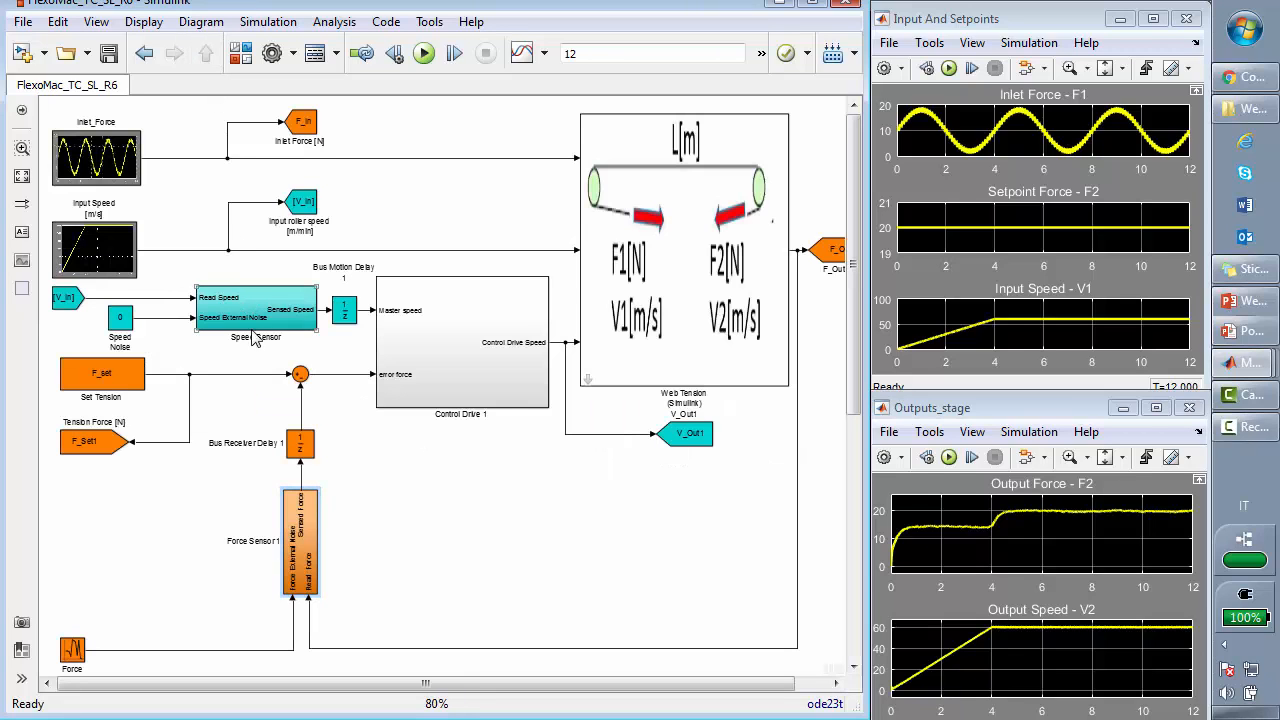
{"action": "double_click", "coordinate": [256, 310]}
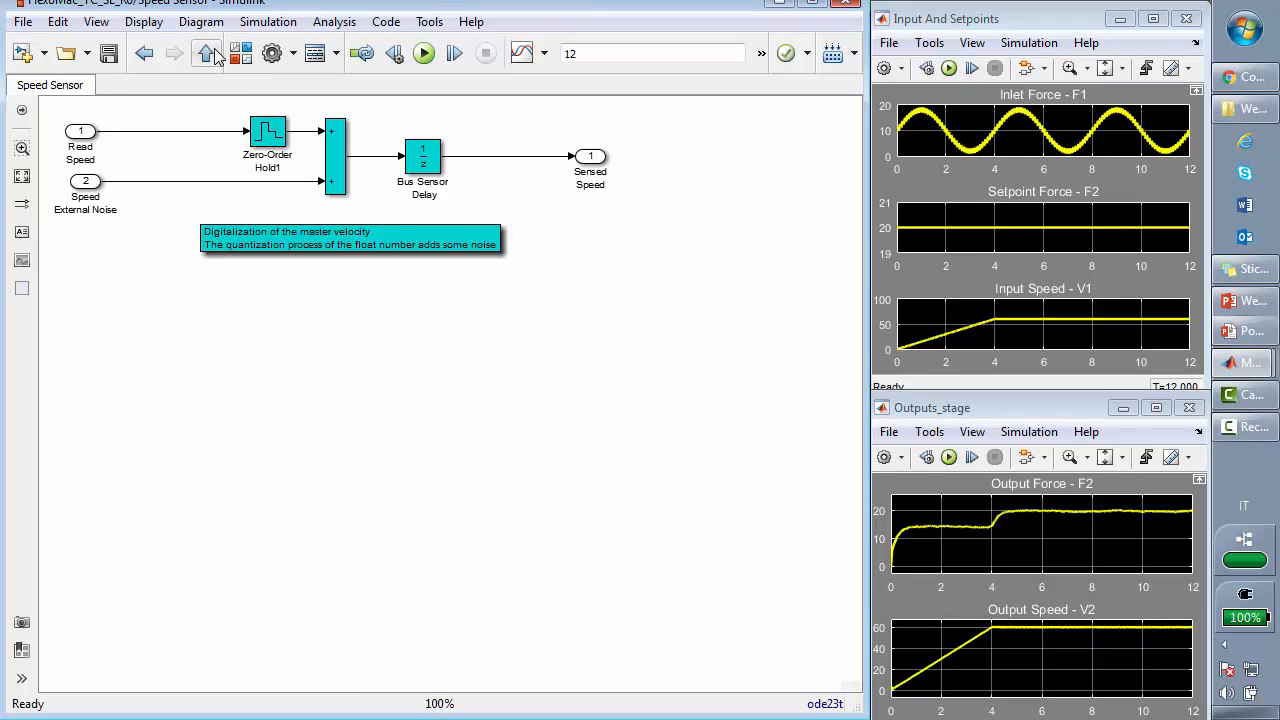
{"action": "left_click", "coordinate": [204, 52]}
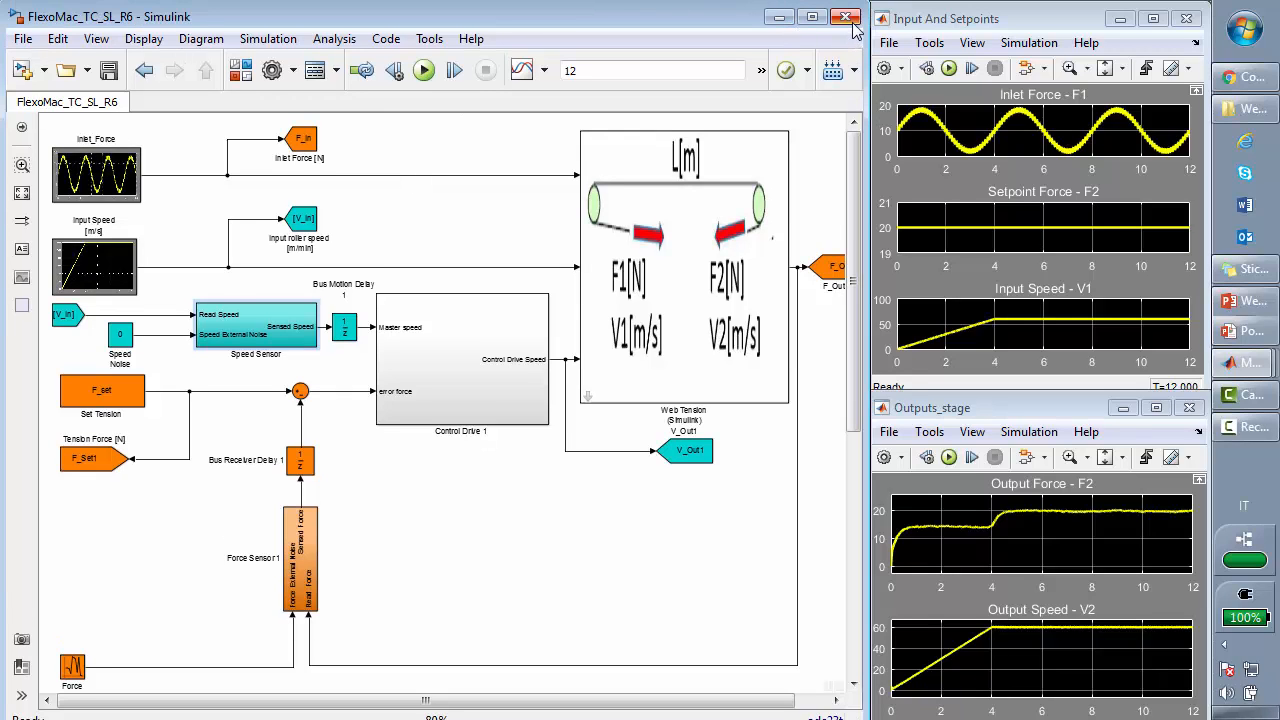
Close the Simulink web tension model and scroll the guide to the Standard Solid Simscape model link.
{"action": "left_click", "coordinate": [850, 16]}
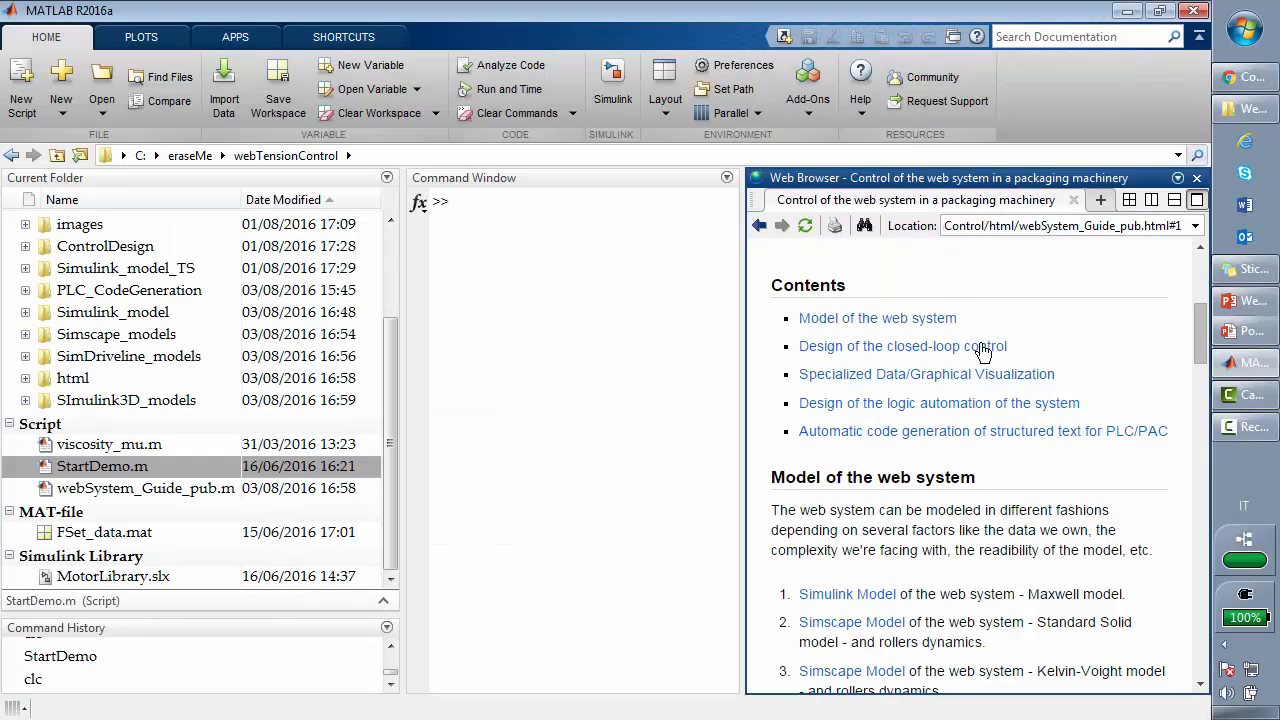
{"action": "scroll", "scroll_direction": "down", "scroll_amount": 3}
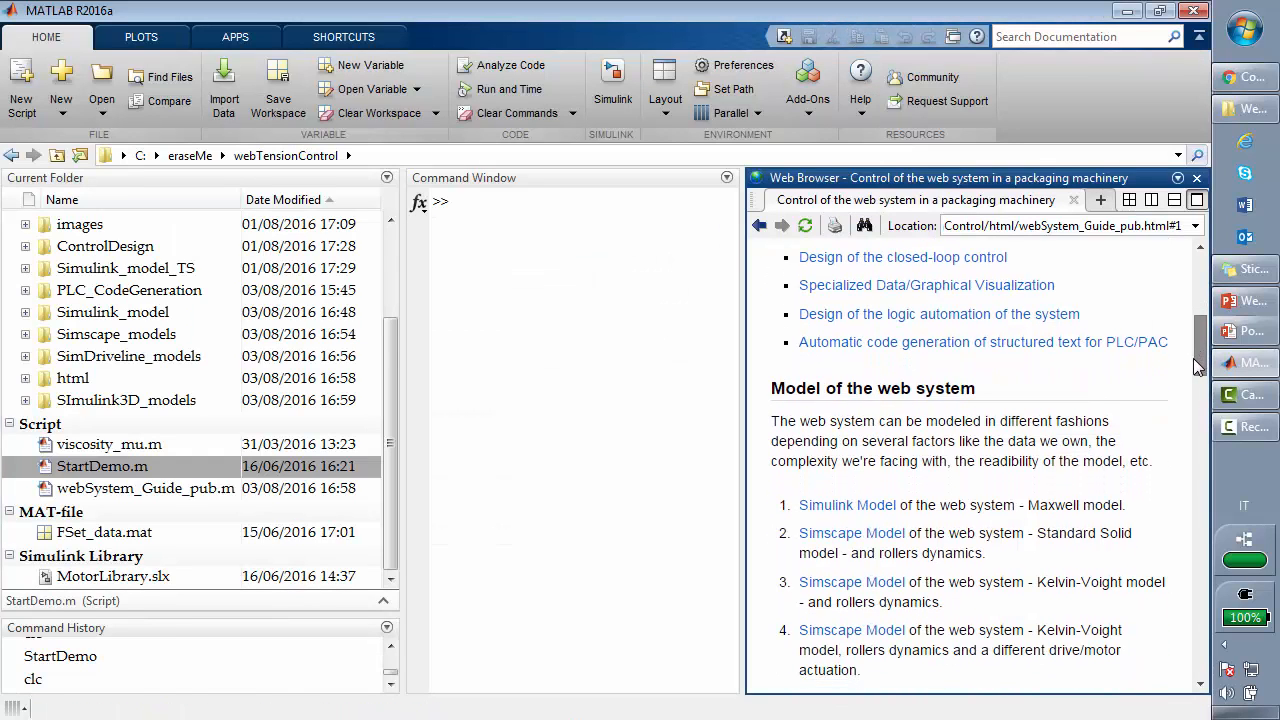
{"action": "scroll", "scroll_direction": "down", "scroll_amount": 3}
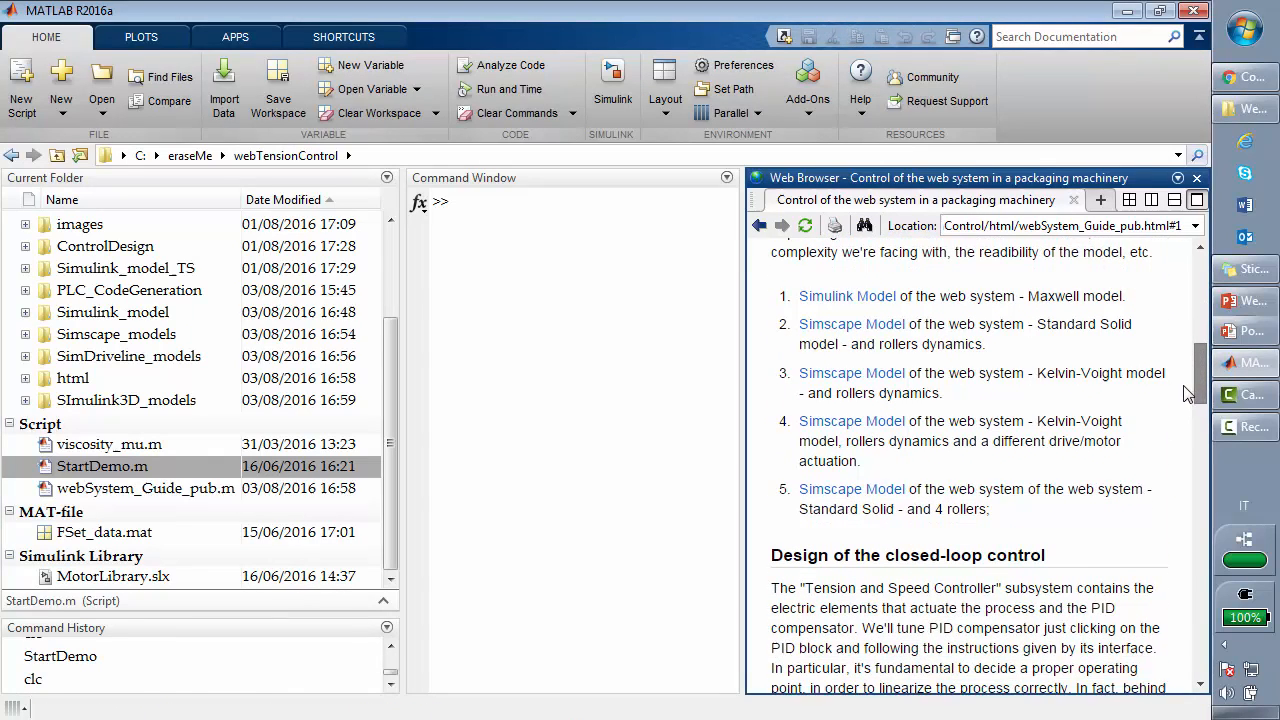
{"action": "scroll", "scroll_direction": "down", "scroll_amount": 3}
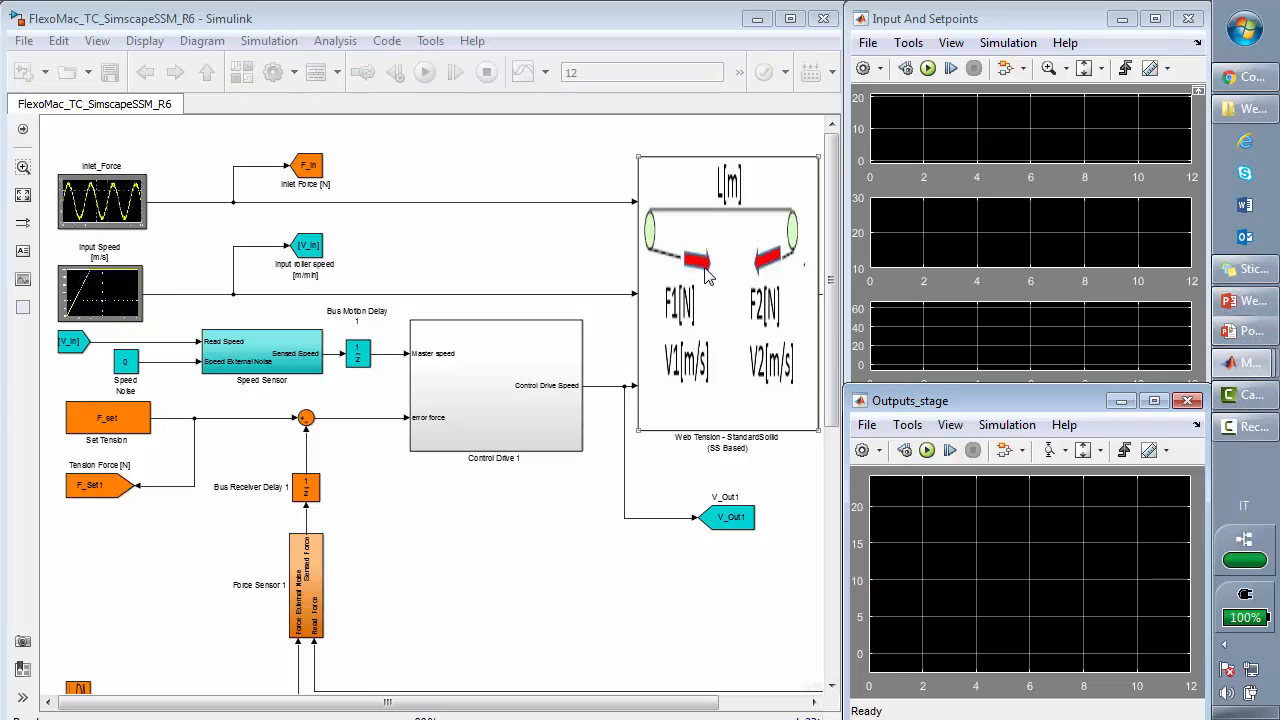
Run the FlexoMac_TC_SimscapeSSM_R6 simulation and enter its Web Tension subsystem.
{"action": "left_click", "coordinate": [426, 72]}
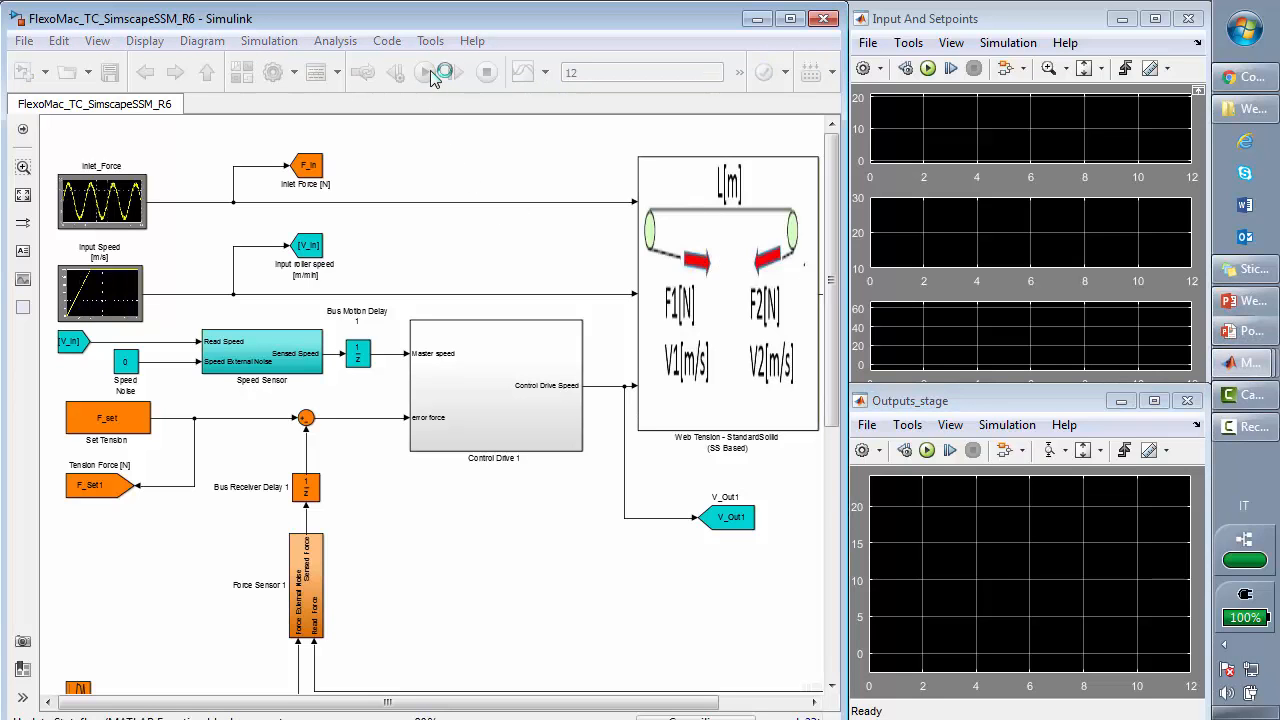
{"action": "left_click", "coordinate": [424, 72]}
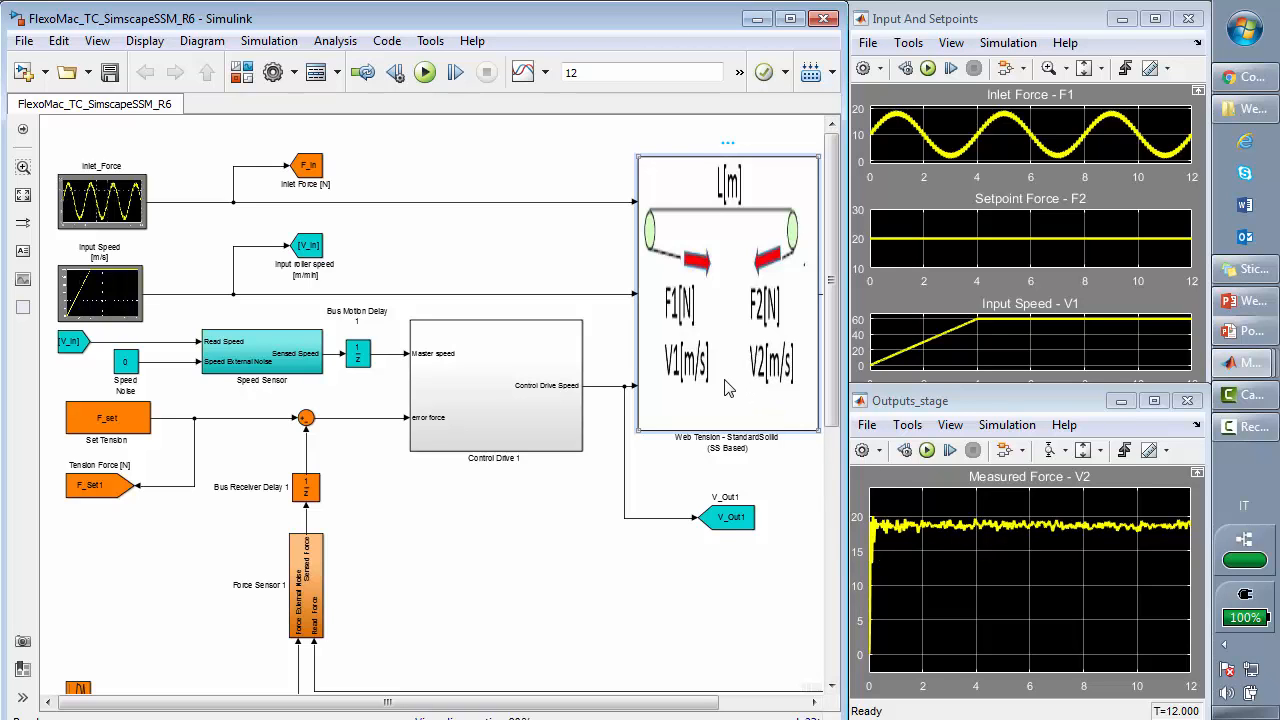
{"action": "double_click", "coordinate": [728, 290]}
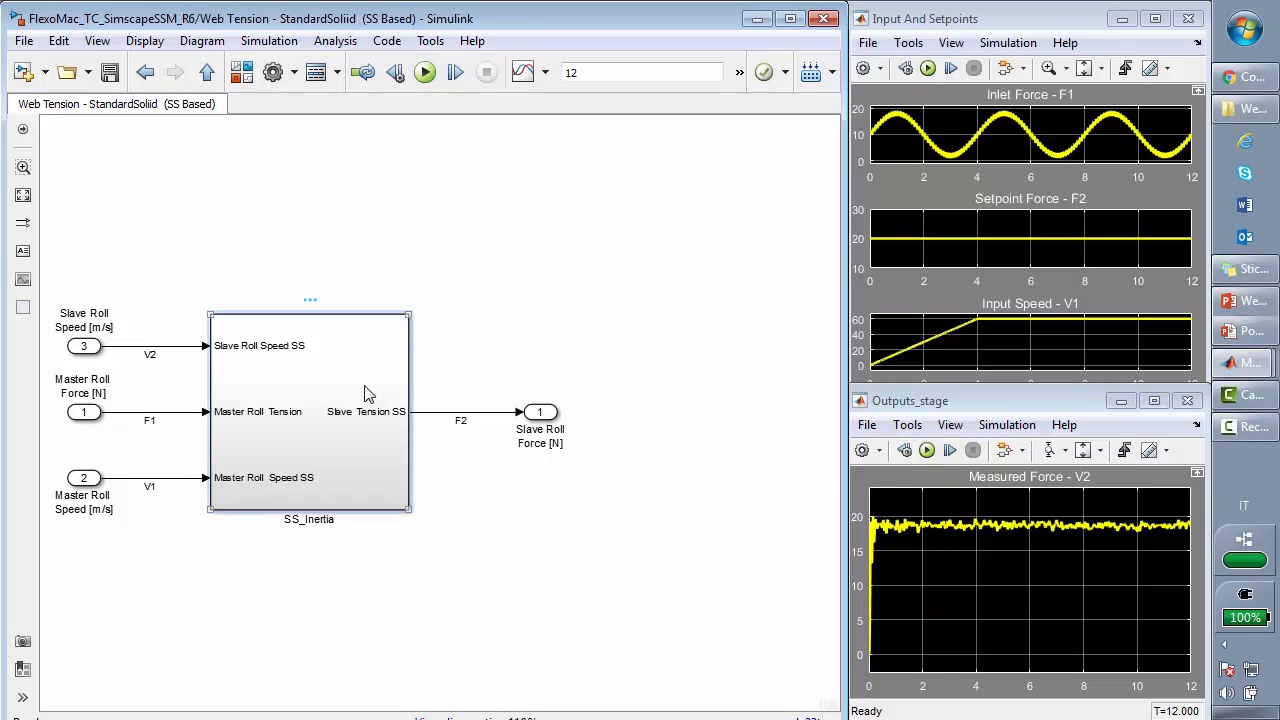
Enter the SS_Inertia subsystem and single out the Master Roll inertia in its schematic.
{"action": "double_click", "coordinate": [308, 420]}
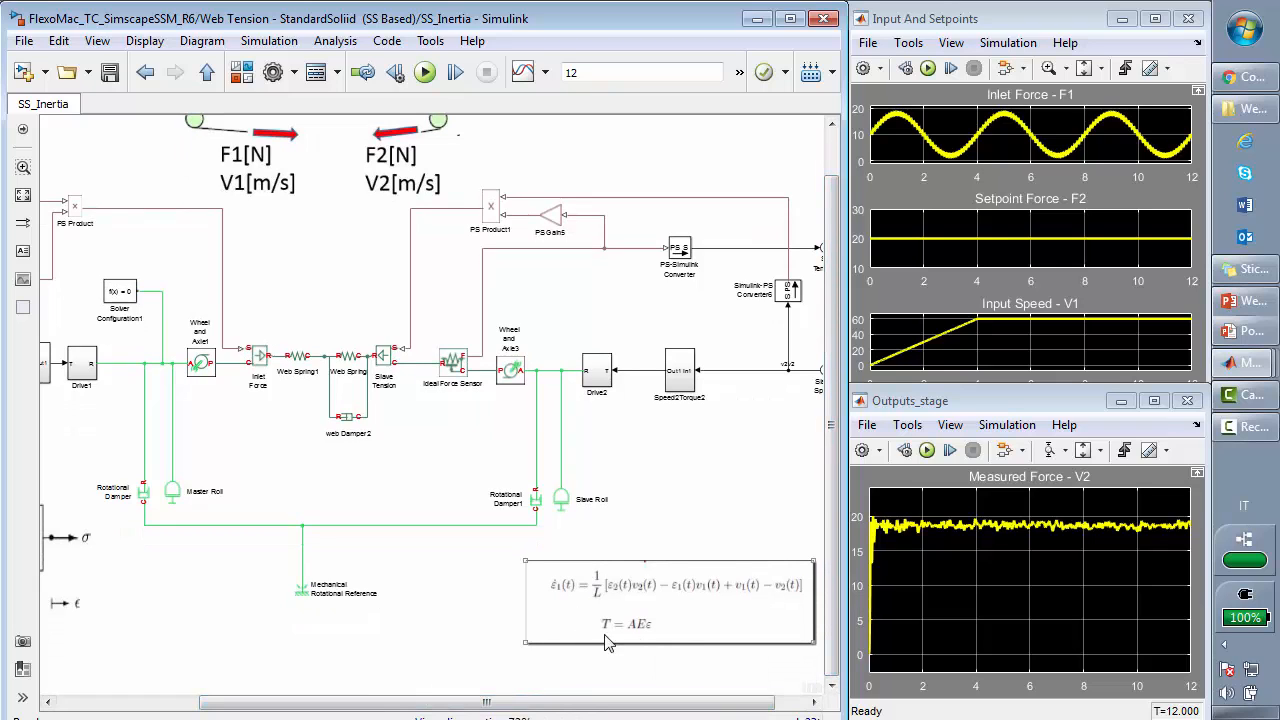
{"action": "mouse_move", "coordinate": [732, 628]}
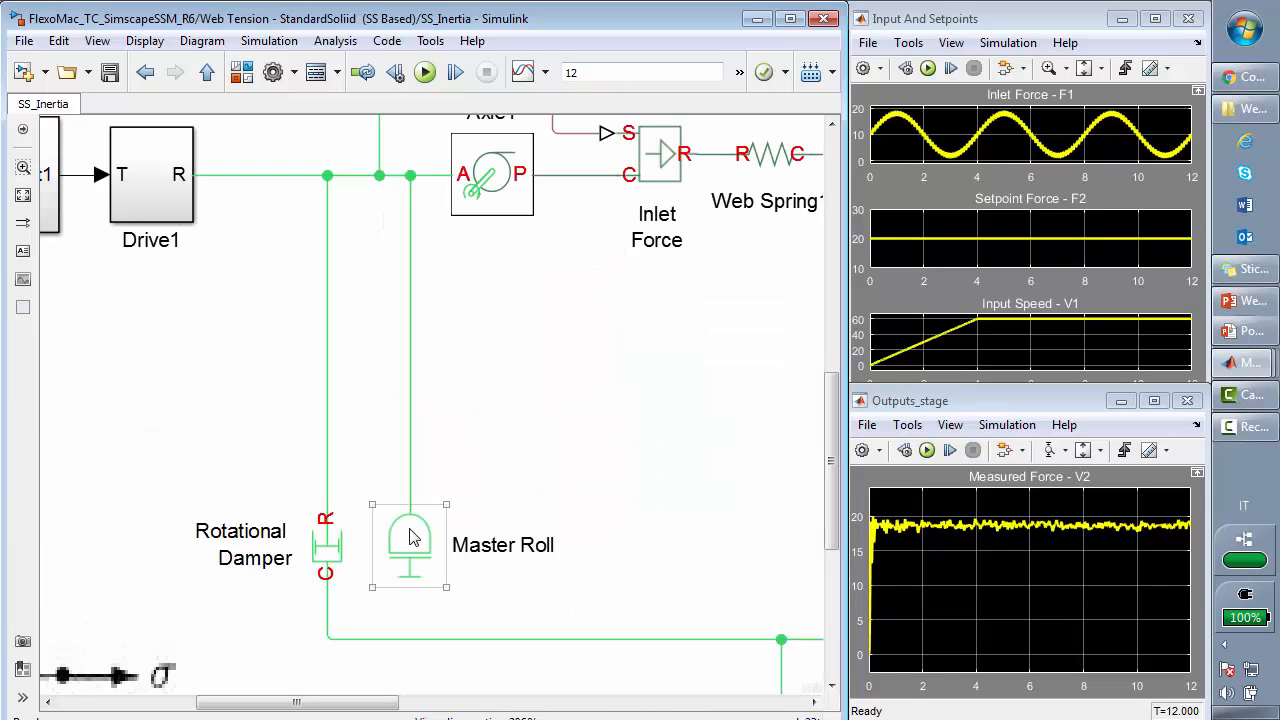
{"action": "left_click", "coordinate": [330, 544]}
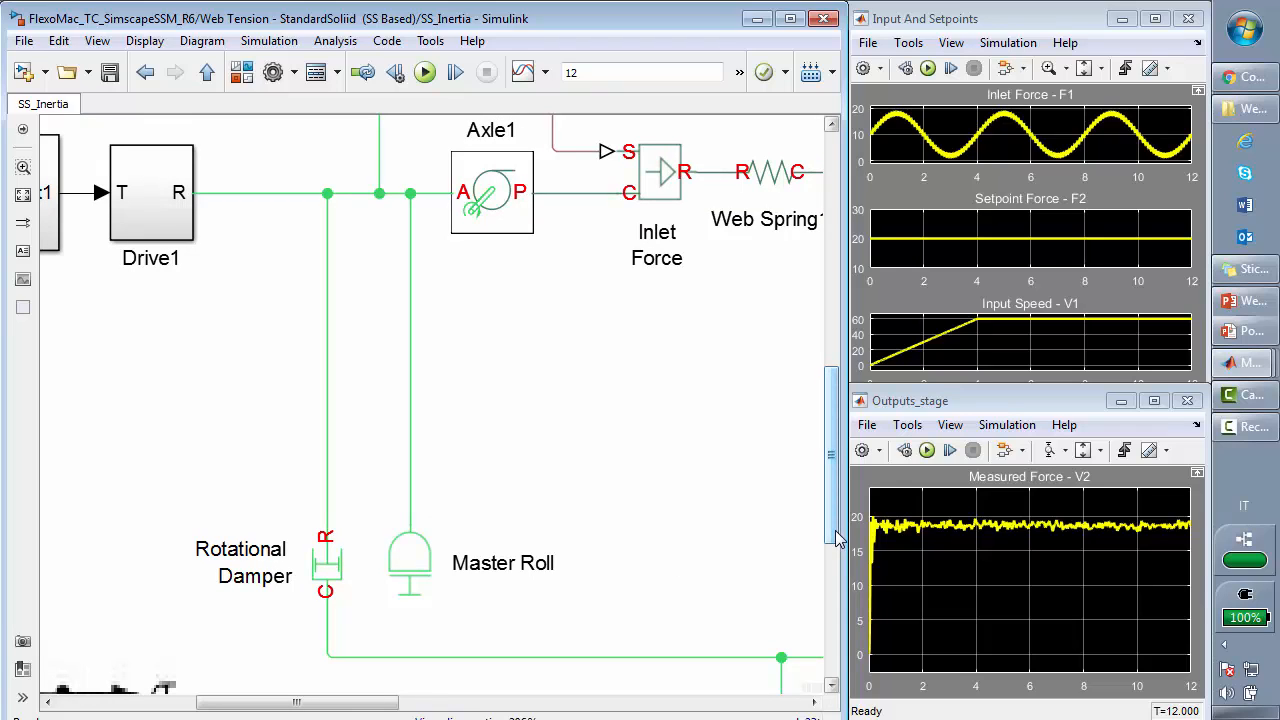
{"action": "mouse_move", "coordinate": [830, 538]}
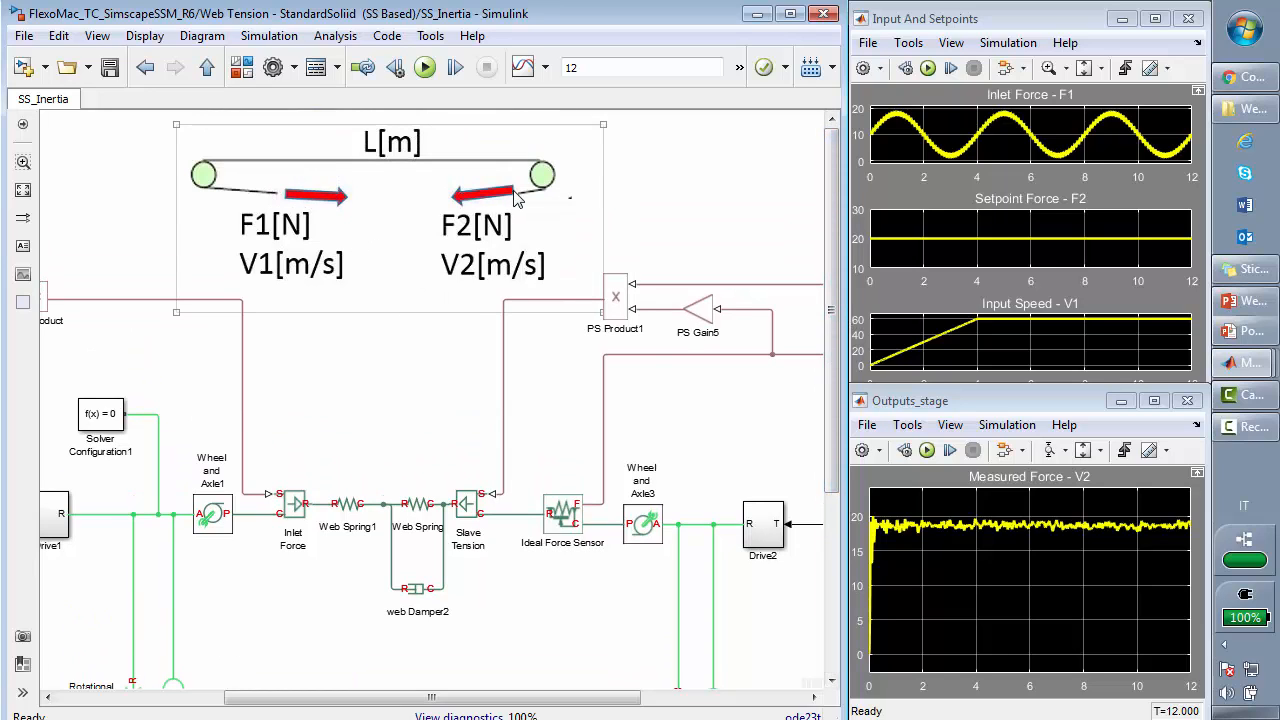
{"action": "scroll", "scroll_direction": "down", "scroll_amount": 3}
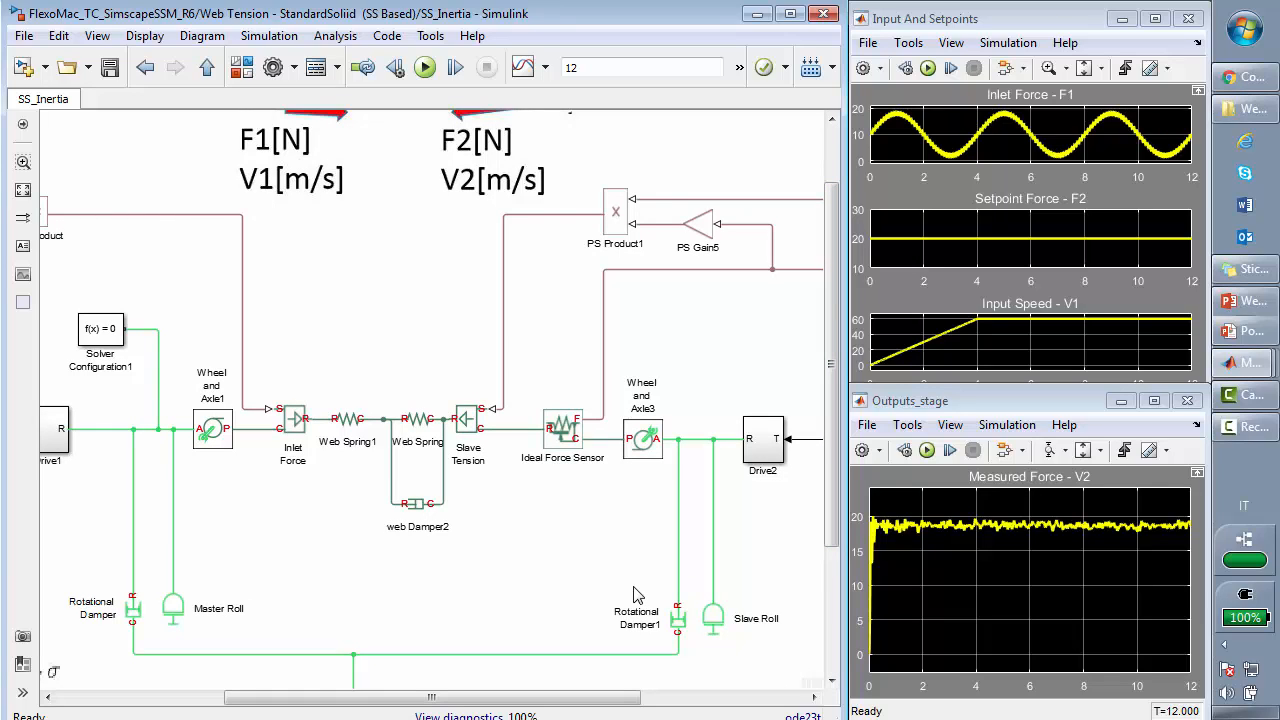
{"action": "mouse_move", "coordinate": [532, 628]}
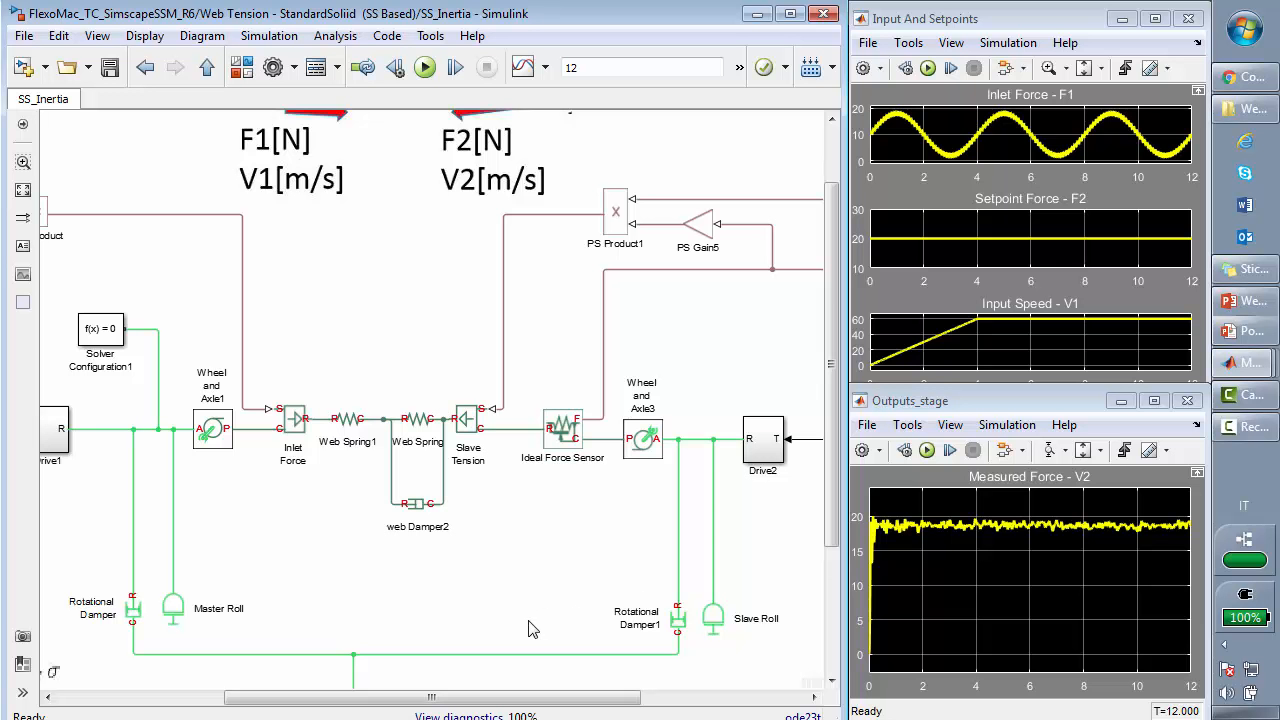
{"action": "mouse_move", "coordinate": [508, 624]}
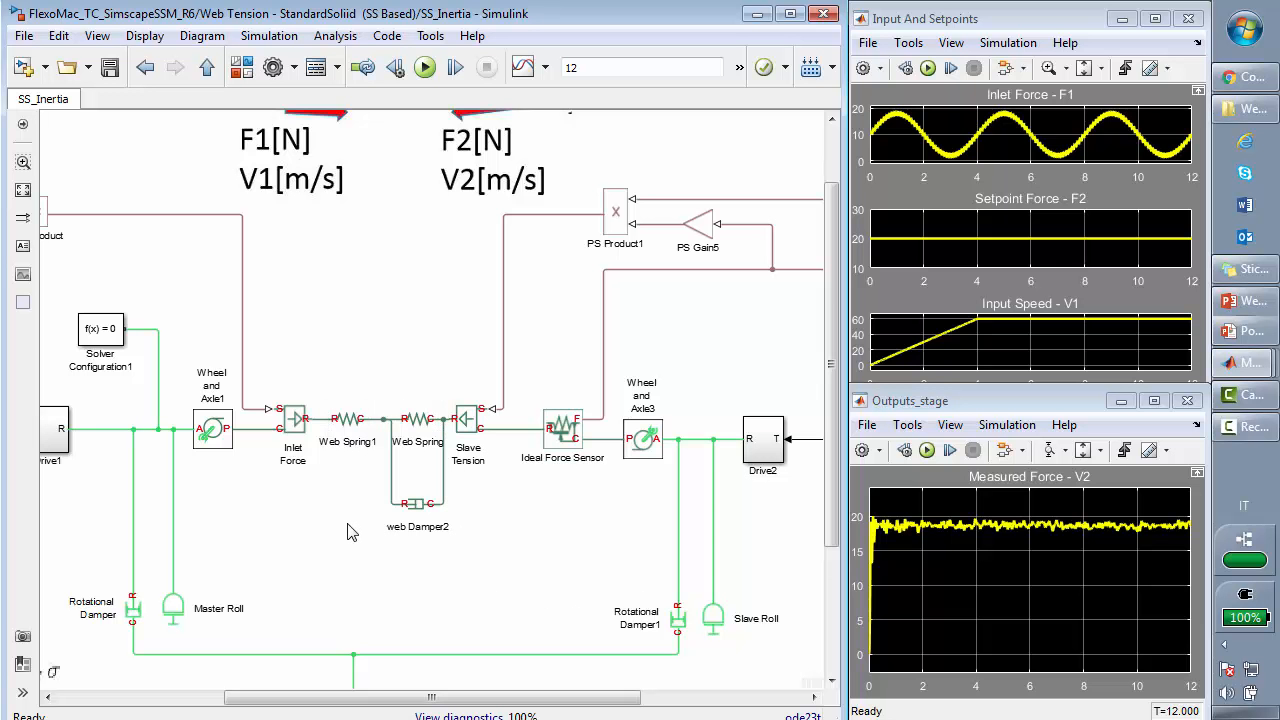
{"action": "mouse_move", "coordinate": [352, 536]}
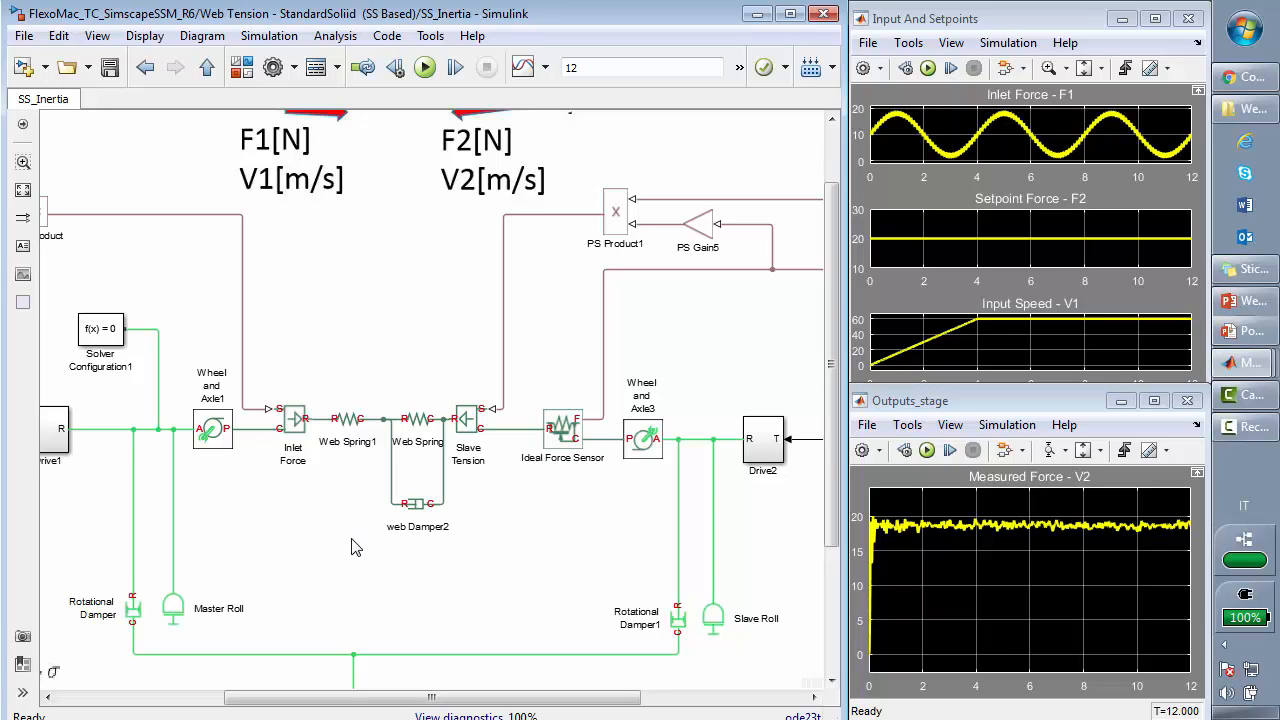
{"action": "mouse_move", "coordinate": [436, 640]}
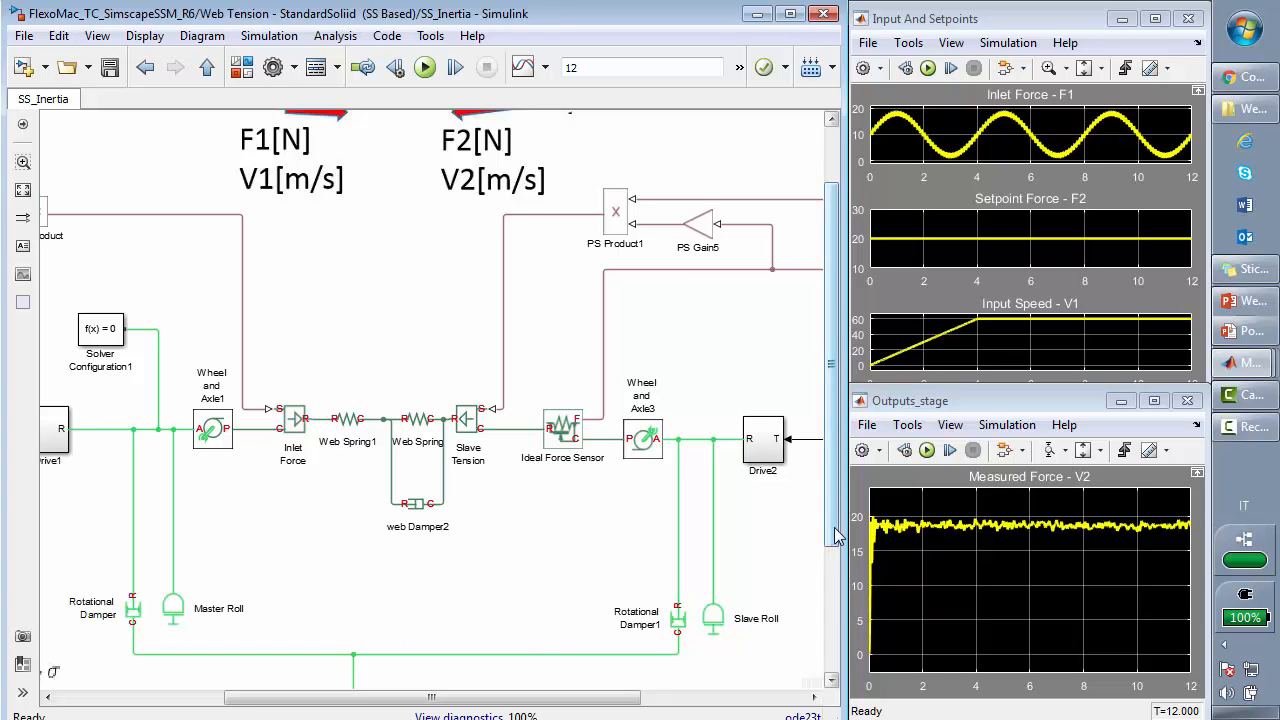
{"action": "scroll", "scroll_direction": "down", "scroll_amount": 3}
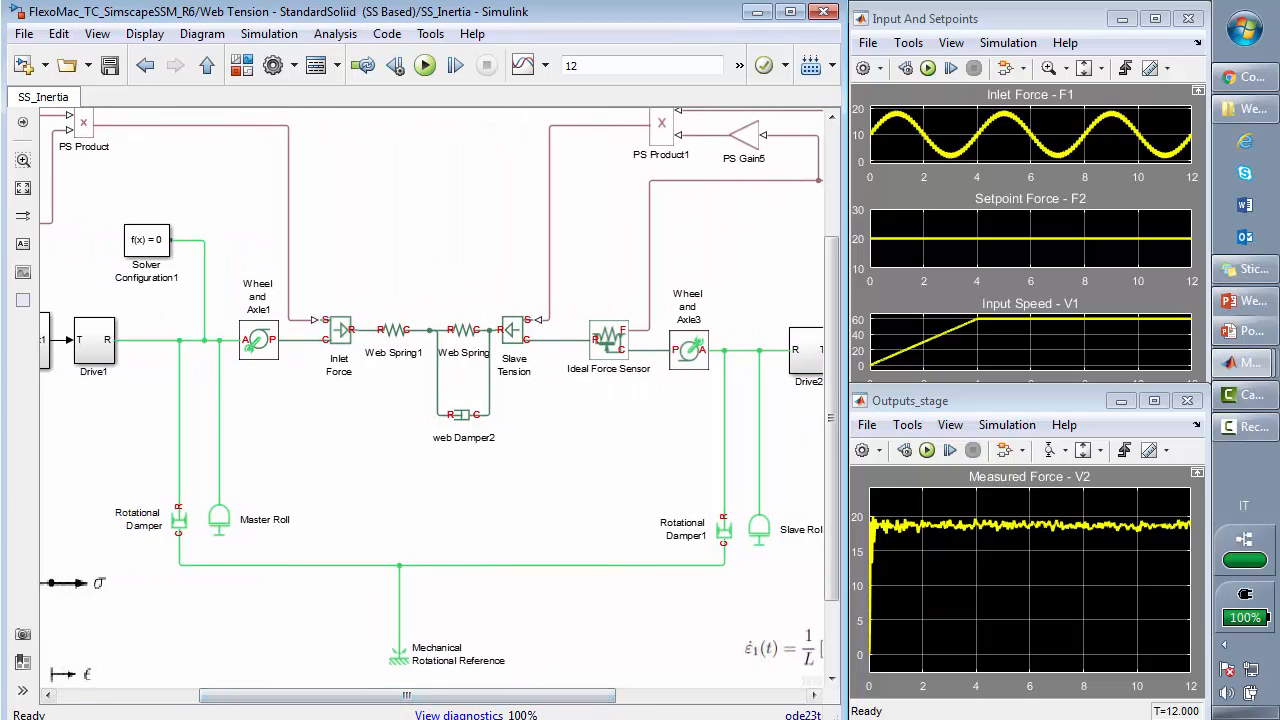
Delete the Web Spring1 block from the SS_Inertia web span and go up to the Web Tension level.
{"action": "left_click", "coordinate": [392, 328]}
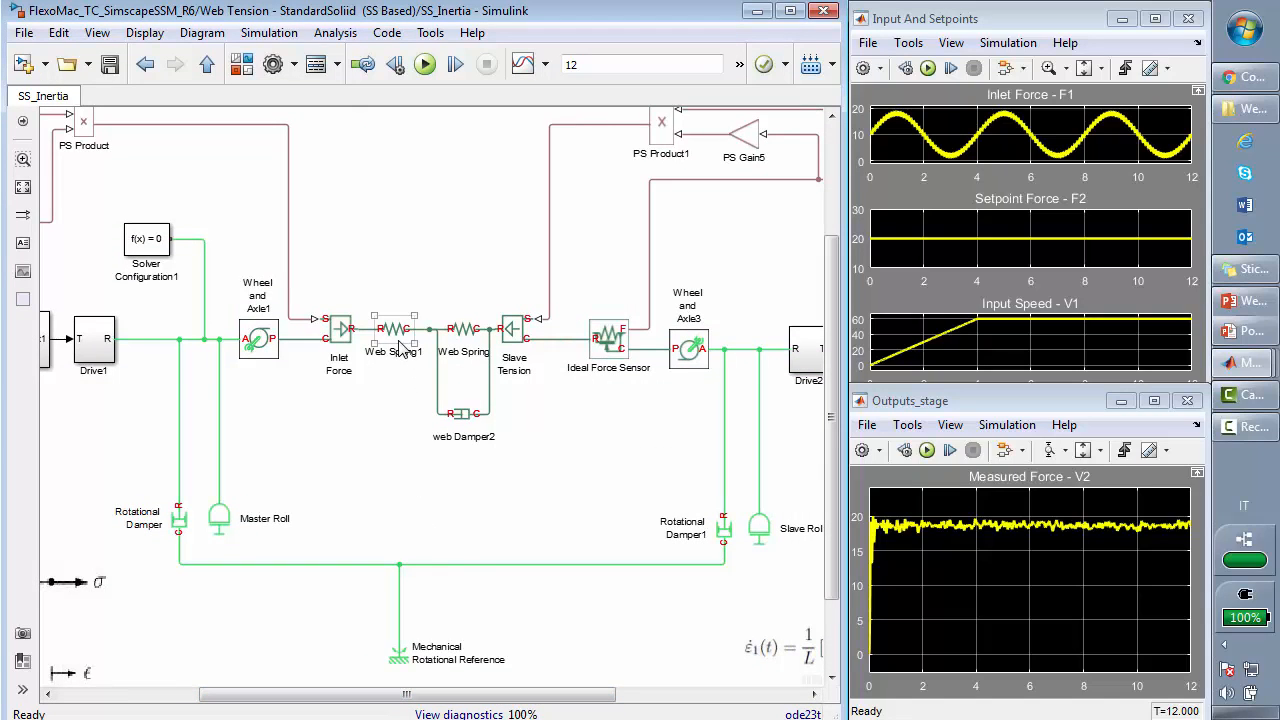
{"action": "left_click", "coordinate": [392, 330]}
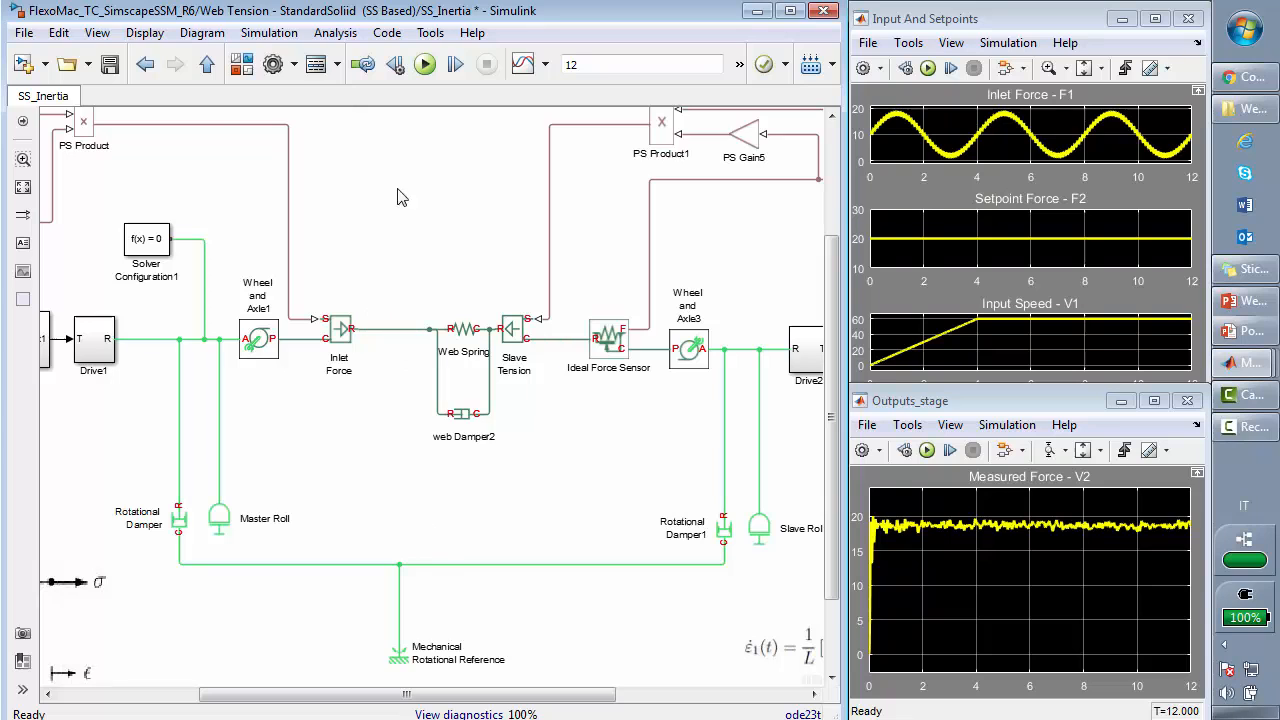
{"action": "left_click", "coordinate": [424, 62]}
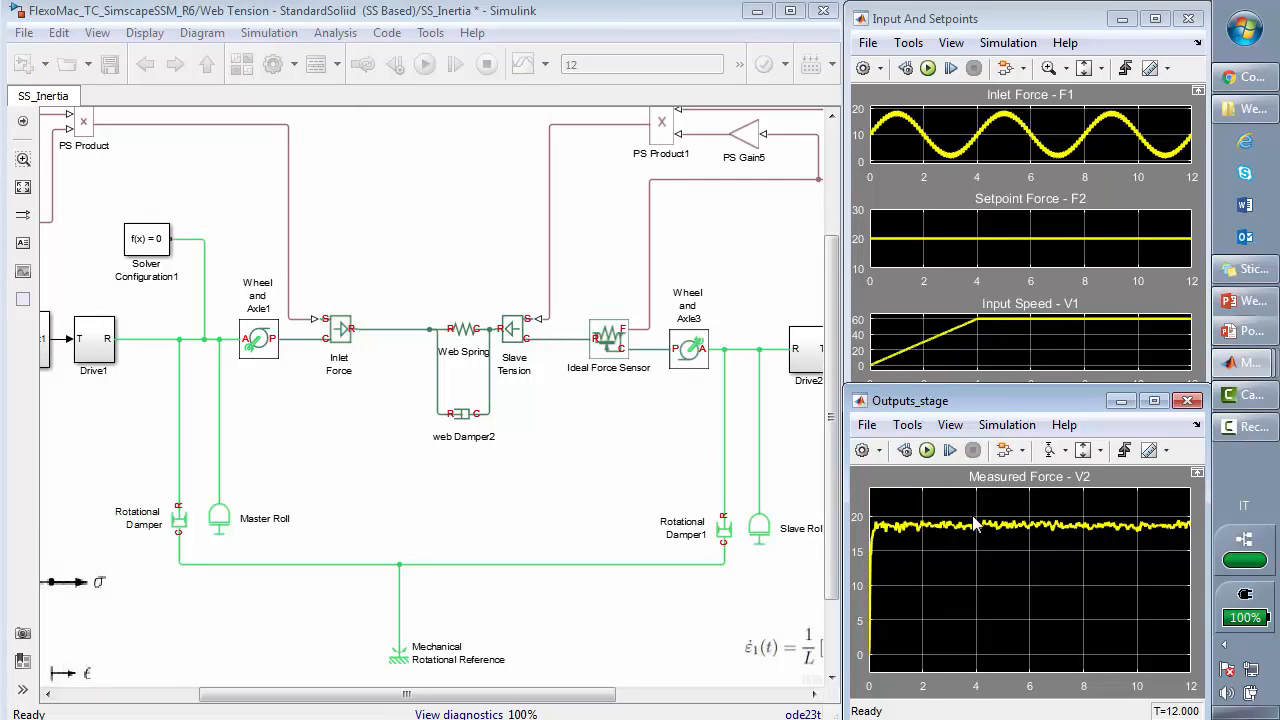
{"action": "mouse_move", "coordinate": [952, 540]}
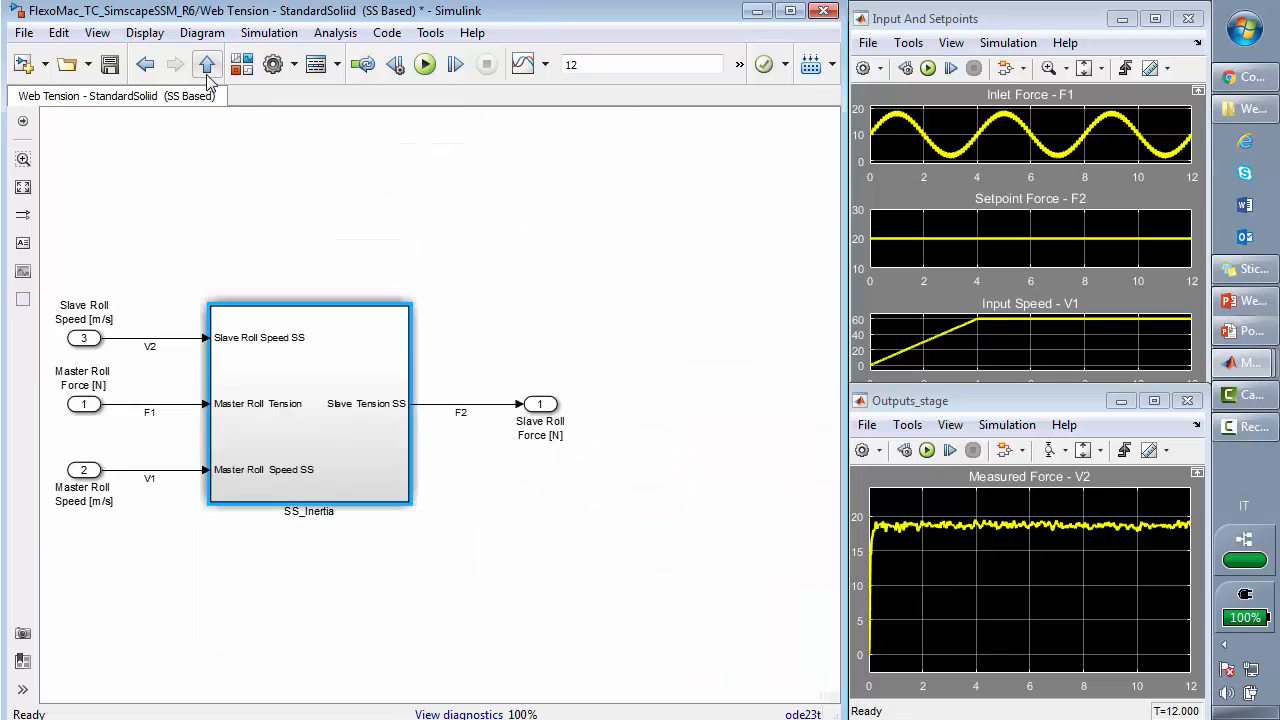
Return to the top level, view the Control Drive 1 subsystem, then minimize the Simulink window.
{"action": "left_click", "coordinate": [206, 64]}
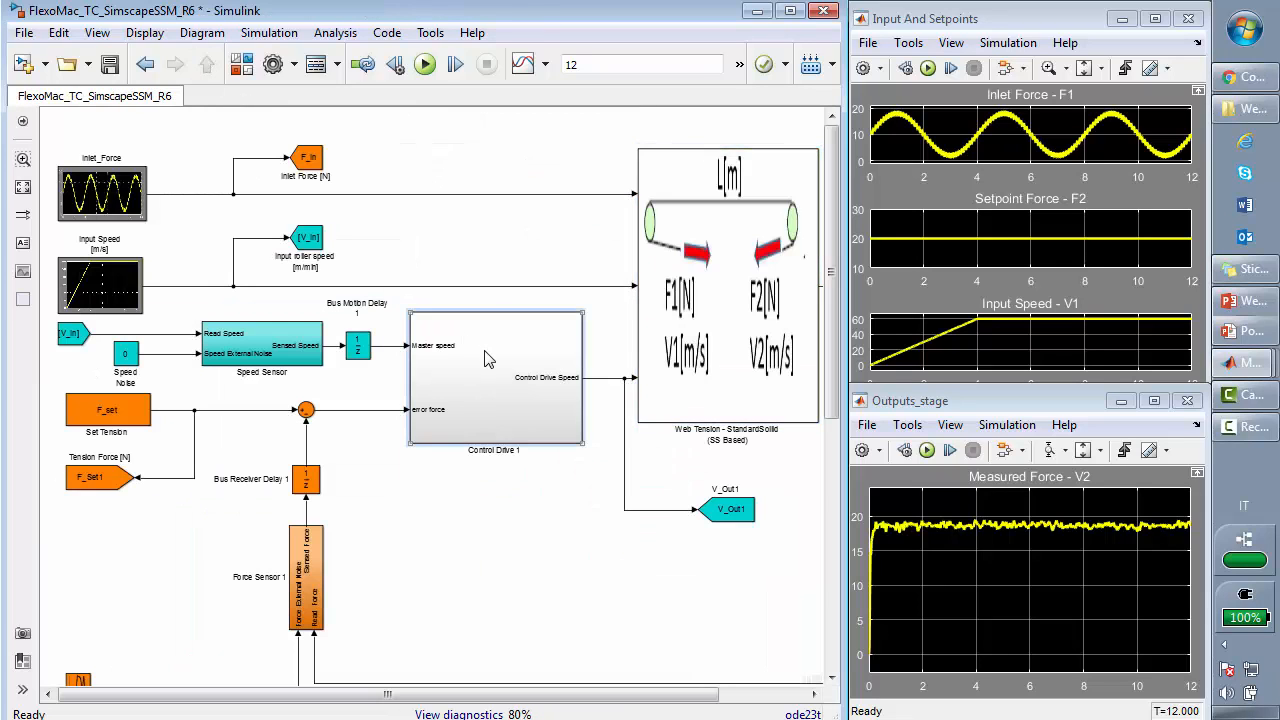
{"action": "double_click", "coordinate": [492, 376]}
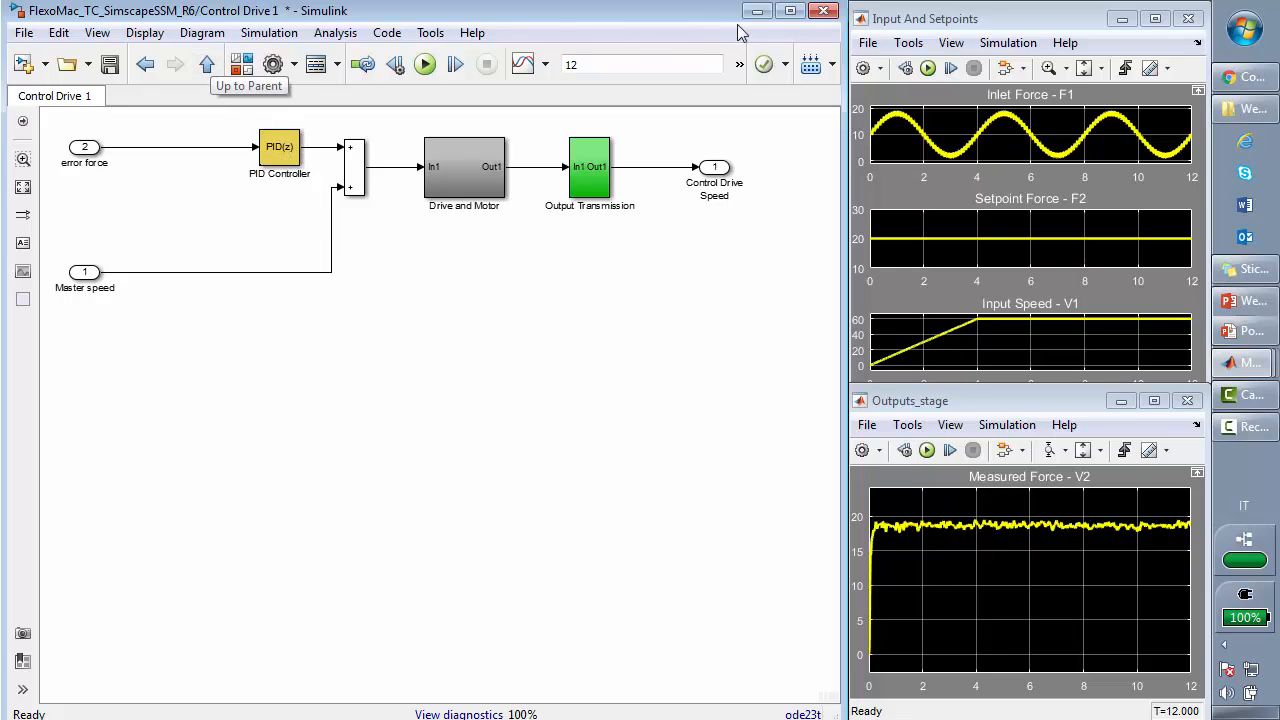
{"action": "left_click", "coordinate": [818, 12]}
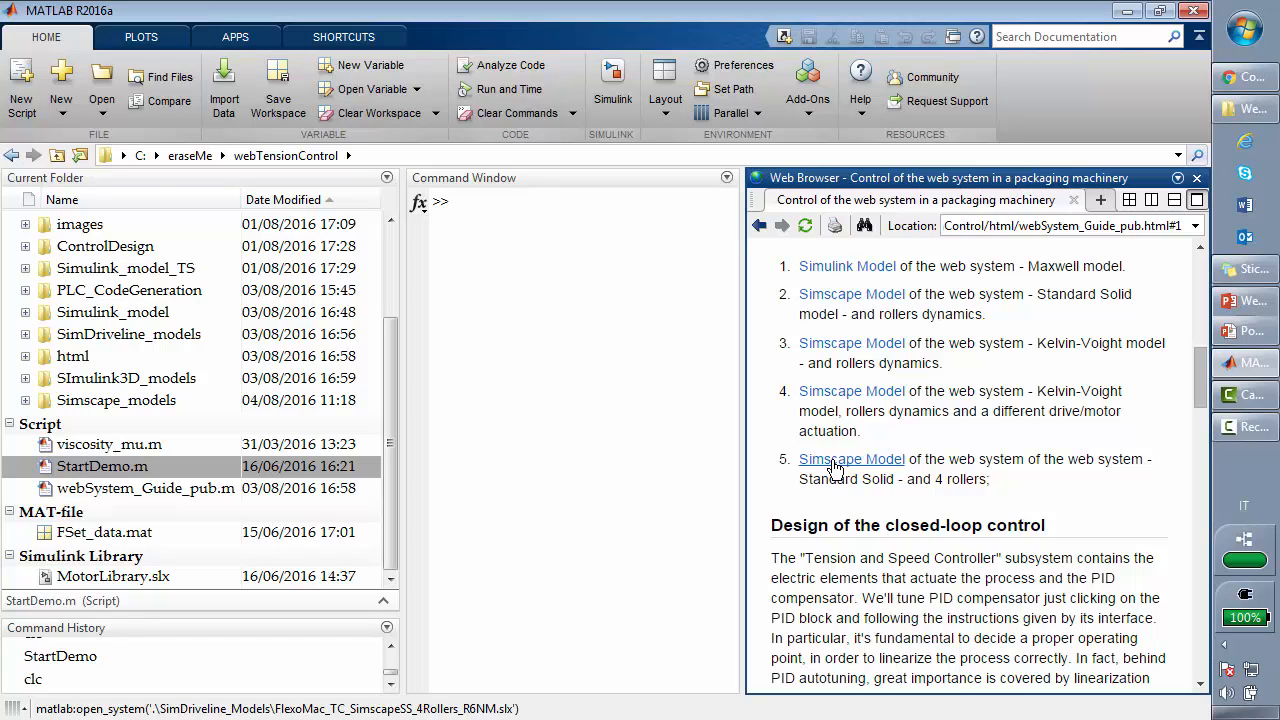
Launch the Standard Solid four-roller Simscape model from the guide's model list.
{"action": "left_click", "coordinate": [852, 458]}
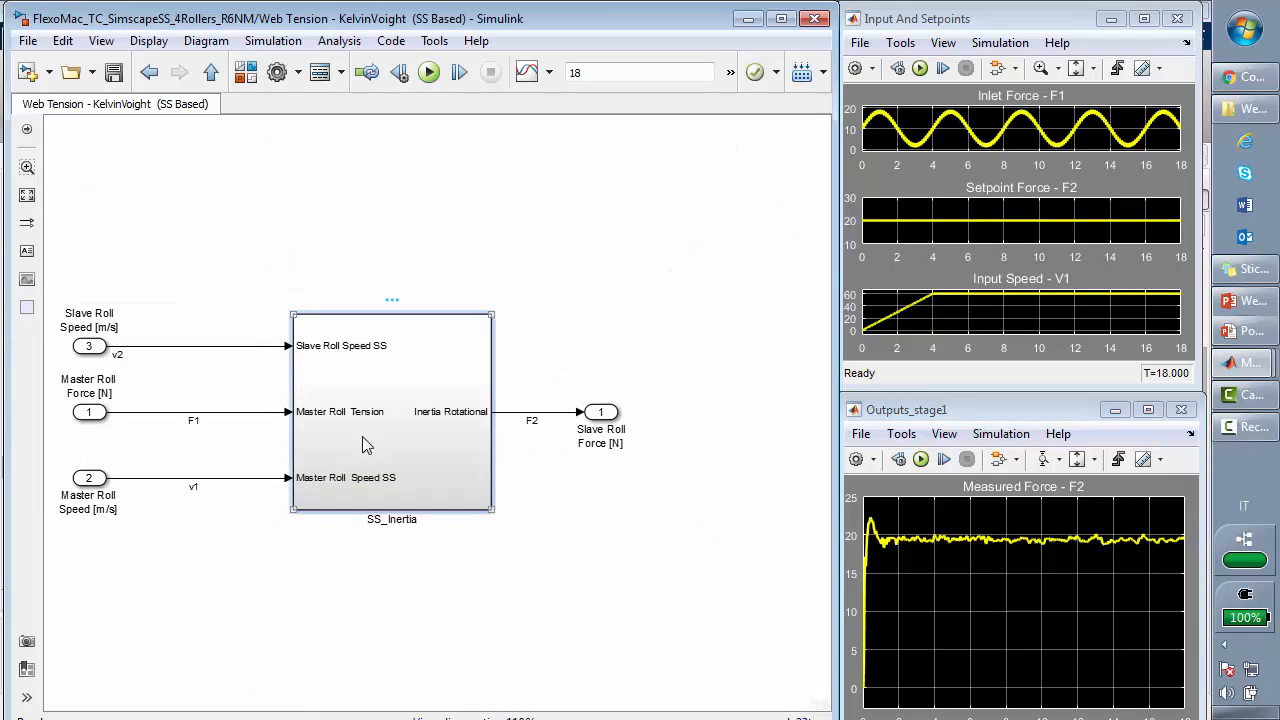
Enter the four-roller SS_inertia subsystem and select its Wheel and Axle blocks, including the passive master roll's wheel.
{"action": "double_click", "coordinate": [392, 414]}
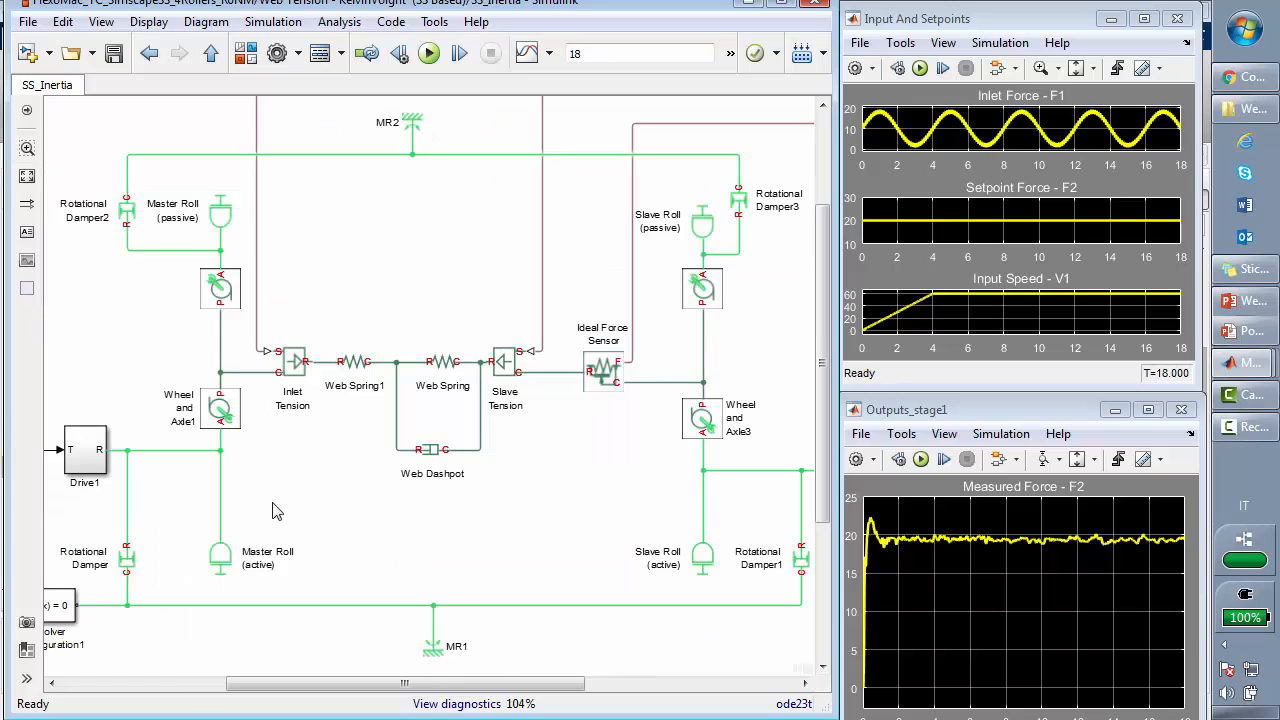
{"action": "left_click", "coordinate": [220, 408]}
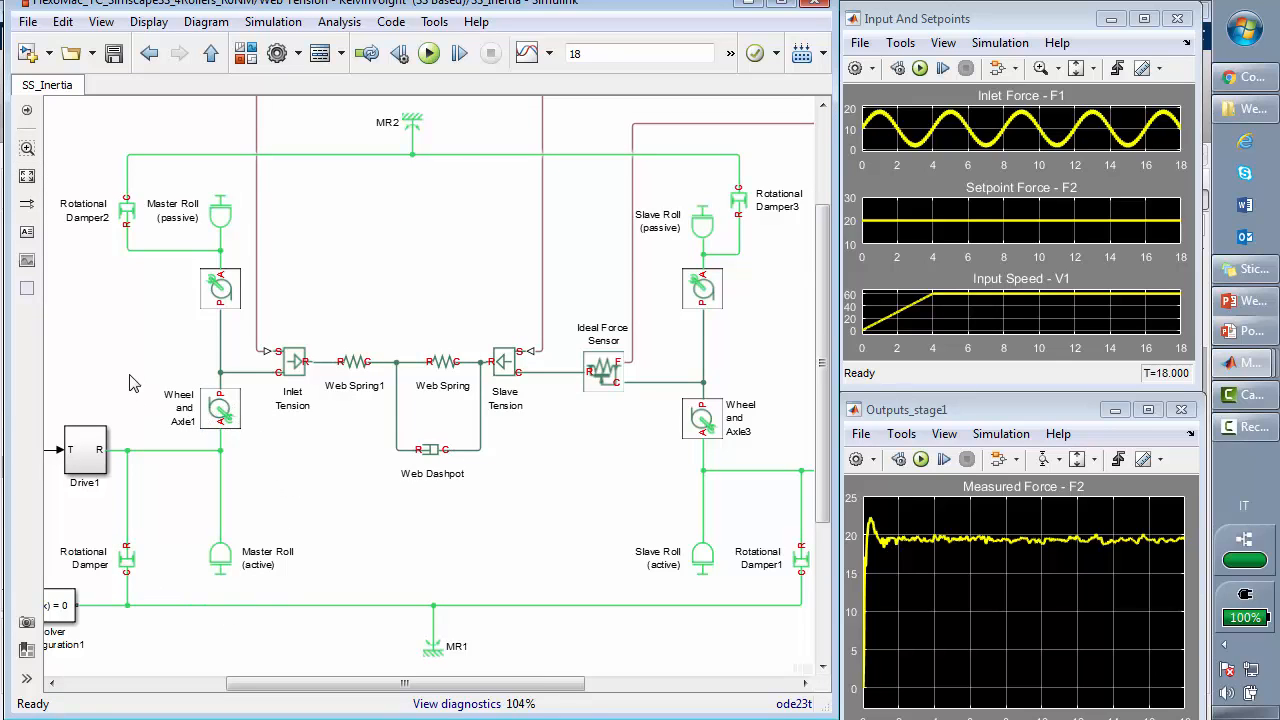
{"action": "mouse_move", "coordinate": [288, 308]}
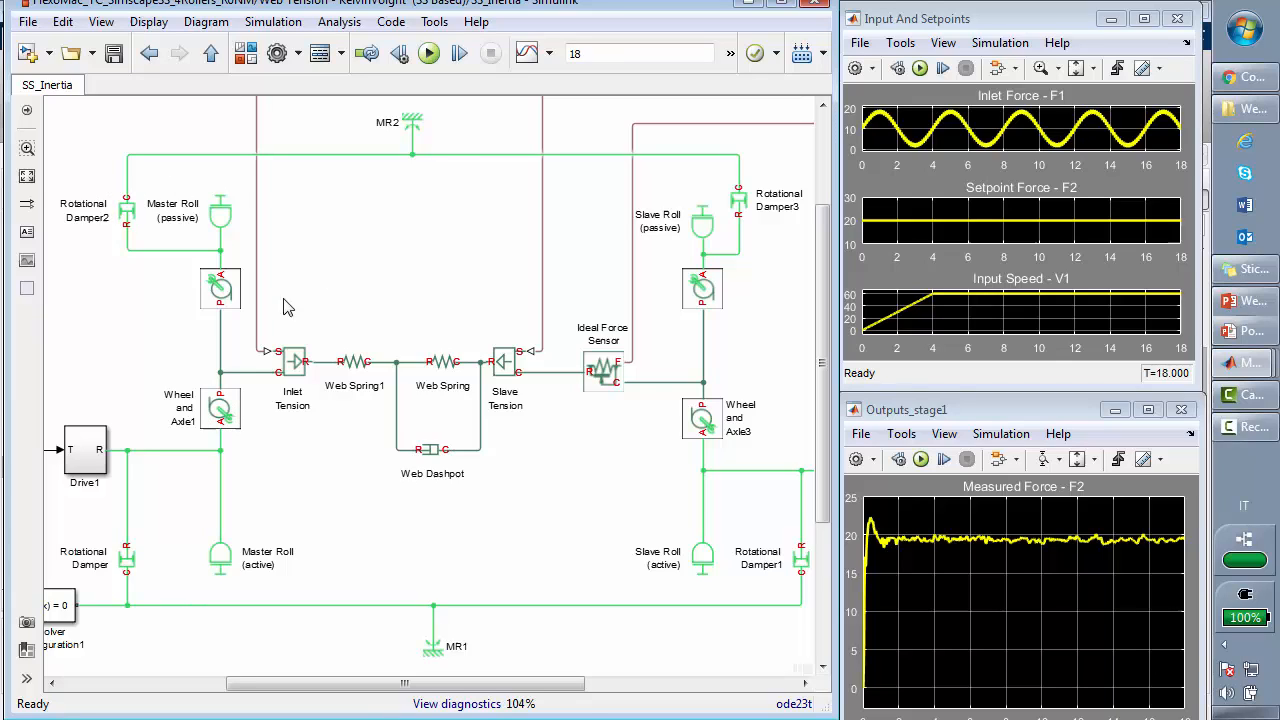
{"action": "left_click", "coordinate": [220, 556]}
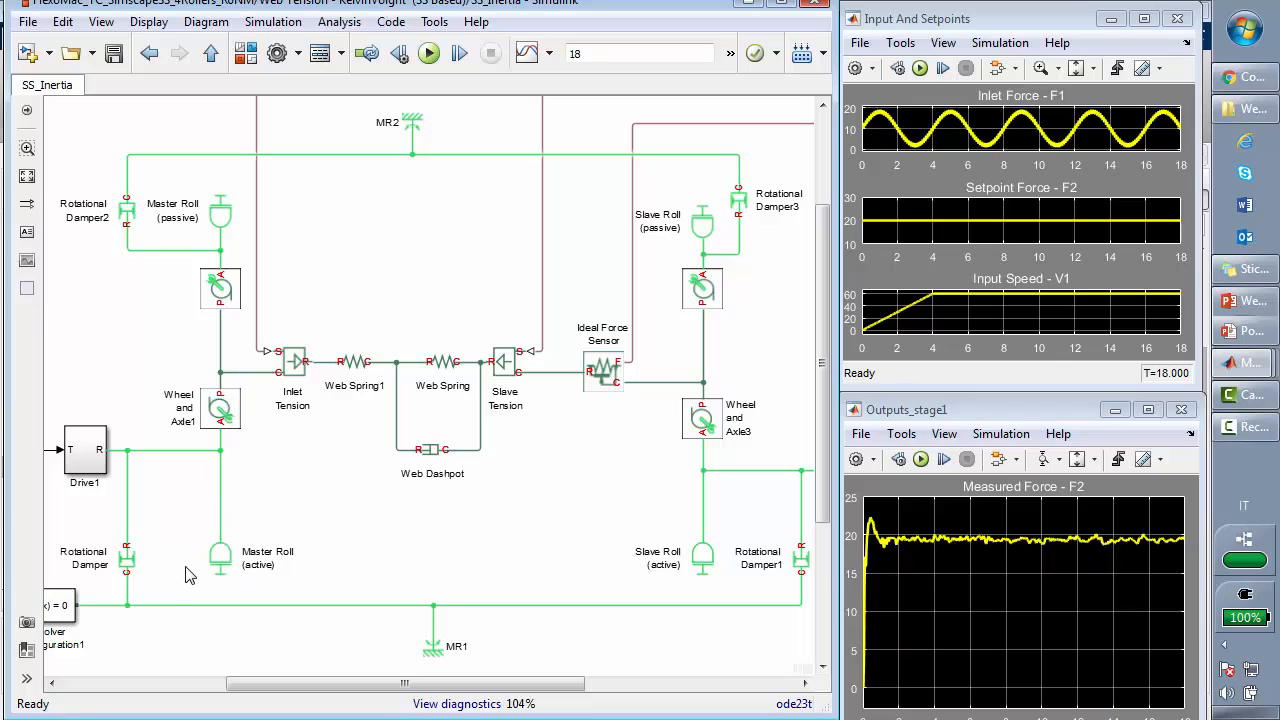
{"action": "left_click", "coordinate": [220, 288]}
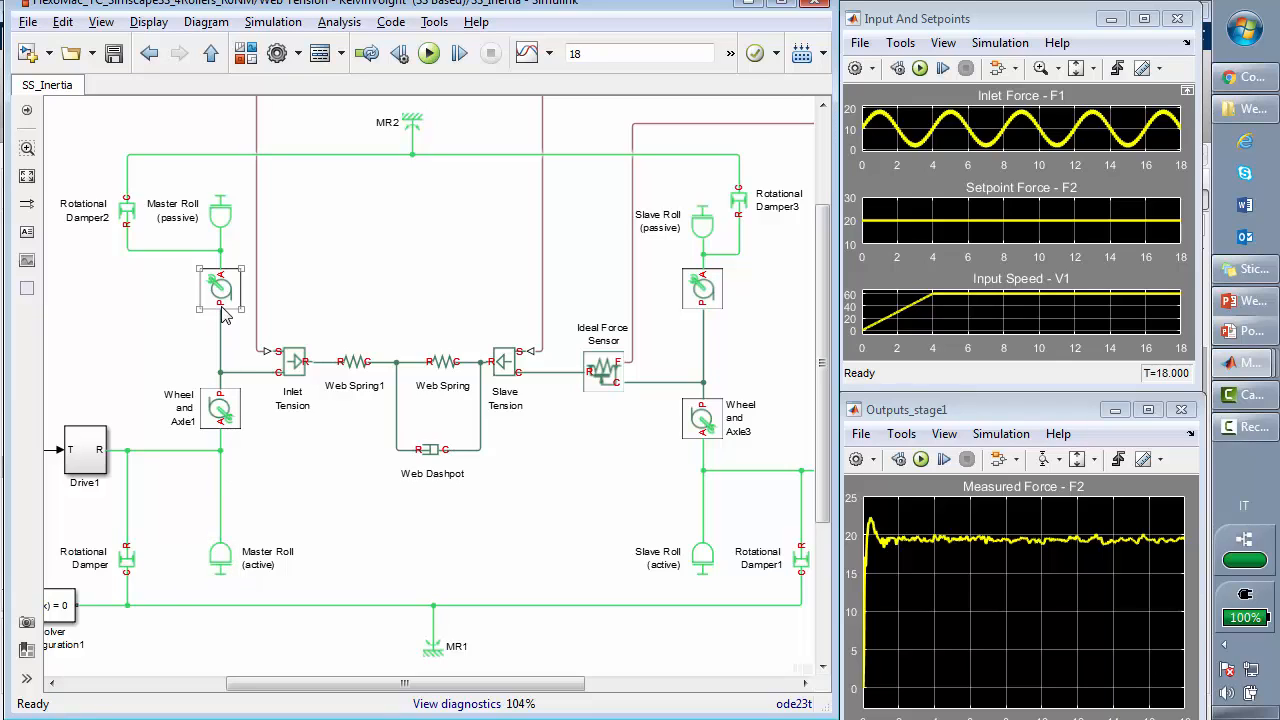